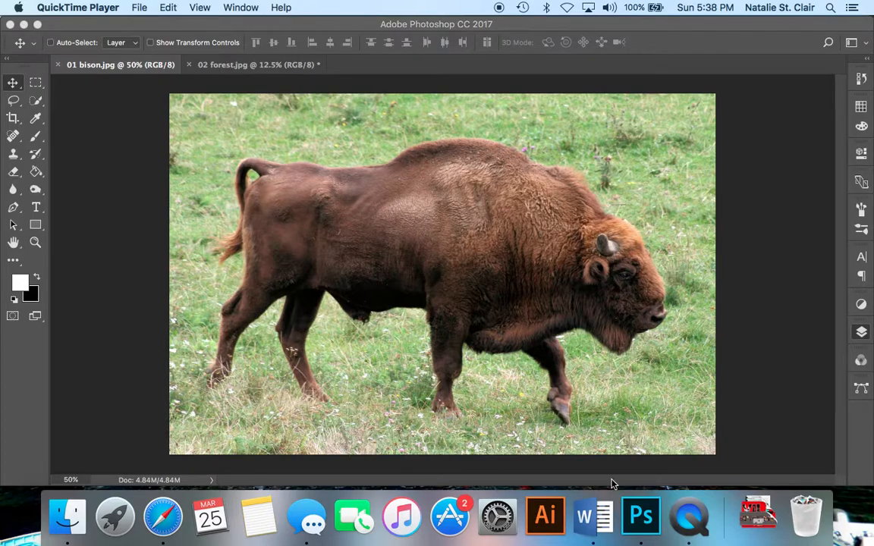
mouse_move(235, 54)
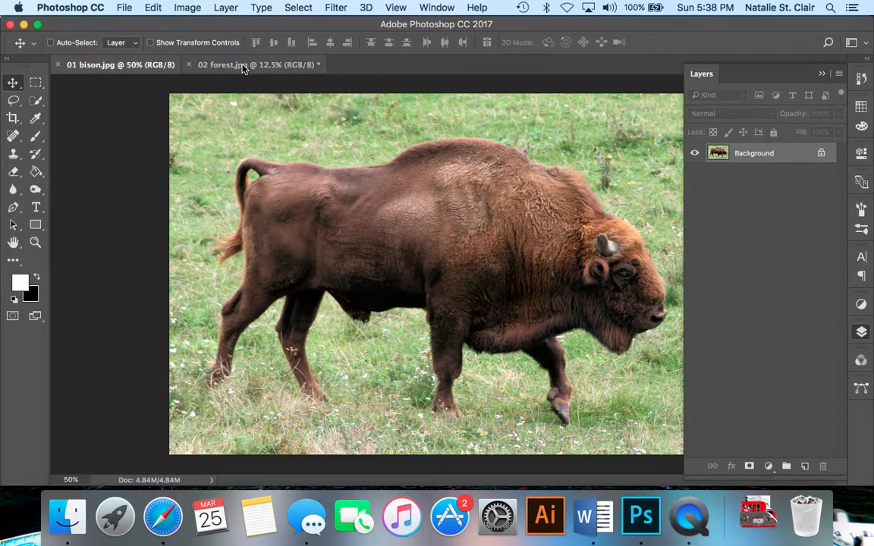
Step: Duplicate the bison photo's Background into a new Layer 1 above it
click(220, 63)
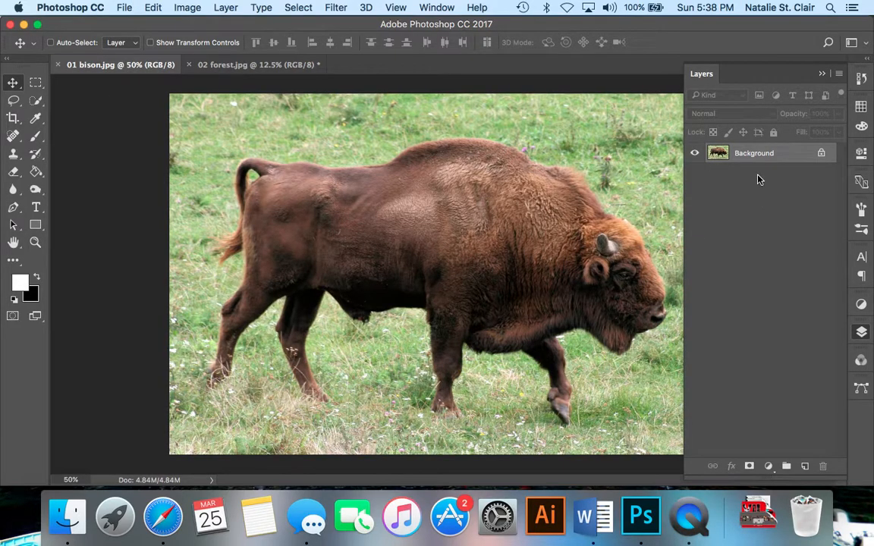
mouse_move(758, 157)
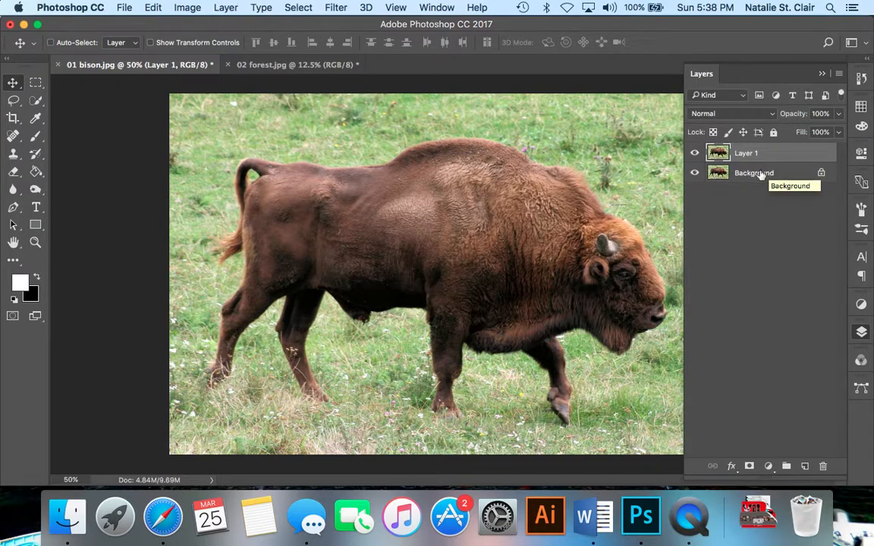
mouse_move(695, 173)
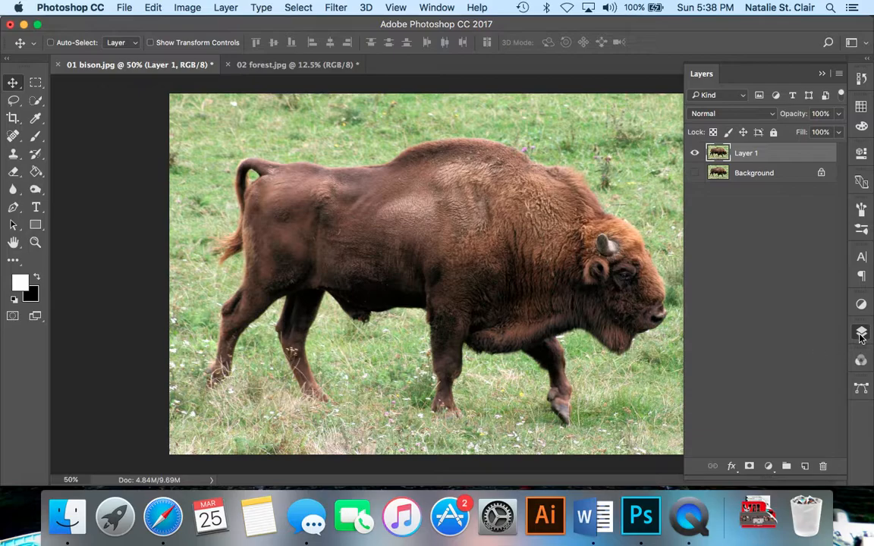
mouse_move(861, 333)
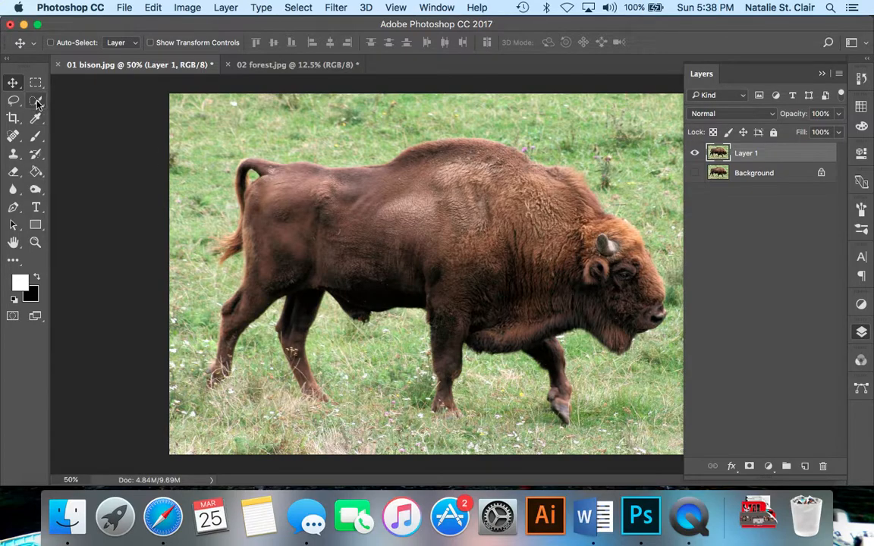
Step: Quick-select across the bison's back and body on Layer 1
click(35, 100)
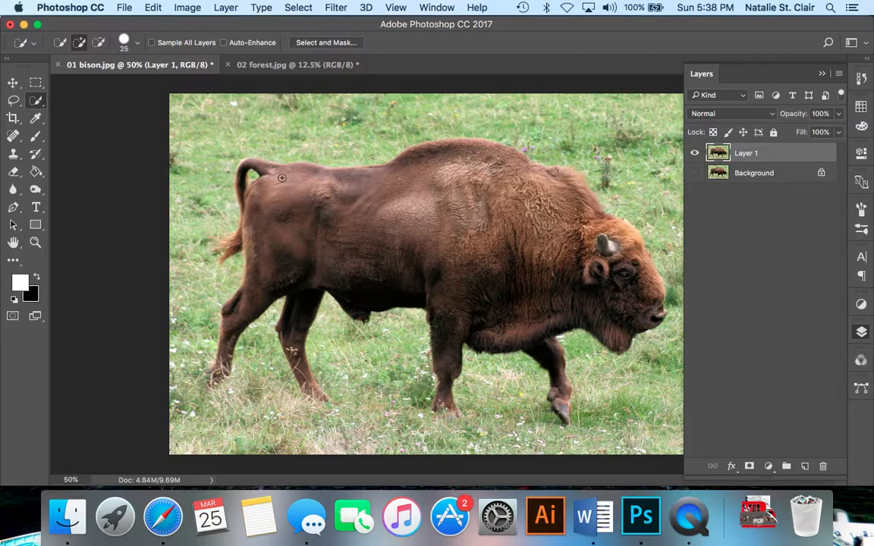
drag(282, 179, 438, 173)
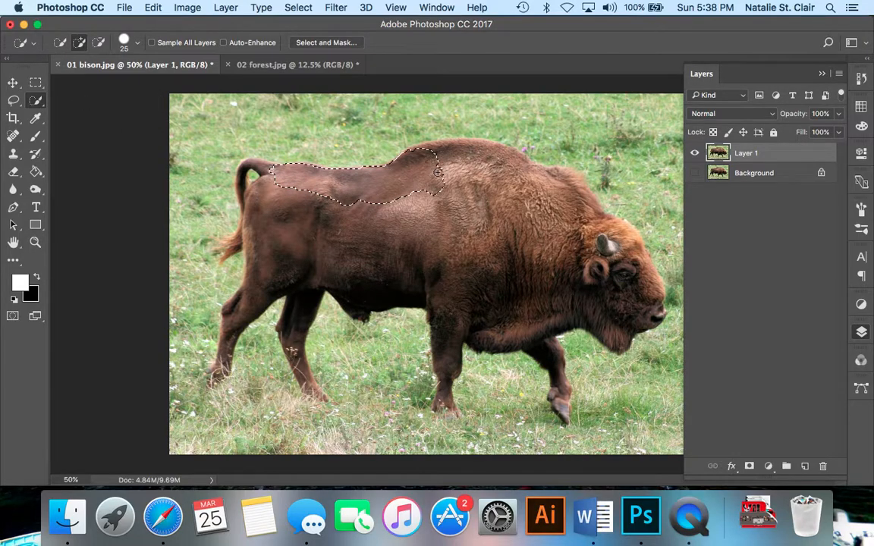
drag(437, 169, 594, 246)
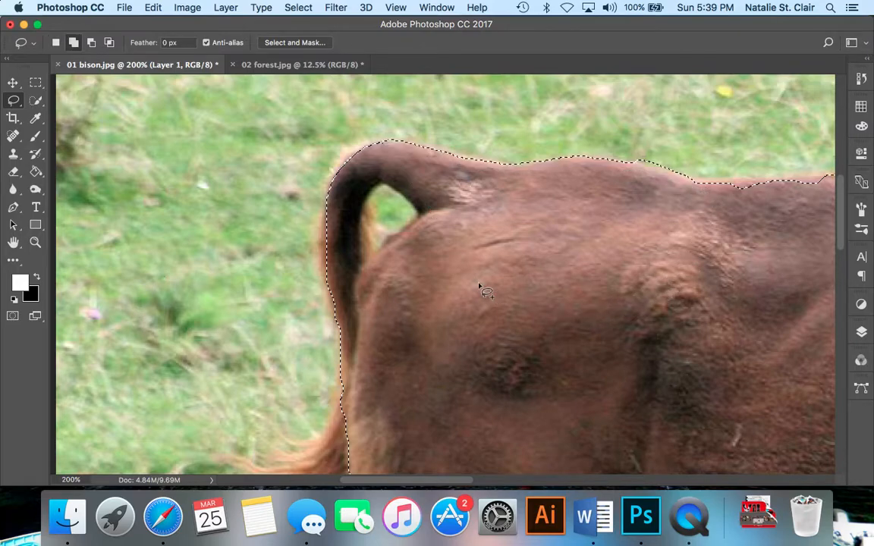
mouse_move(364, 231)
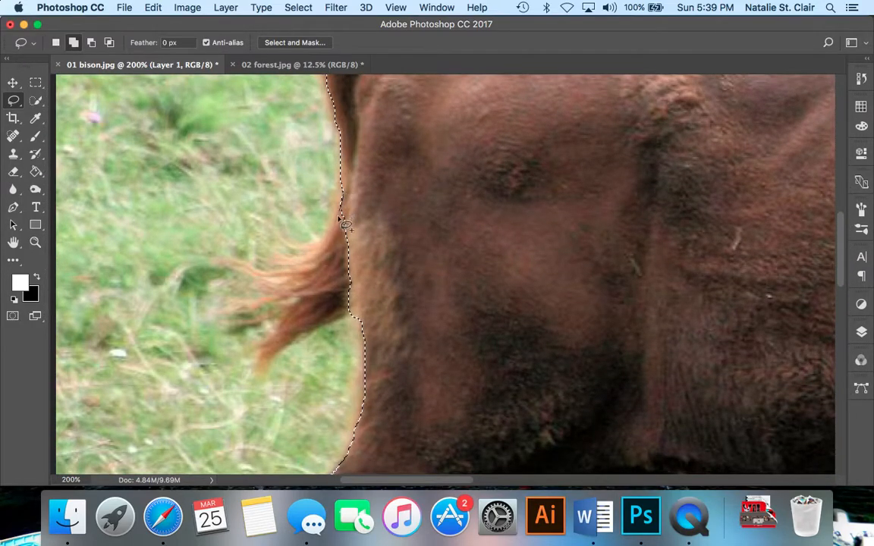
Step: Lasso-refine the selection edge along the hindquarters, back, shoulder hump and neck
drag(346, 225, 261, 306)
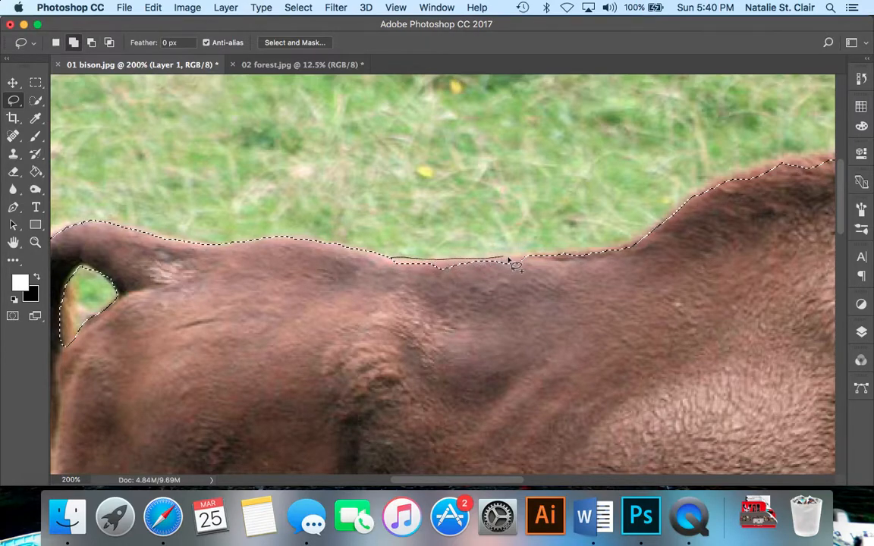
drag(508, 261, 567, 372)
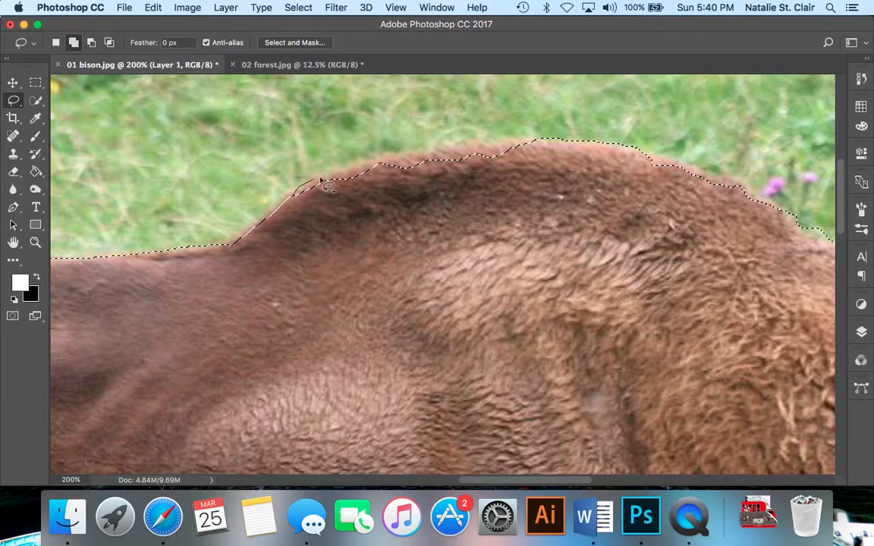
drag(326, 185, 436, 160)
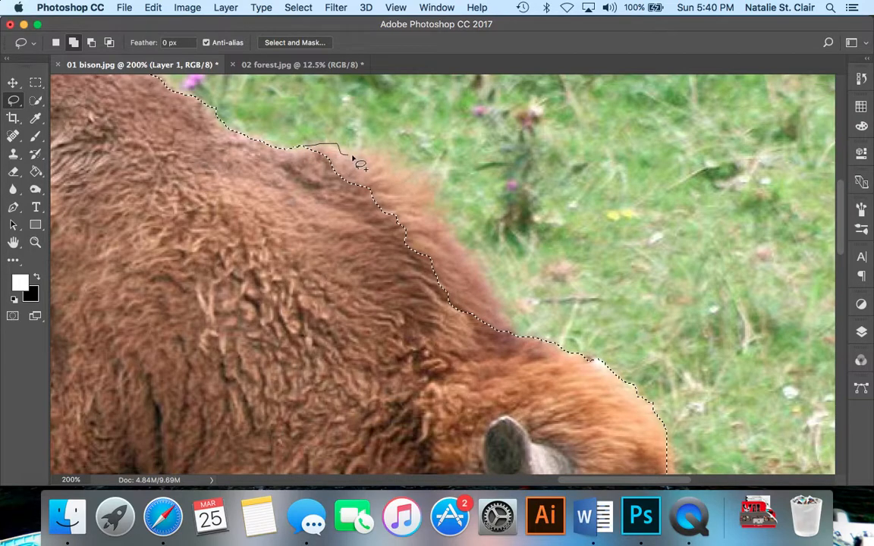
drag(356, 164, 432, 212)
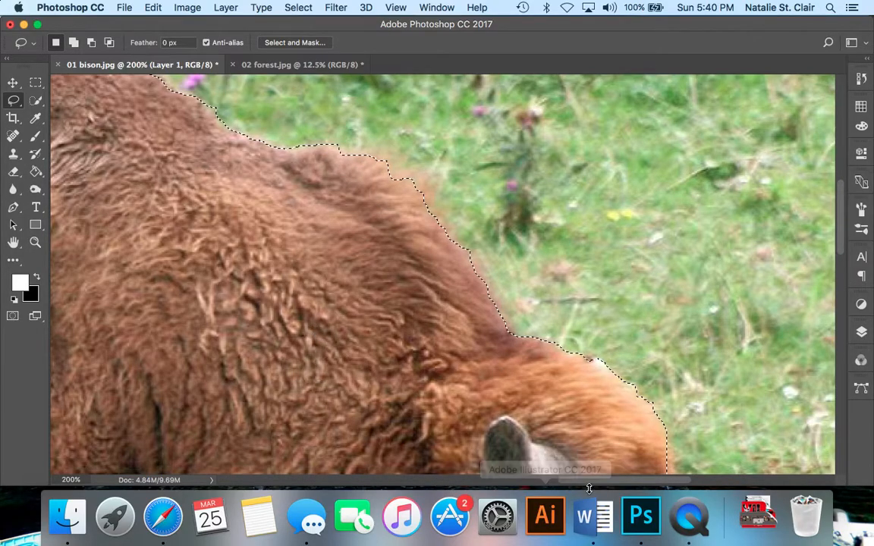
scroll(right, 3)
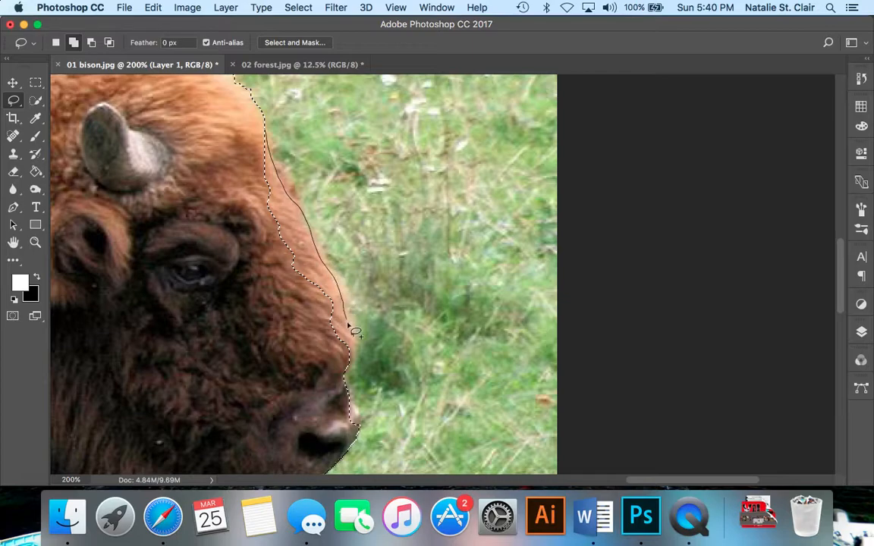
Step: Trim grass from the selection around the face, front hoof and lower hind leg
drag(355, 331, 255, 361)
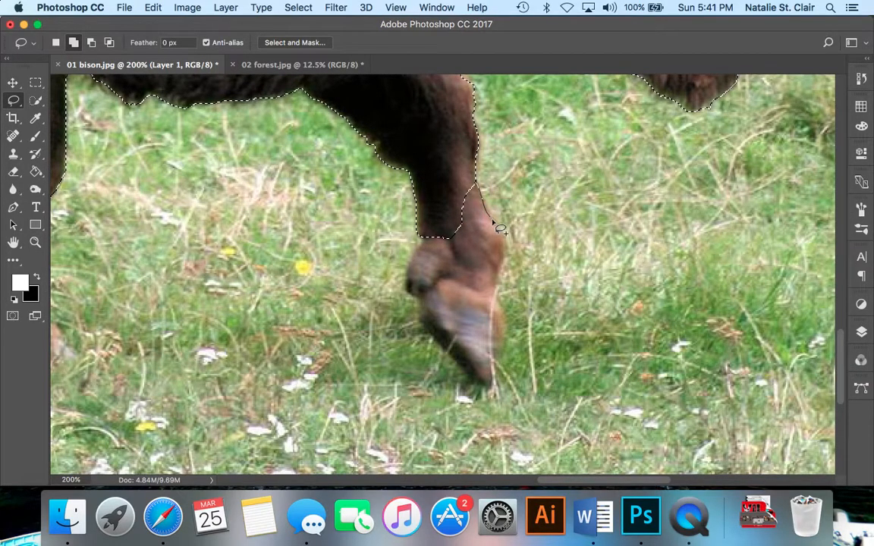
drag(493, 227, 513, 340)
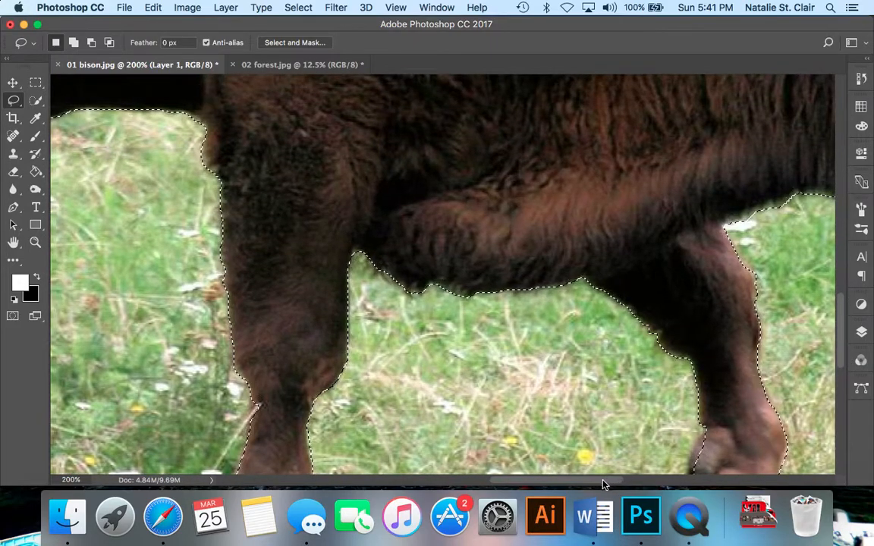
scroll(down, 3)
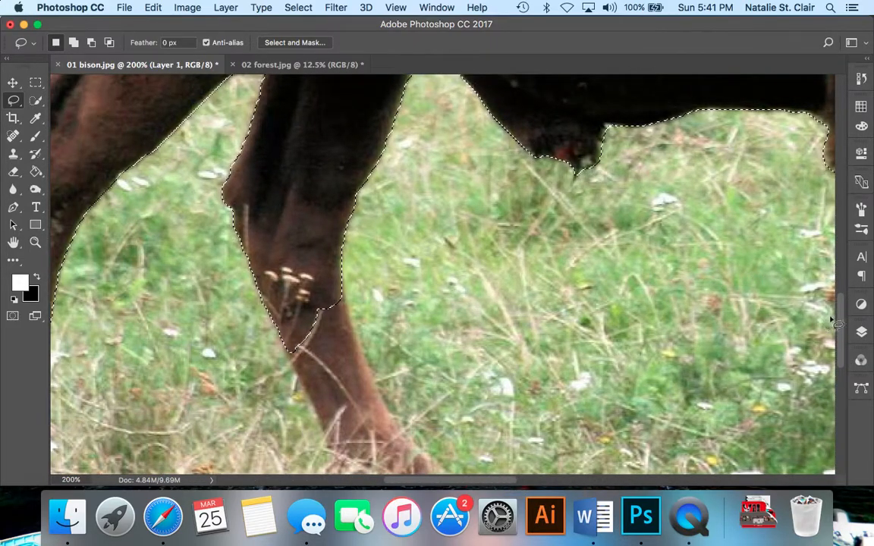
scroll(down, 3)
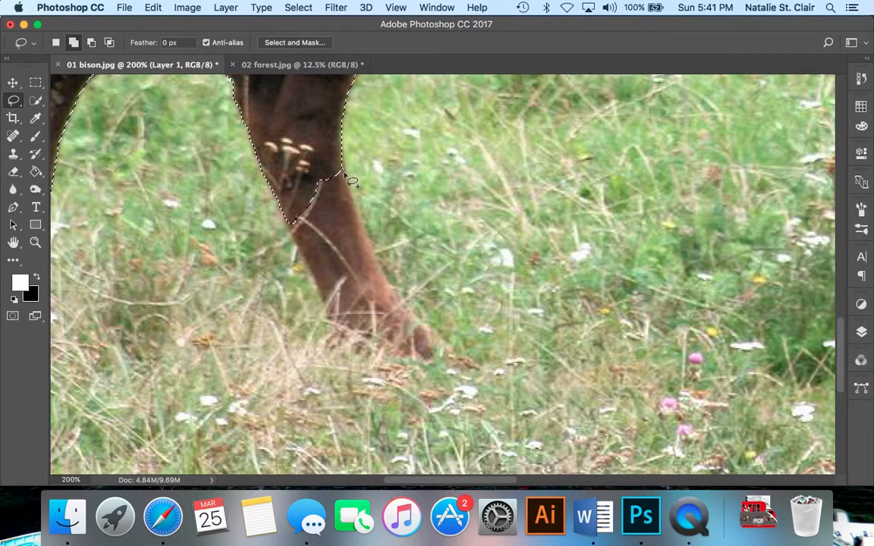
drag(341, 179, 437, 356)
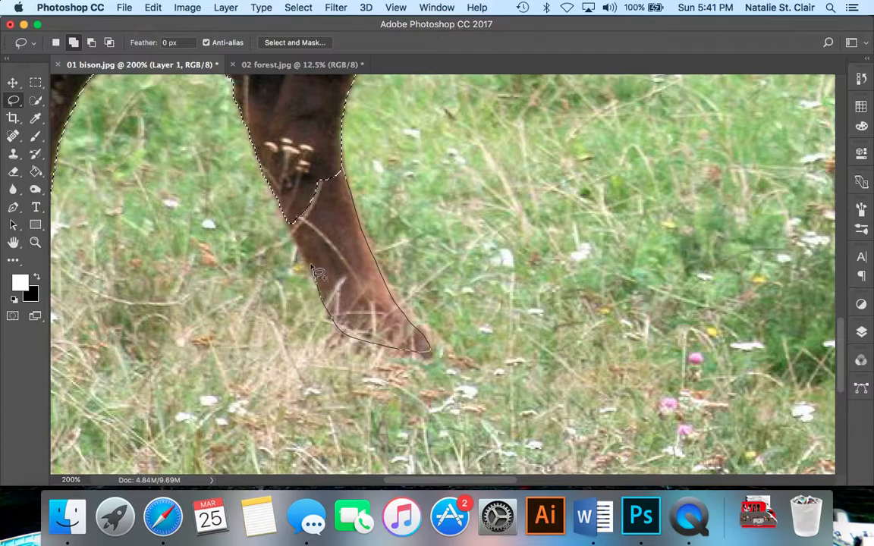
mouse_move(497, 515)
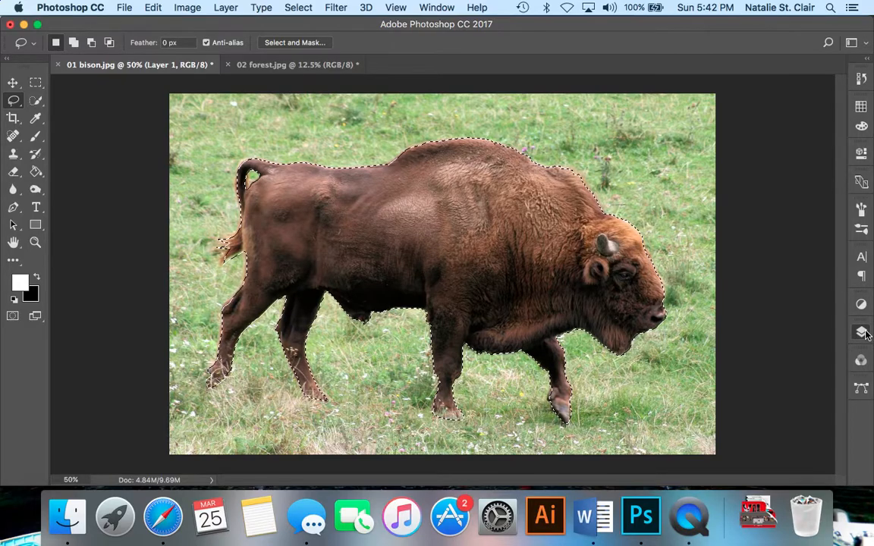
Step: Reopen the Layers panel and enter Select and Mask for the bison selection
click(861, 331)
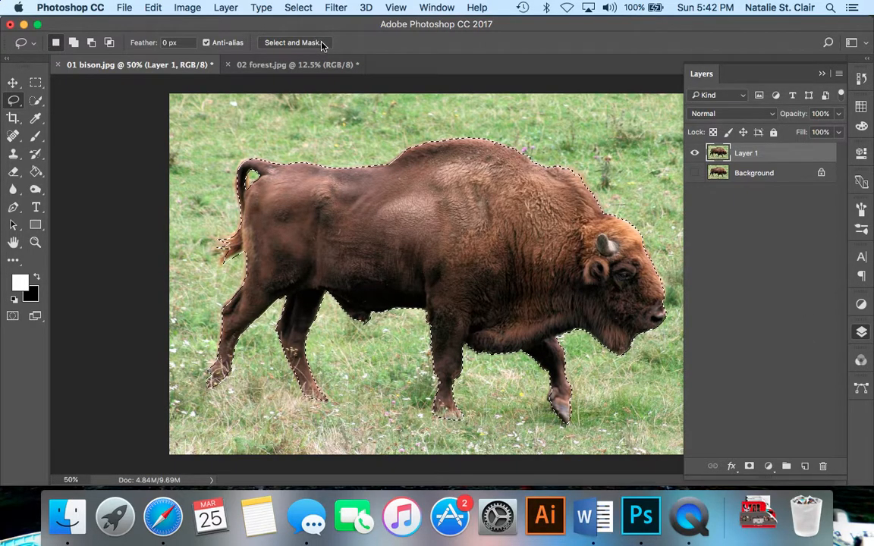
click(295, 43)
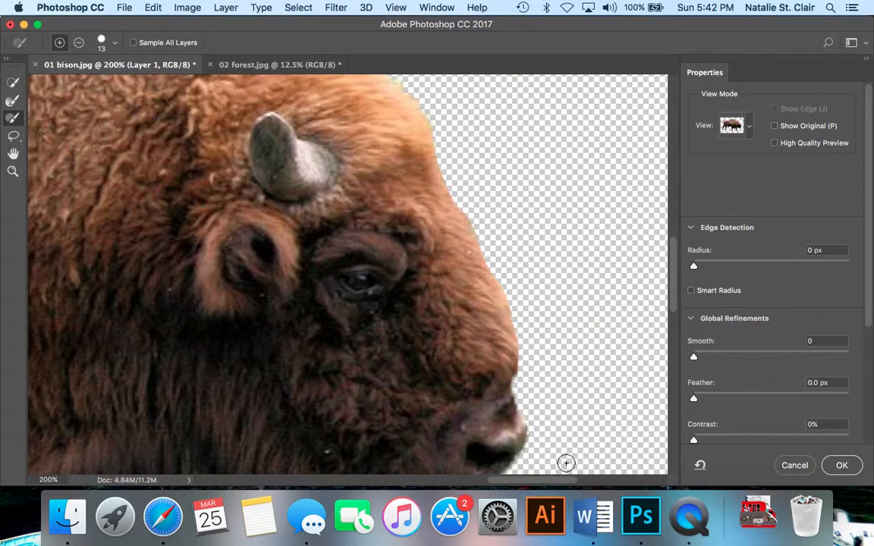
mouse_move(716, 252)
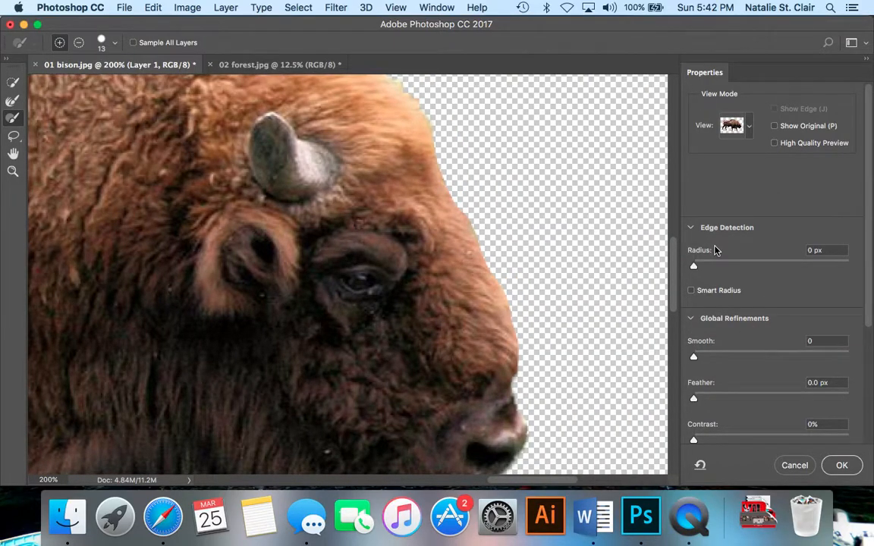
mouse_move(725, 267)
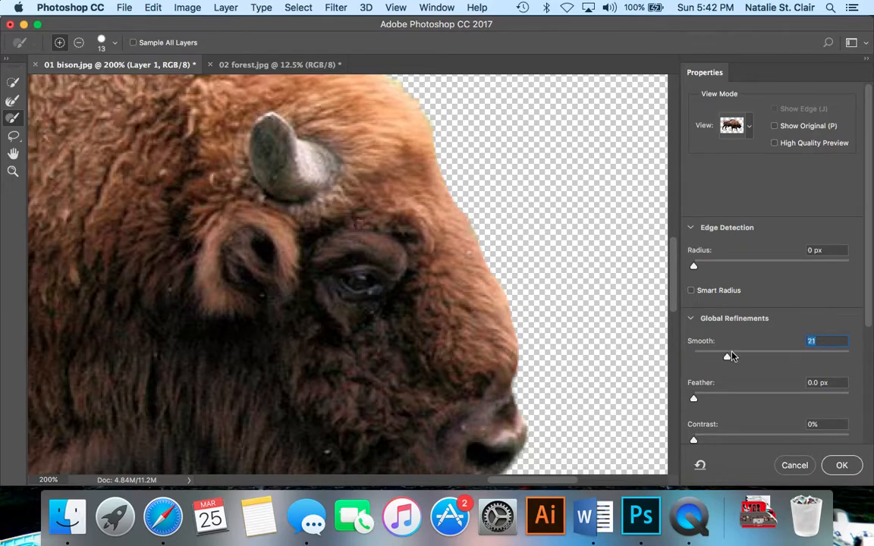
Step: Set the selection edge Smooth value to 15
drag(727, 357, 765, 356)
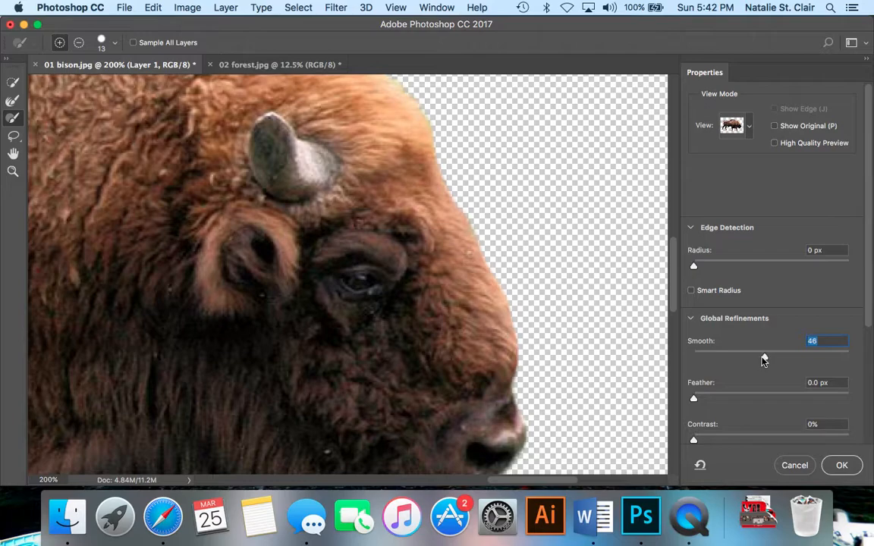
drag(693, 356, 801, 357)
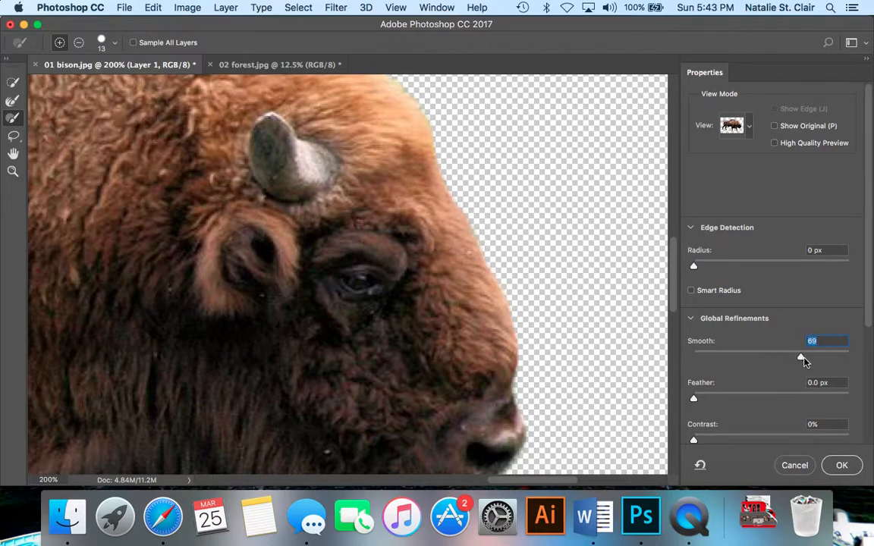
drag(801, 357, 692, 356)
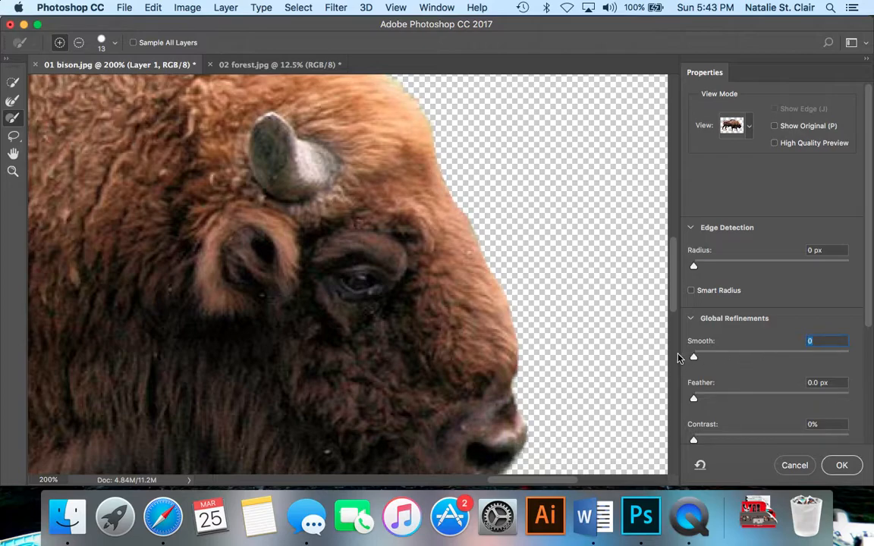
drag(693, 356, 761, 356)
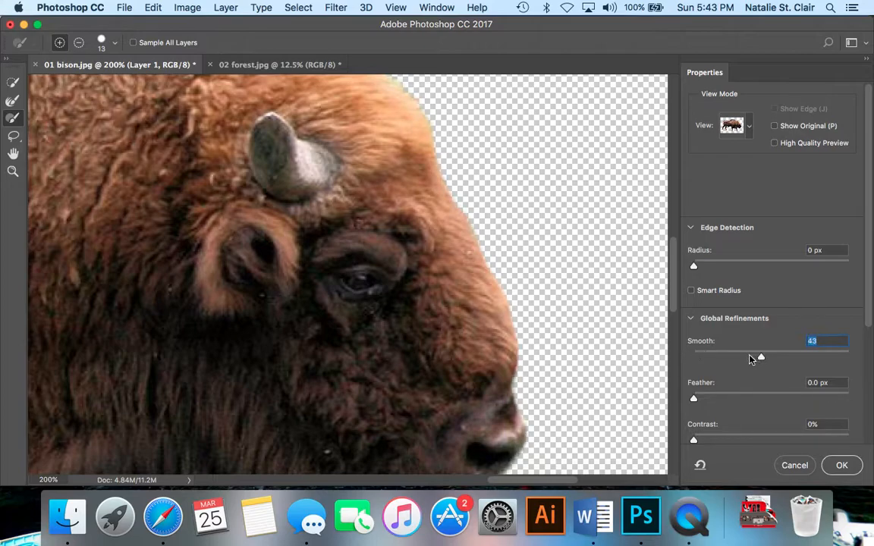
drag(761, 358, 746, 358)
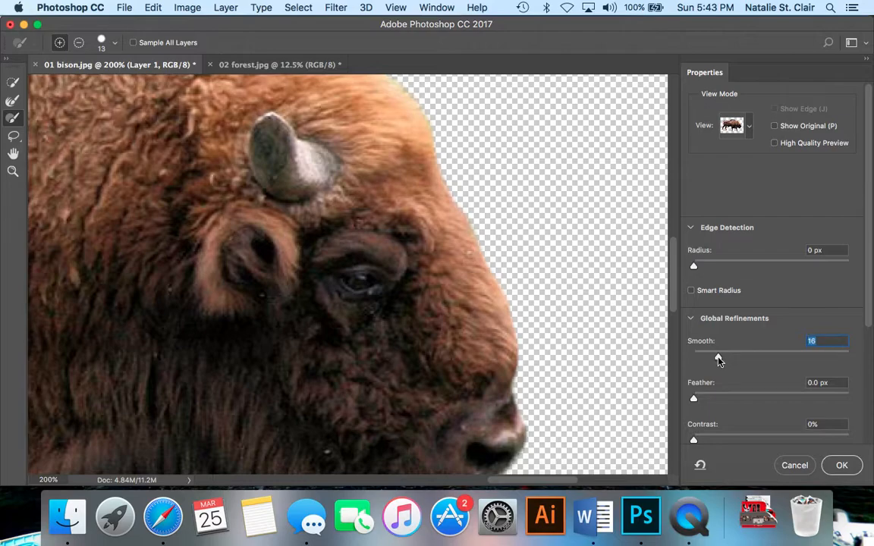
drag(692, 355, 716, 355)
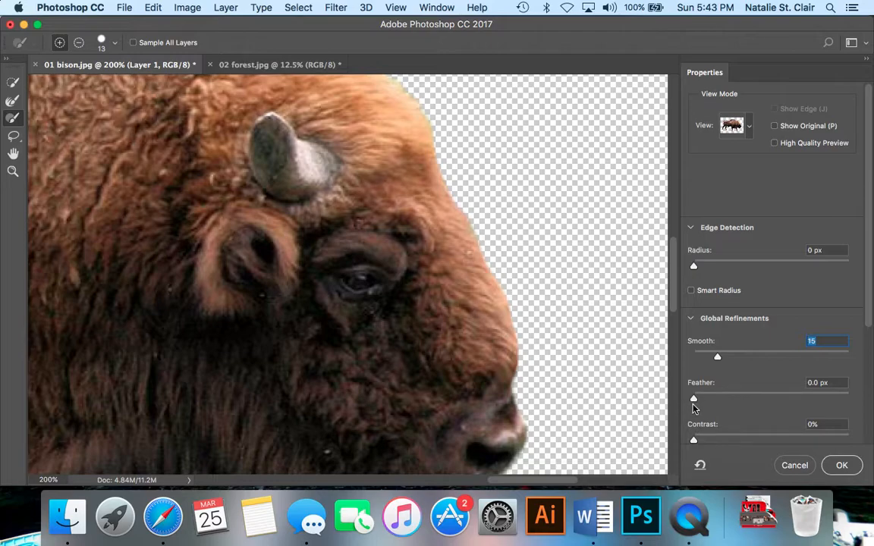
Step: Leave Feather and Contrast at 0 after previewing them, and apply the refined selection
drag(691, 398, 719, 397)
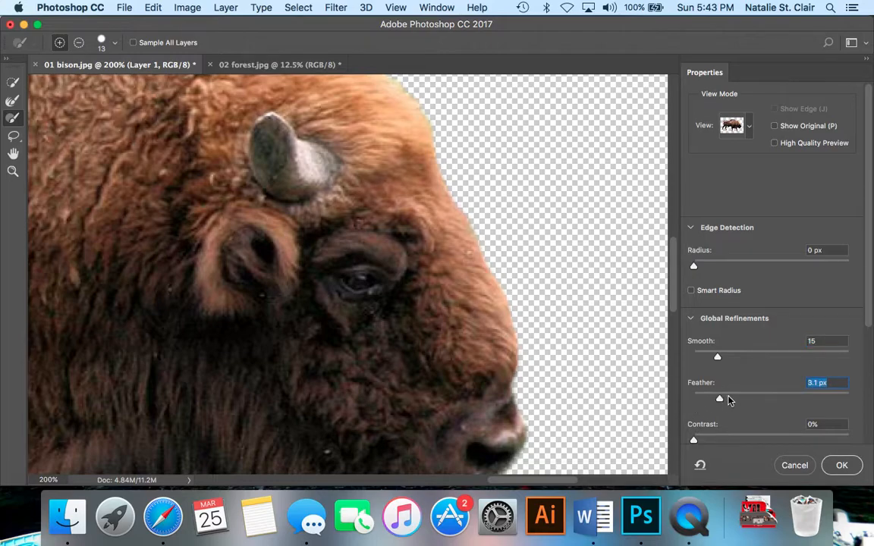
drag(719, 398, 772, 397)
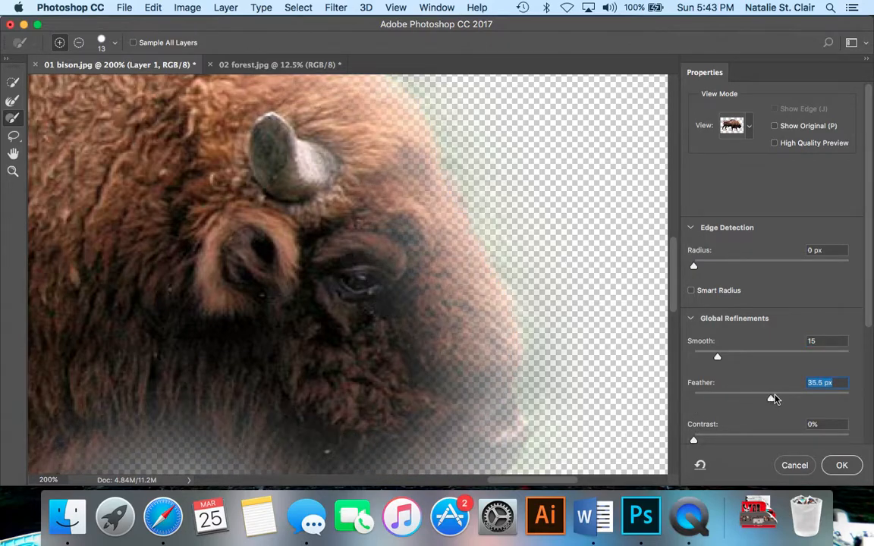
drag(772, 398, 788, 398)
text(0)
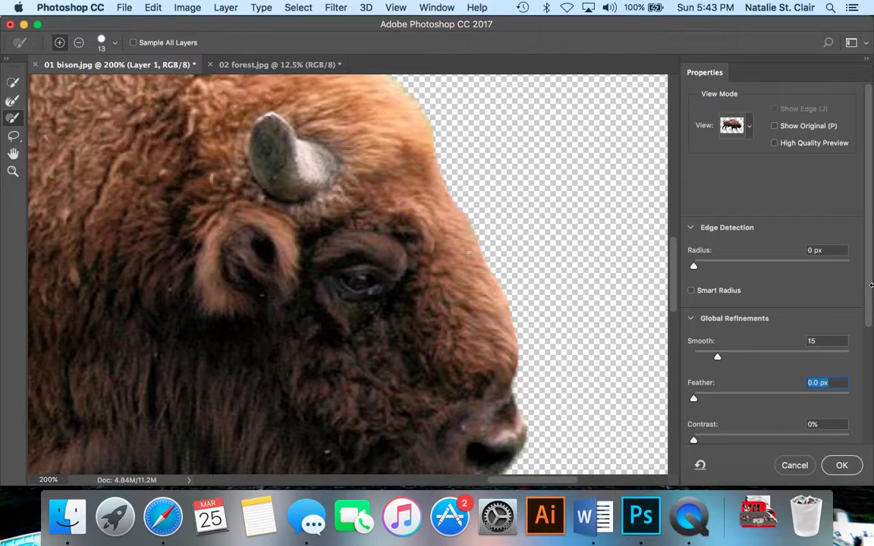
scroll(down, 3)
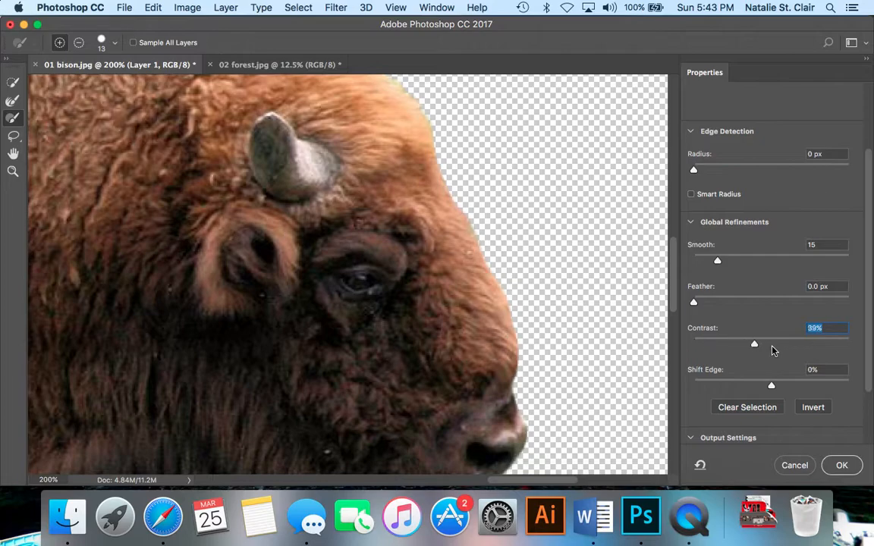
drag(754, 343, 804, 343)
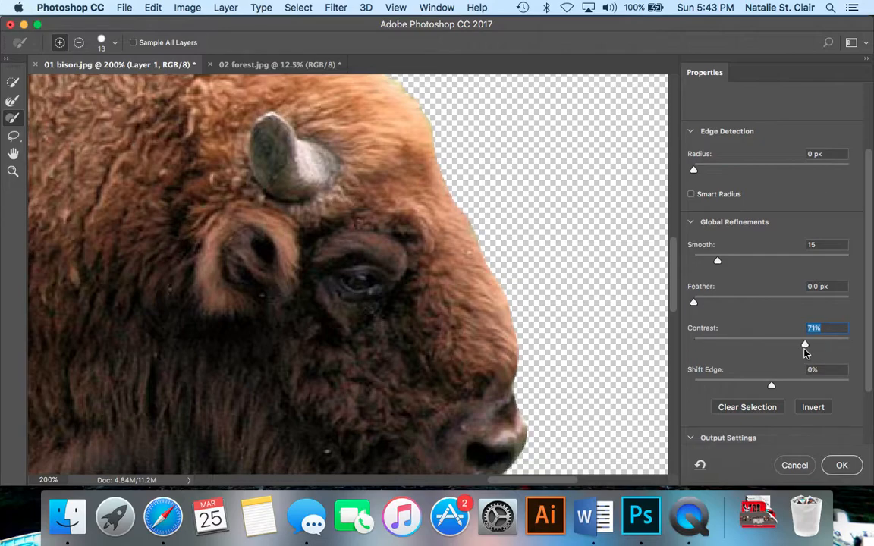
mouse_move(804, 356)
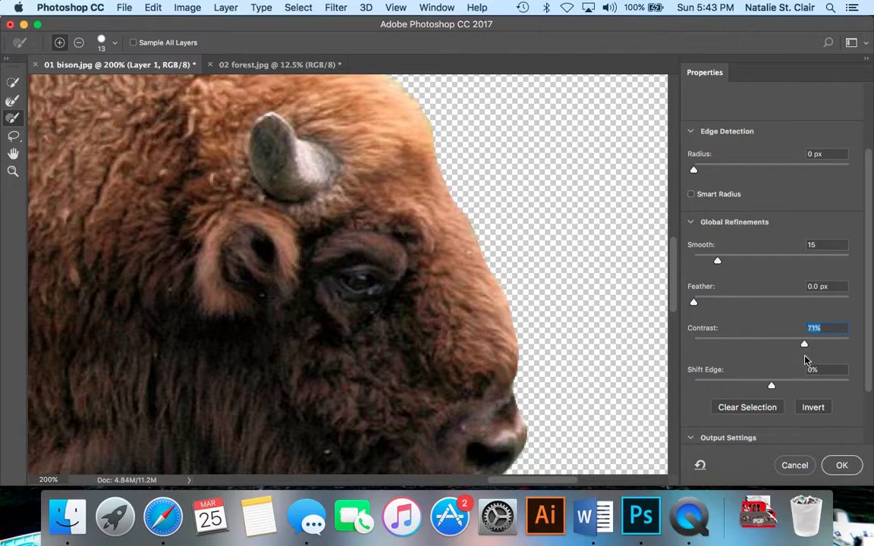
drag(804, 343, 694, 343)
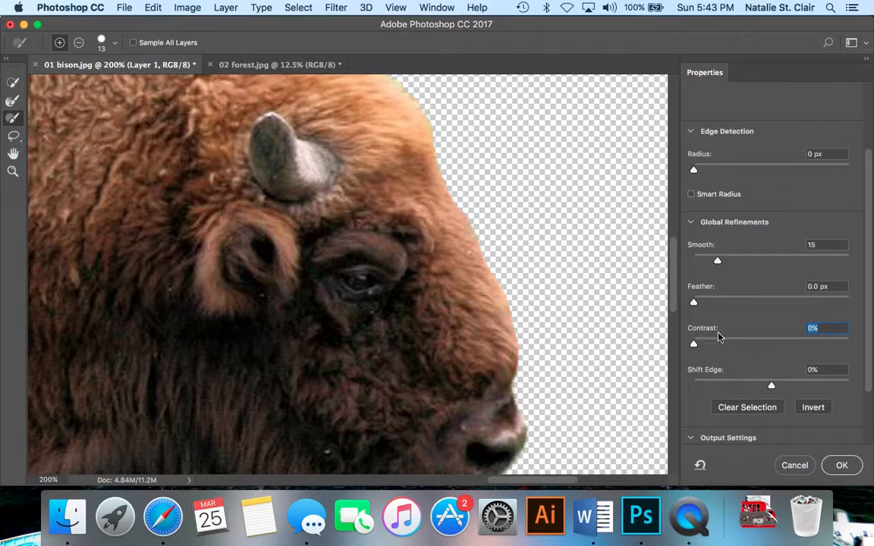
scroll(down, 3)
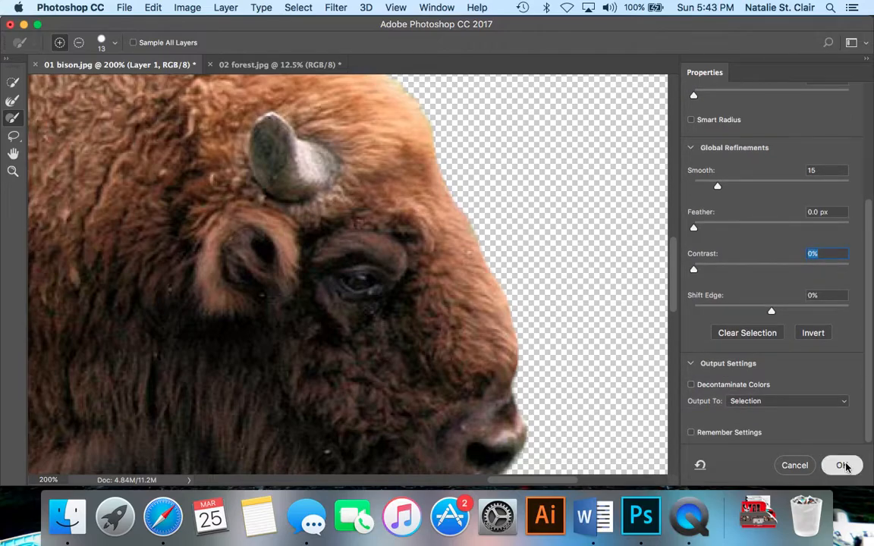
click(842, 465)
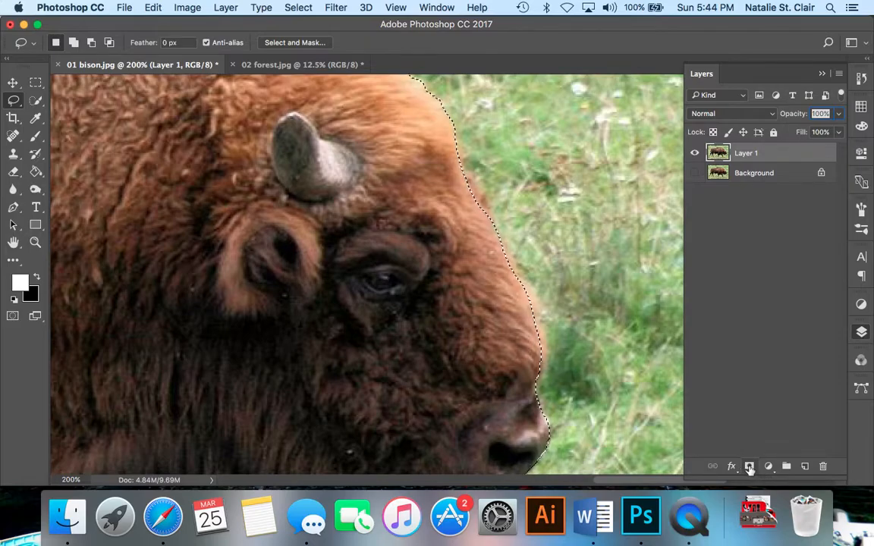
Step: Add a layer mask so only the bison remains over transparency
click(749, 466)
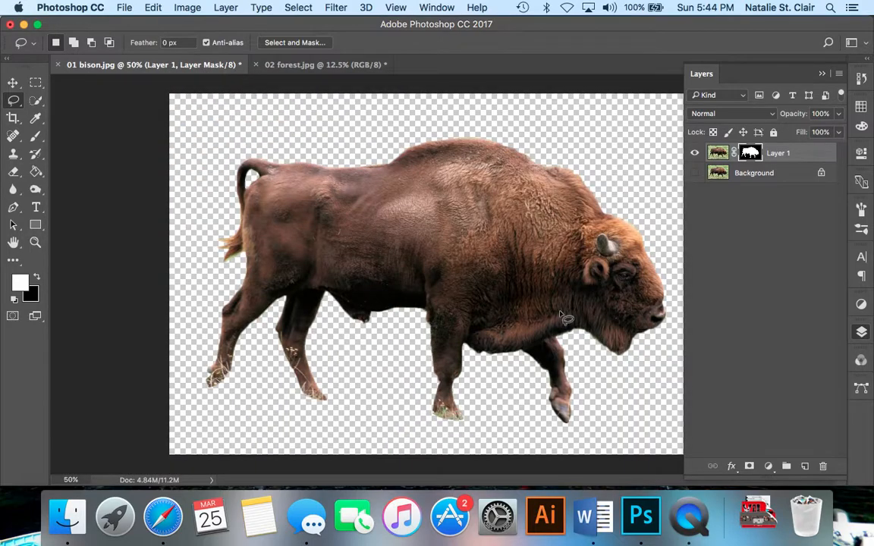
mouse_move(577, 290)
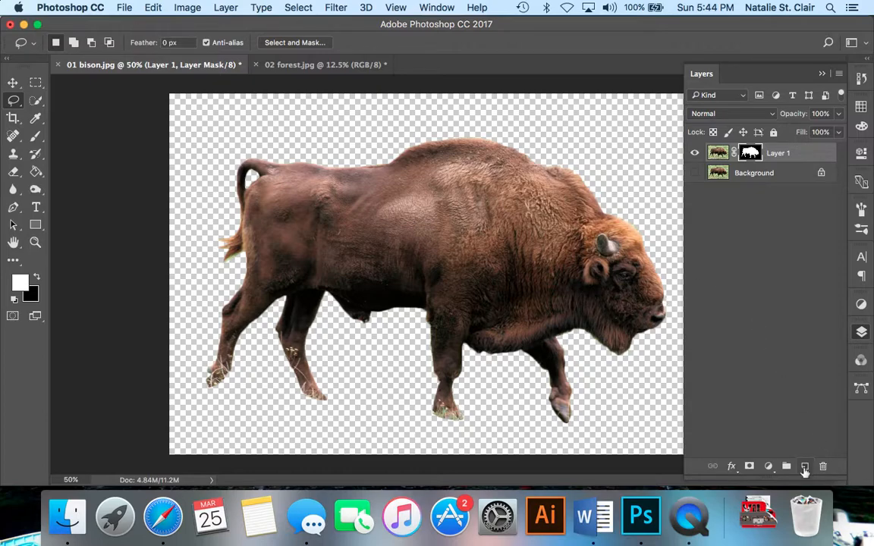
Step: Add a white-filled layer beneath the bison and rename the bison layer 'Bison'
click(804, 466)
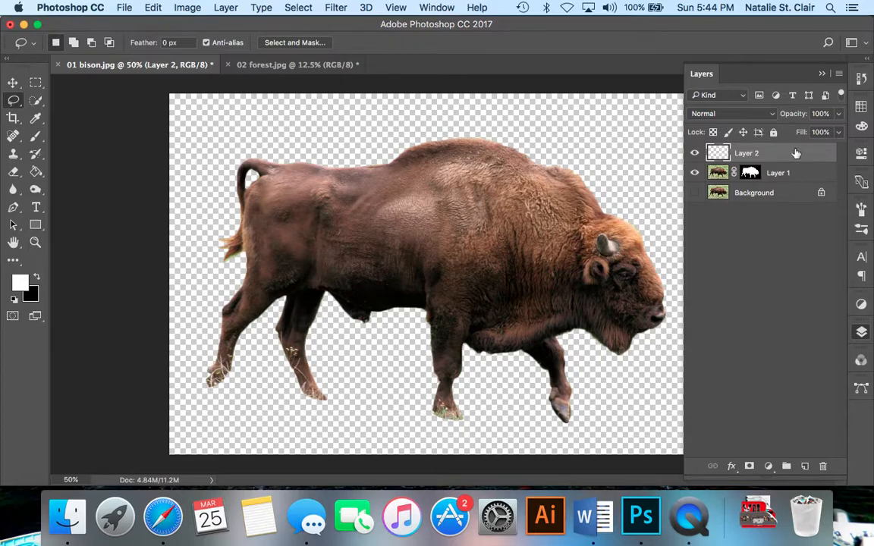
drag(746, 152, 746, 174)
text(Background)
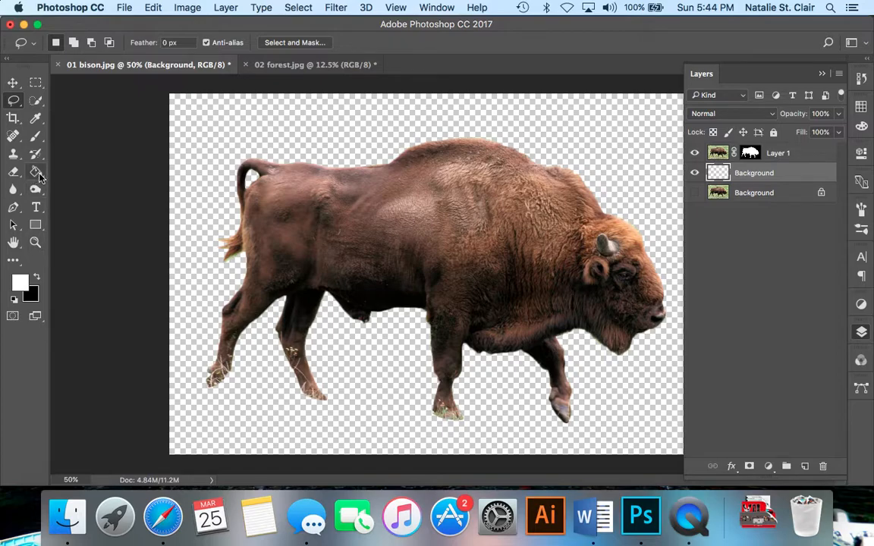
click(35, 171)
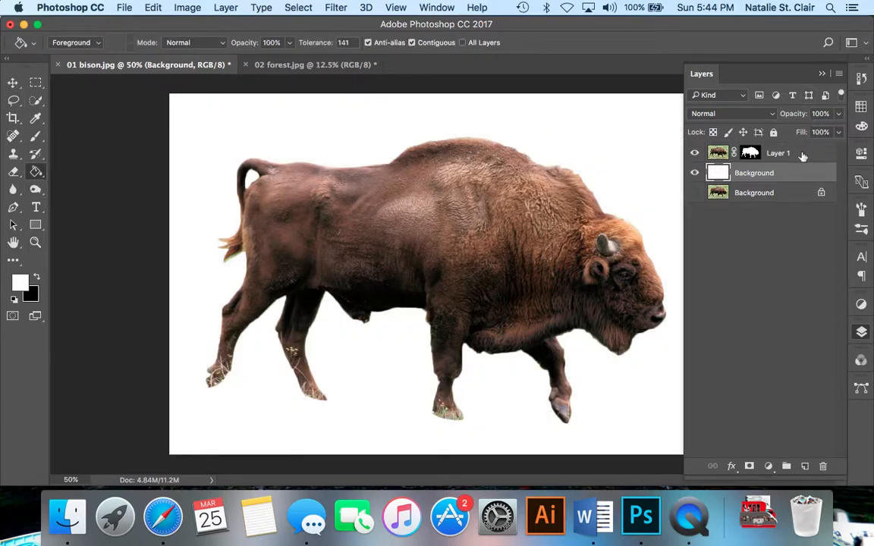
double_click(777, 152)
text(Bison)
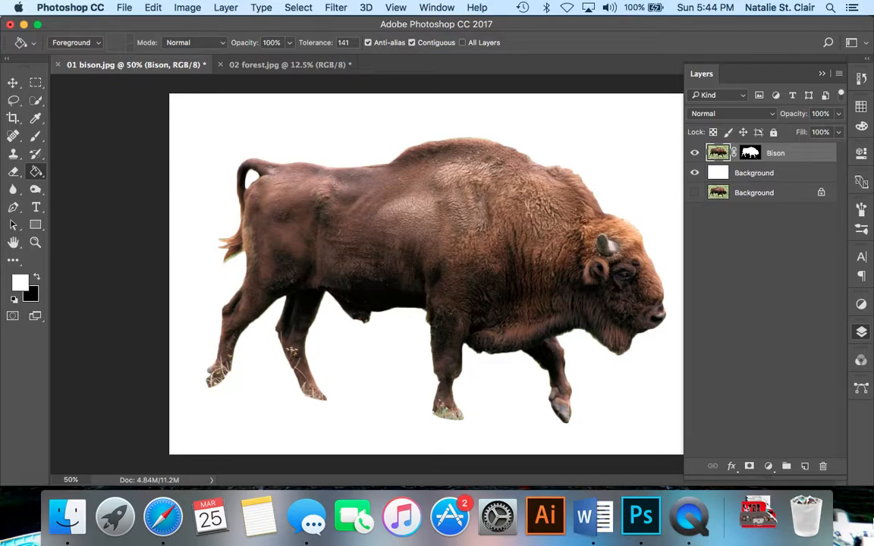
mouse_move(601, 365)
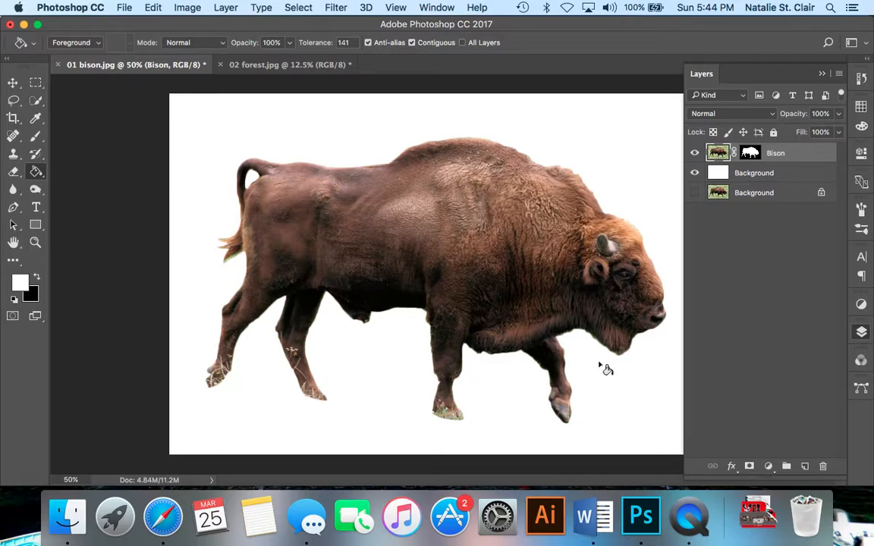
mouse_move(864, 337)
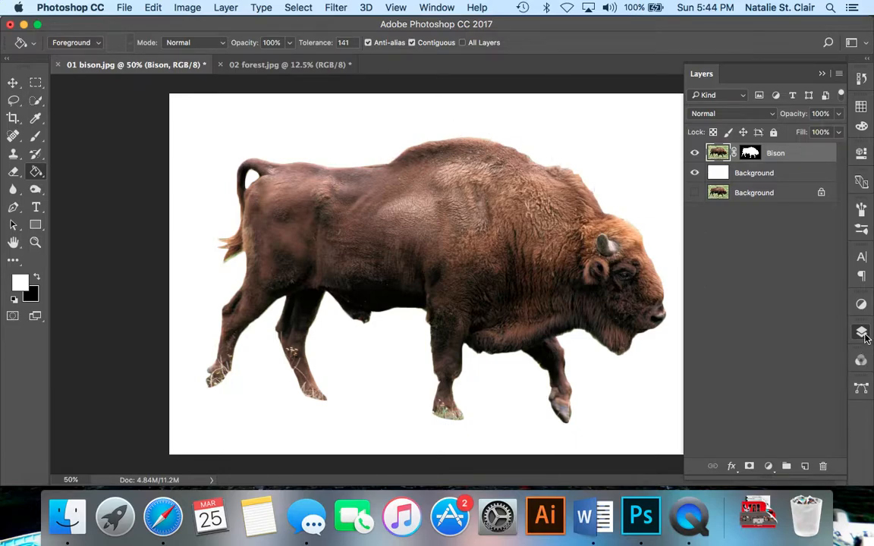
Step: Switch to forest.jpg with the Move tool to drag it into the bison document
click(288, 63)
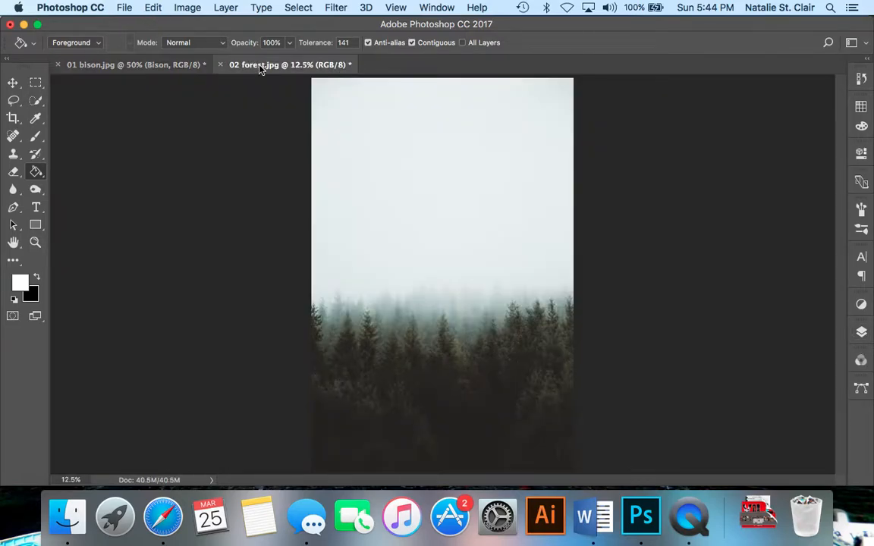
click(12, 82)
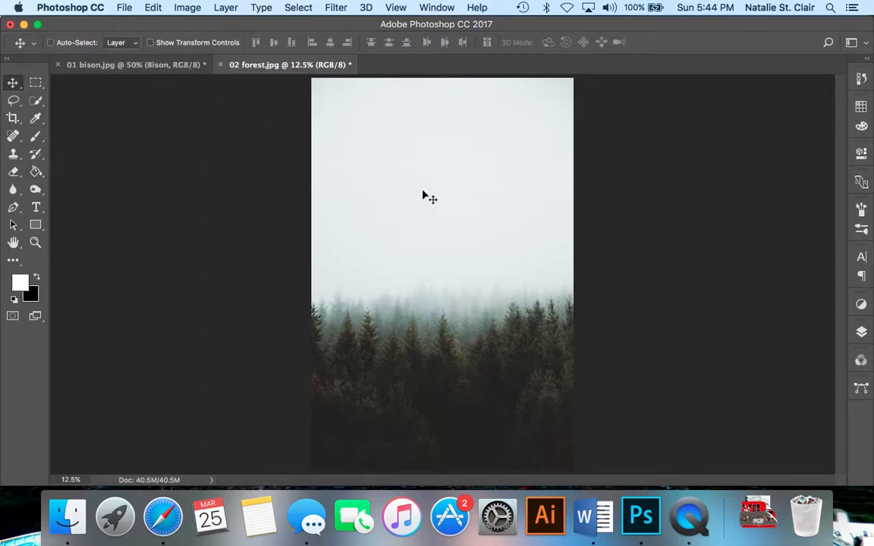
click(129, 64)
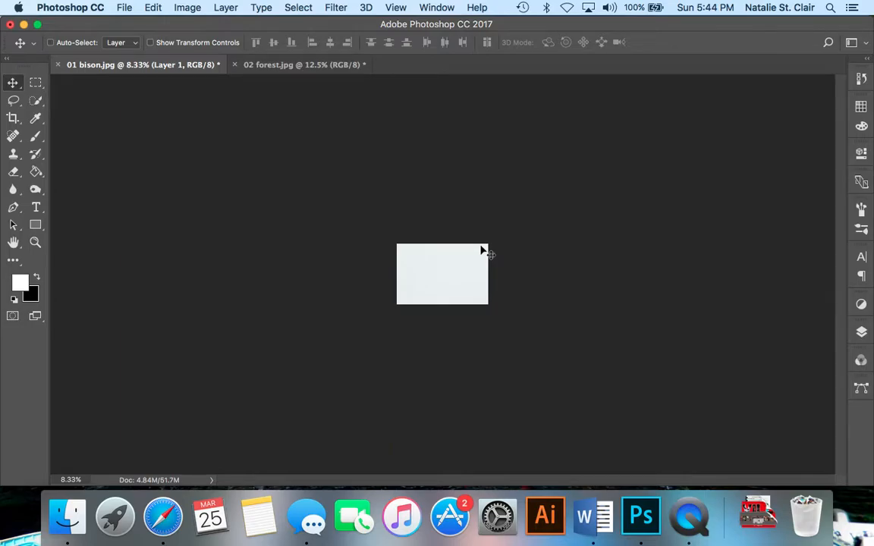
Step: Free-transform the forest layer to cover the canvas and flip it horizontally
key(cmd+t)
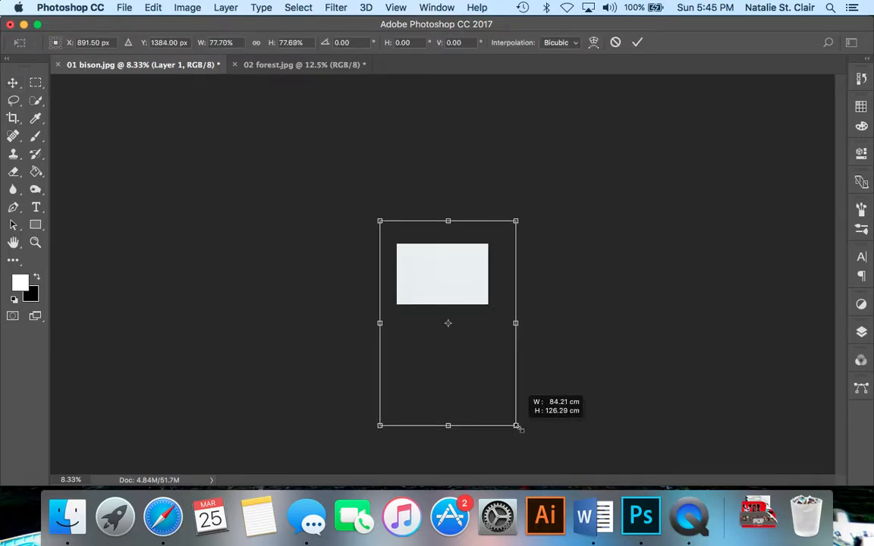
drag(515, 425, 498, 400)
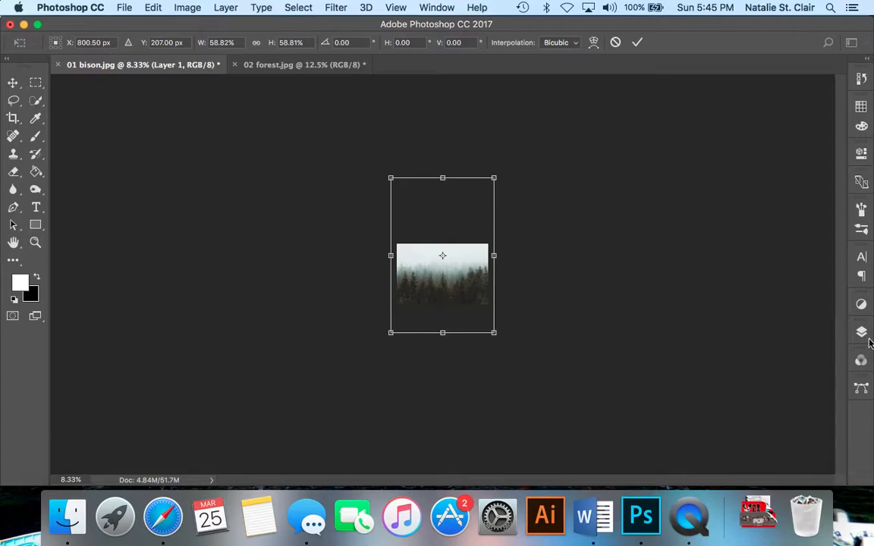
click(861, 331)
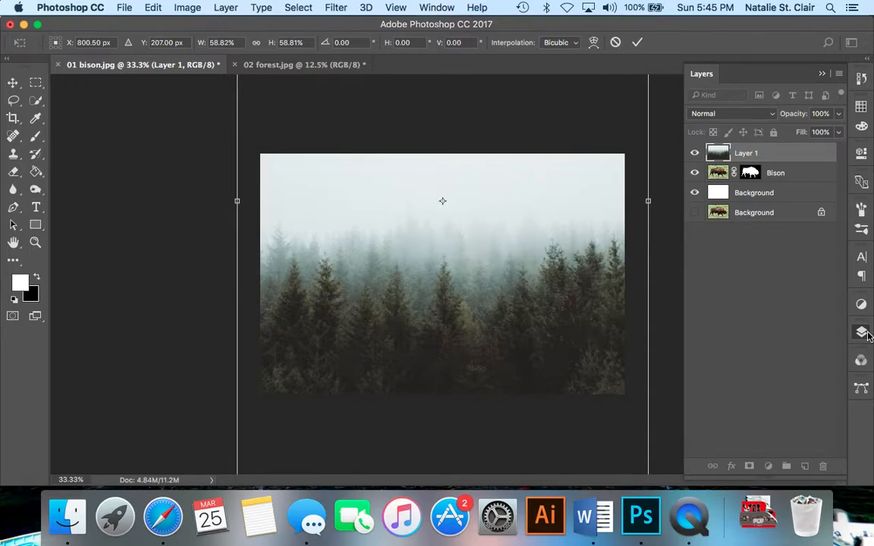
text(82)
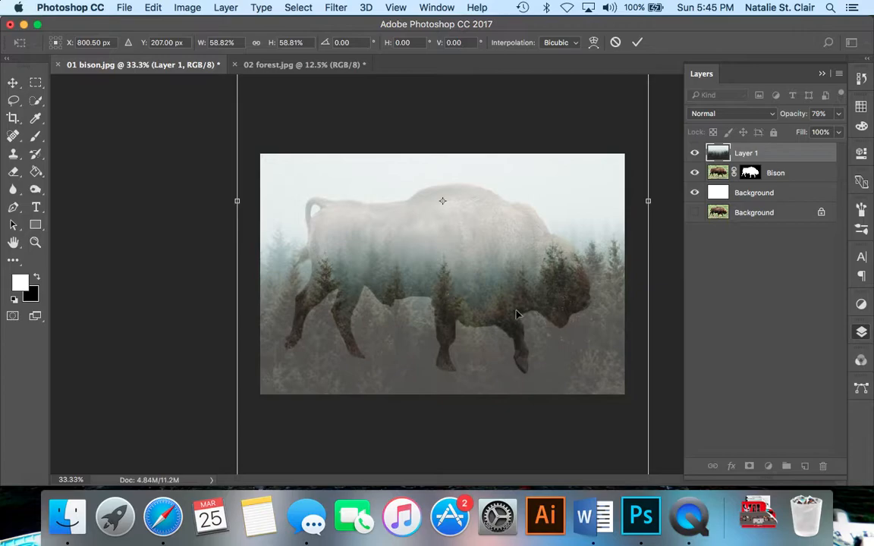
mouse_move(538, 191)
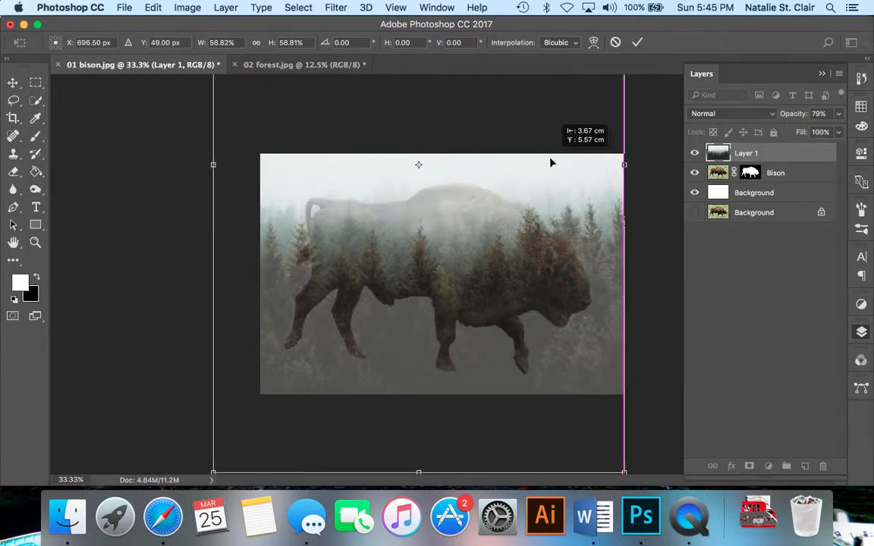
drag(552, 163, 540, 162)
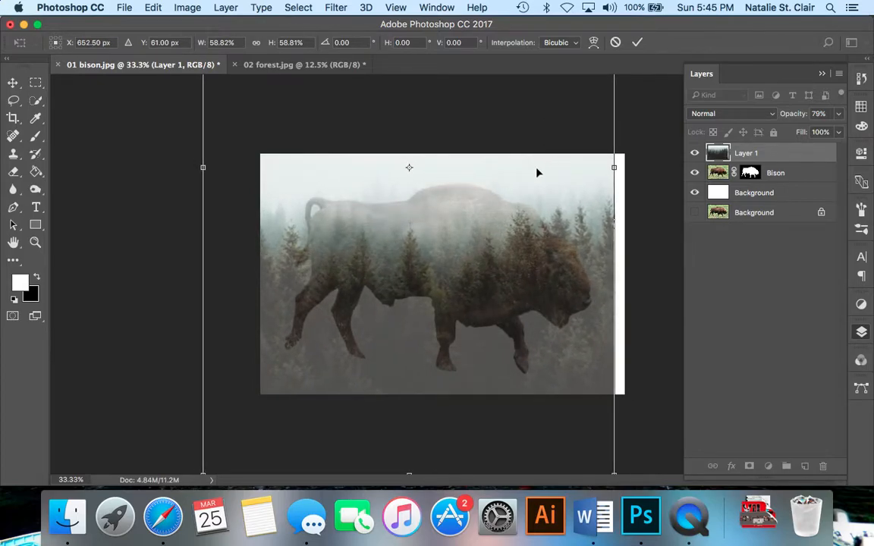
right_click(440, 273)
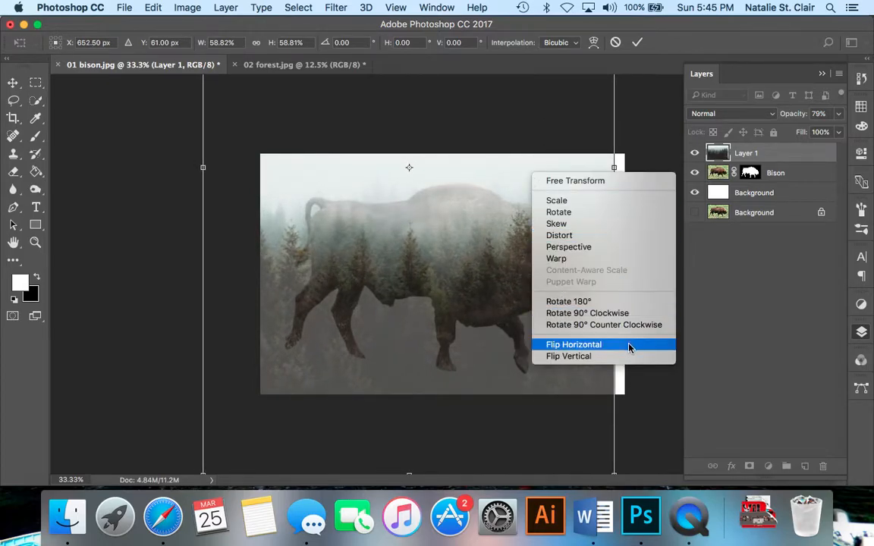
click(574, 345)
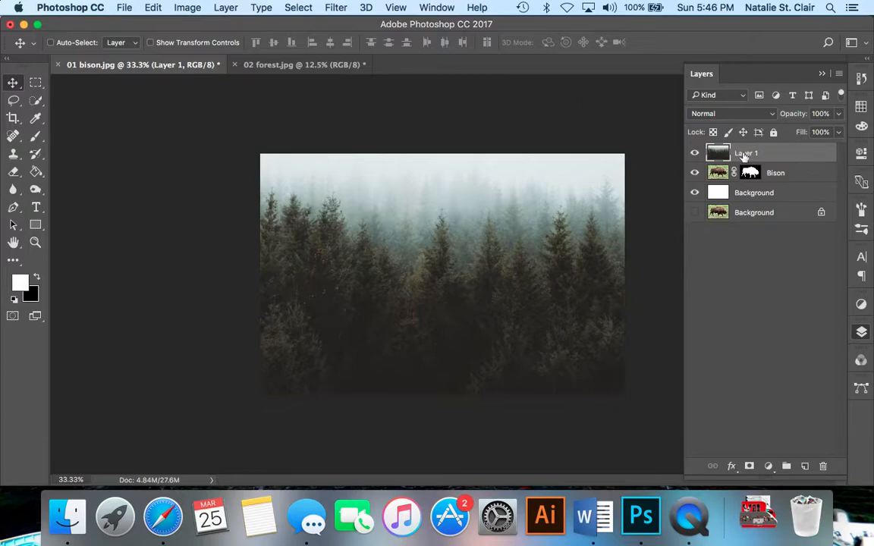
Step: Rename the layer Forest and clip a Brightness/Contrast adjustment at -20 brightness, 24 contrast to it
double_click(746, 151)
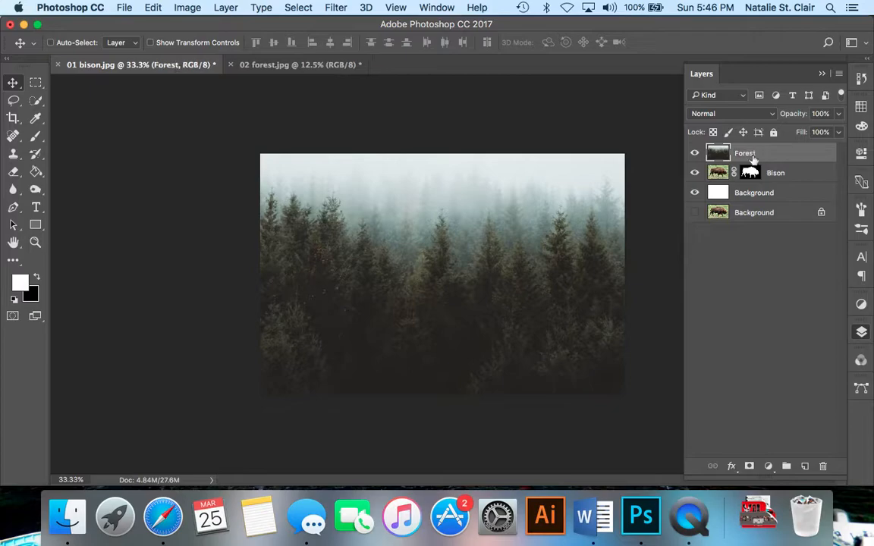
mouse_move(750, 160)
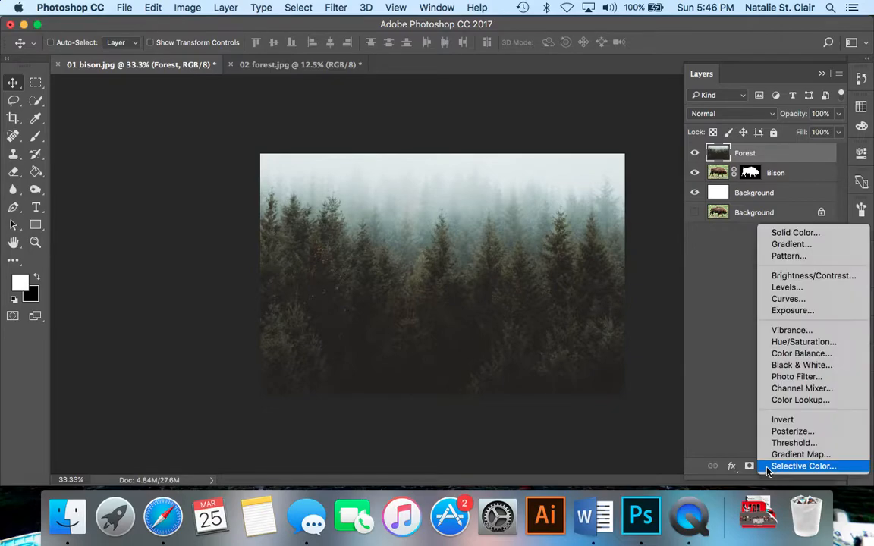
mouse_move(801, 388)
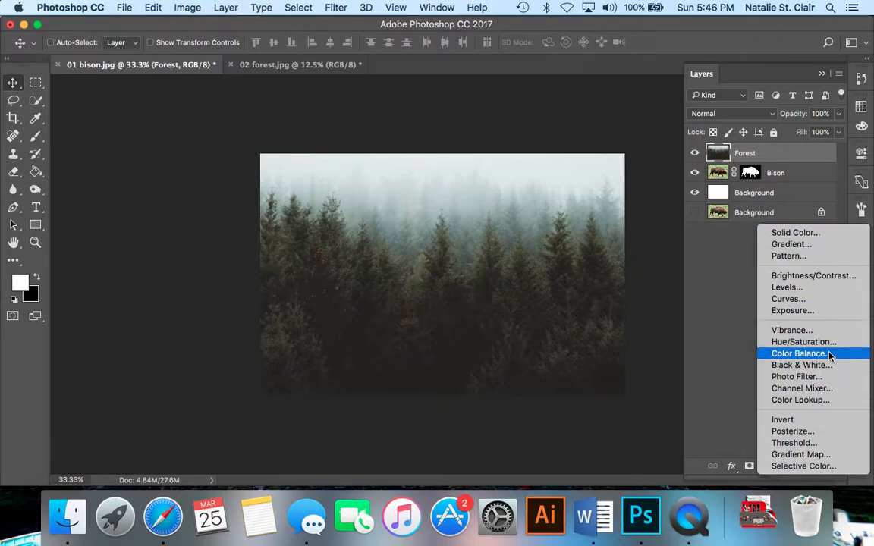
click(813, 276)
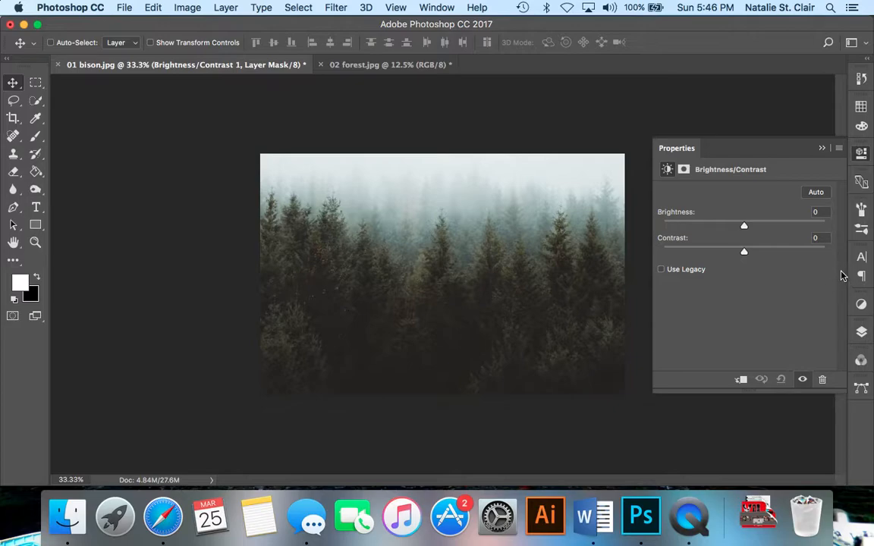
drag(743, 224, 740, 227)
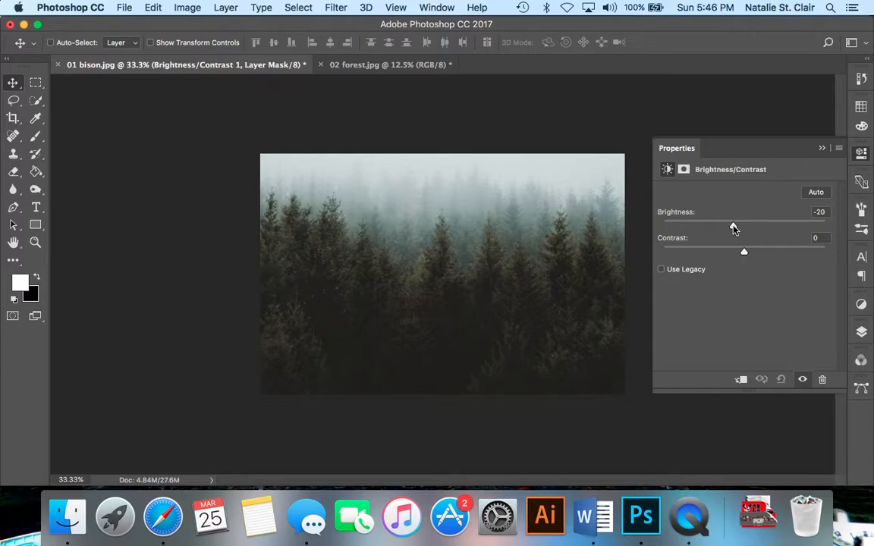
drag(744, 252, 751, 252)
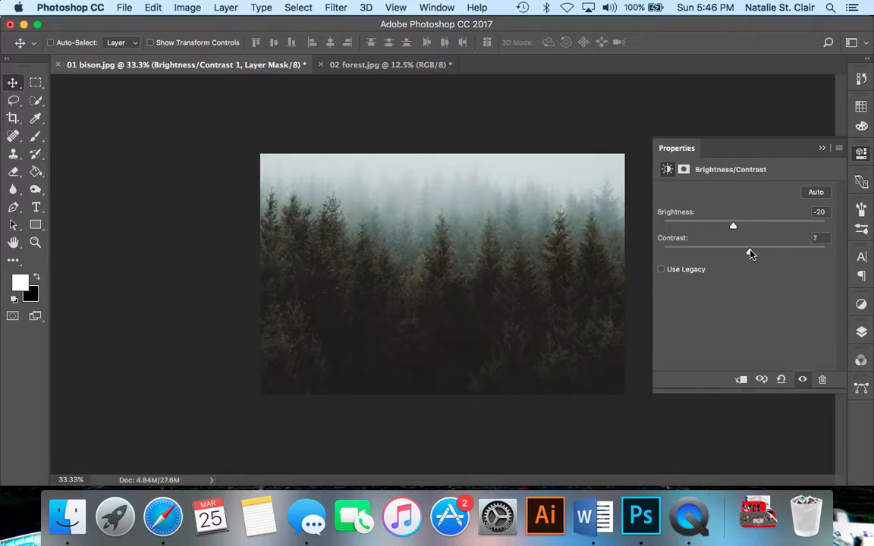
drag(746, 249, 755, 249)
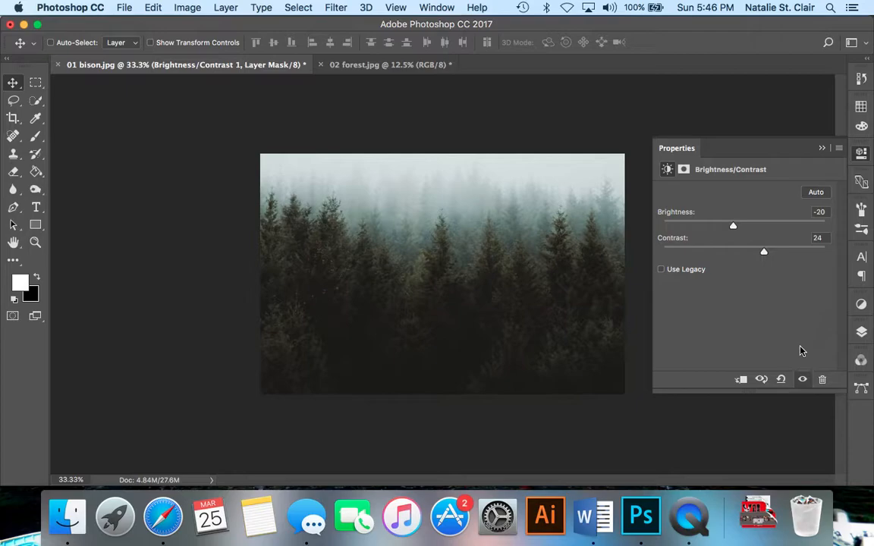
click(861, 331)
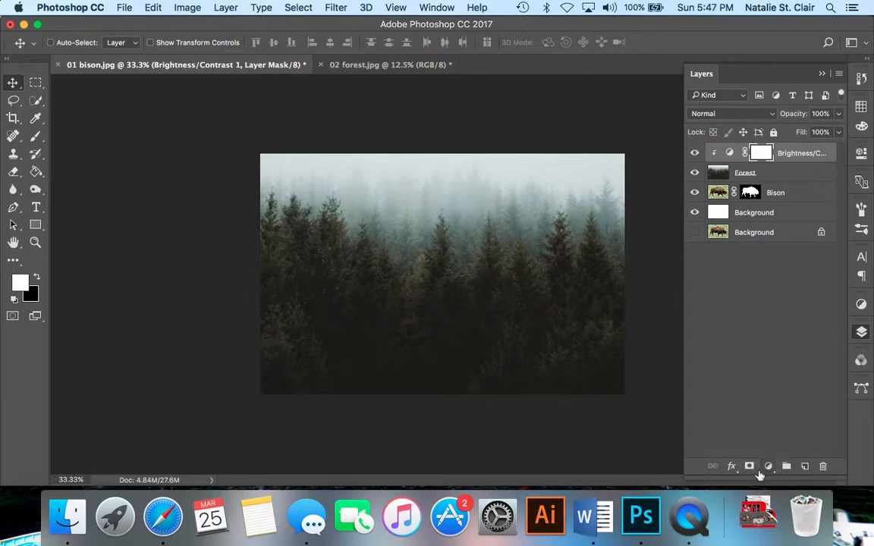
mouse_move(768, 465)
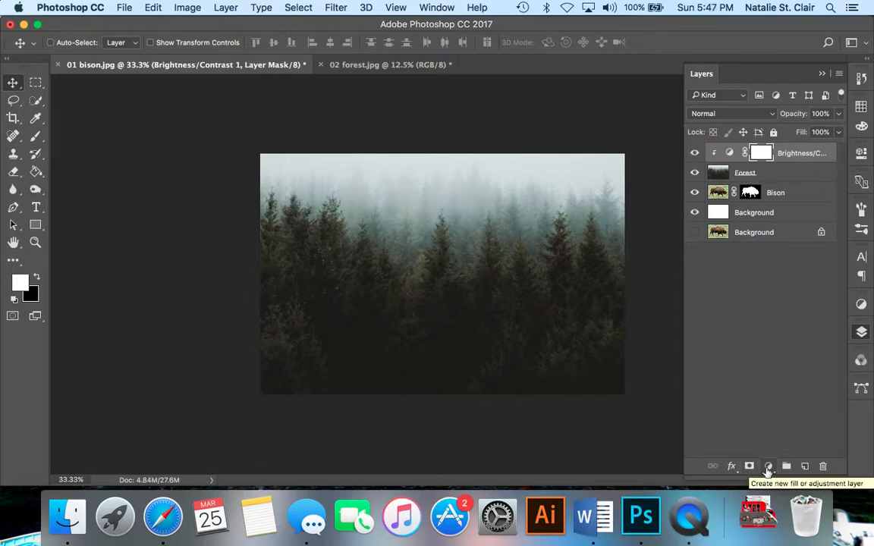
Step: Add a Hue/Saturation adjustment at +25 saturation clipped to the Forest layer
click(767, 466)
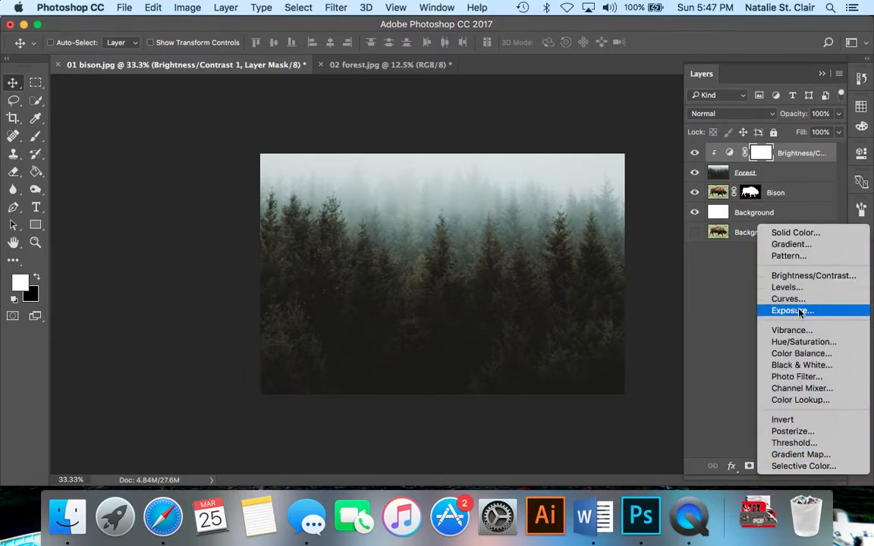
click(802, 341)
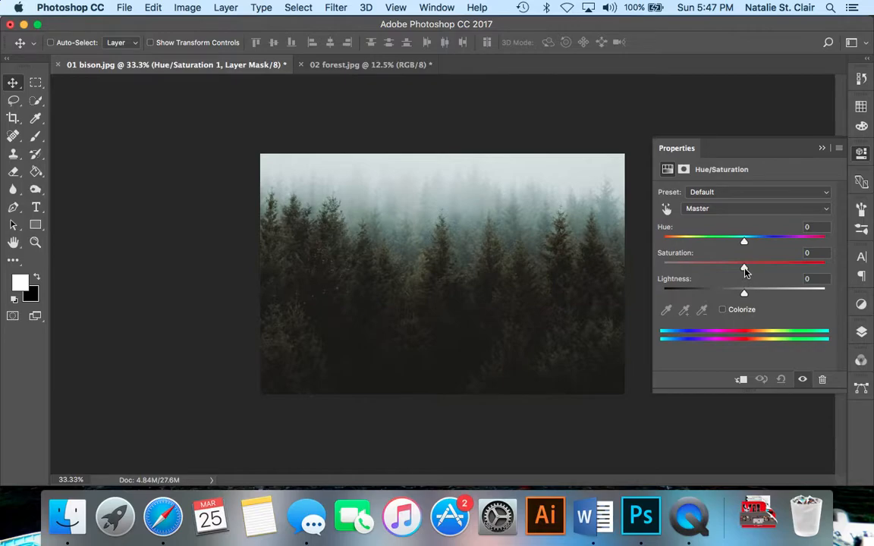
drag(743, 262, 758, 262)
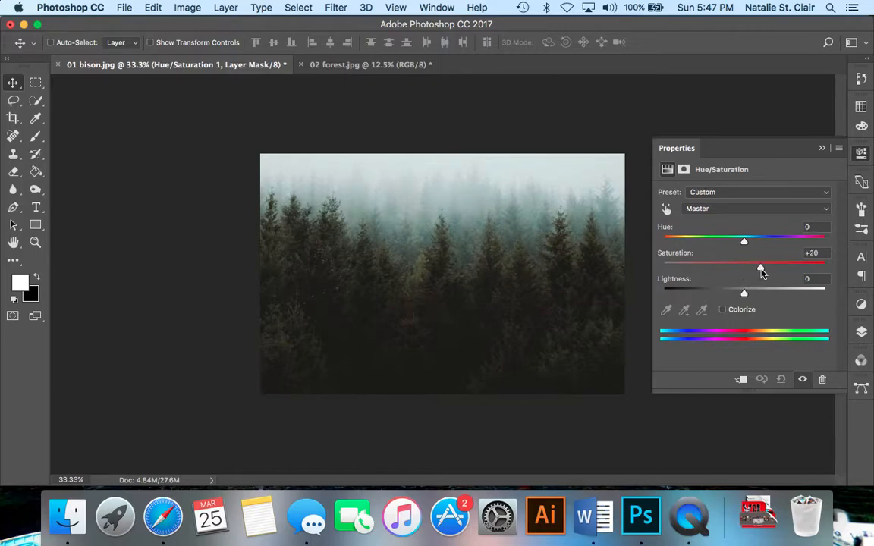
drag(759, 261, 765, 261)
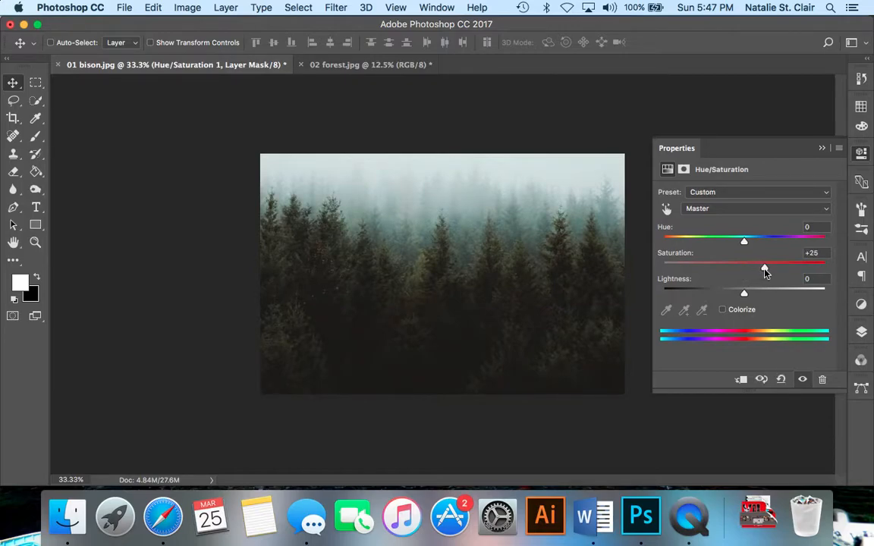
click(861, 331)
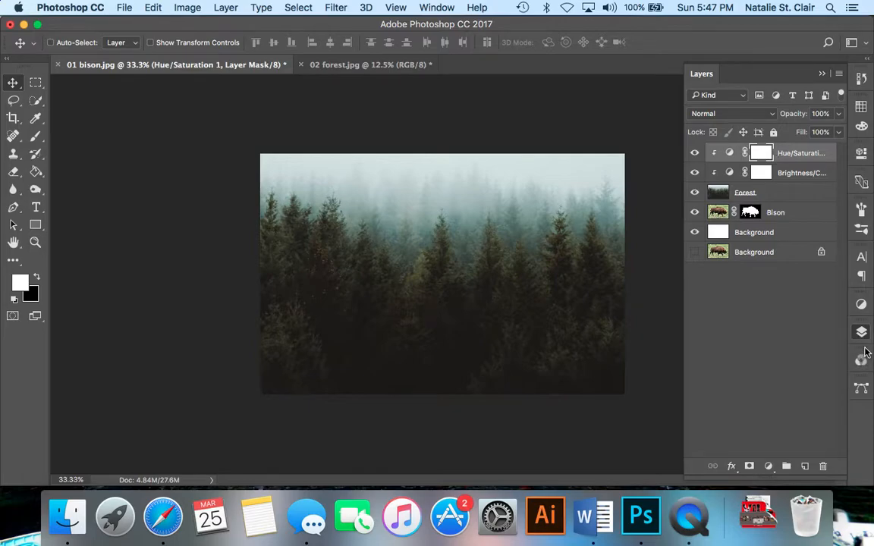
mouse_move(861, 331)
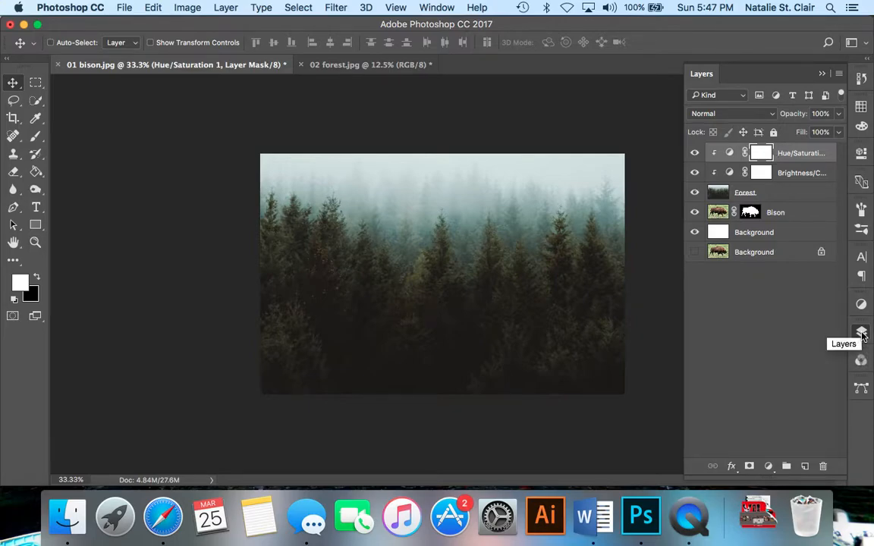
click(862, 330)
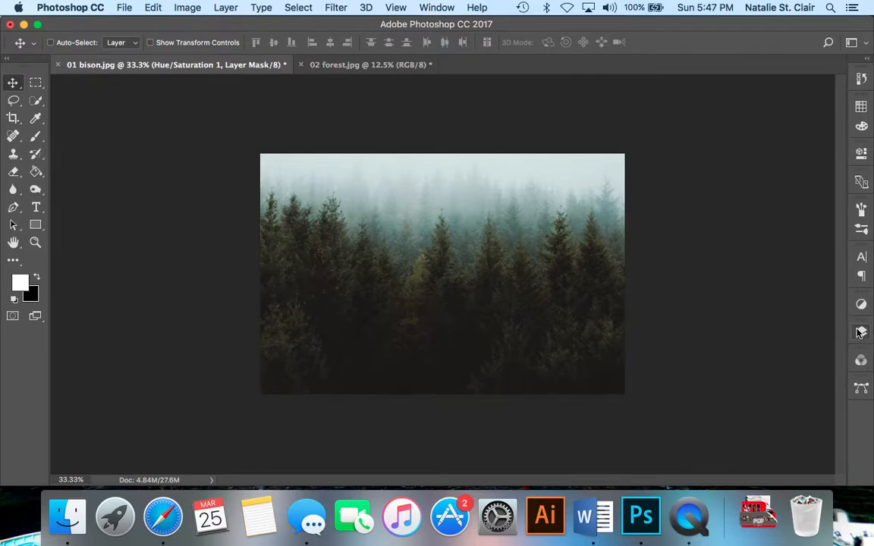
click(862, 332)
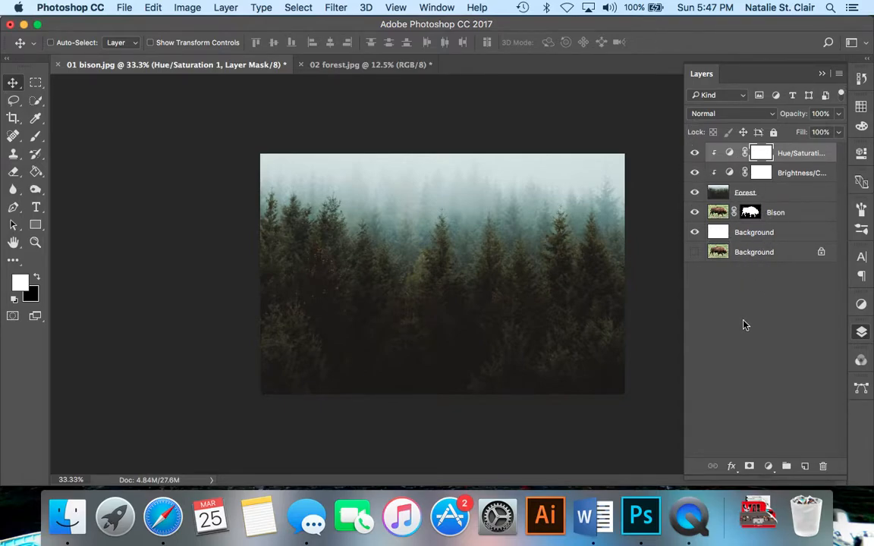
Step: Switch the Layers panel to Large Thumbnails and select the Bison layer
right_click(743, 325)
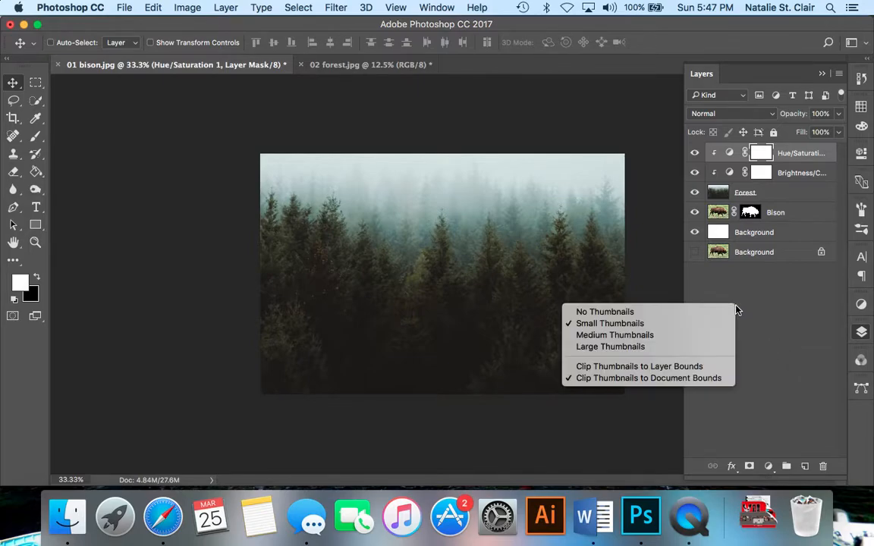
mouse_move(610, 345)
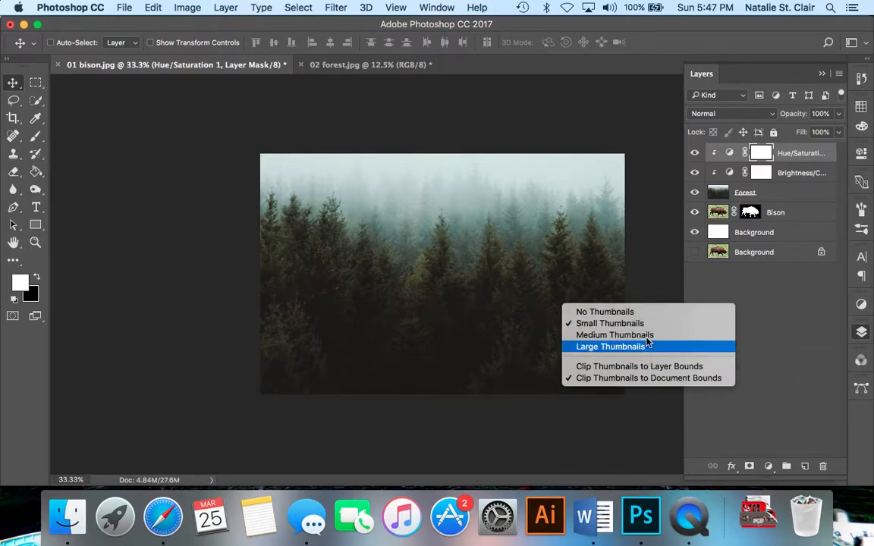
click(609, 346)
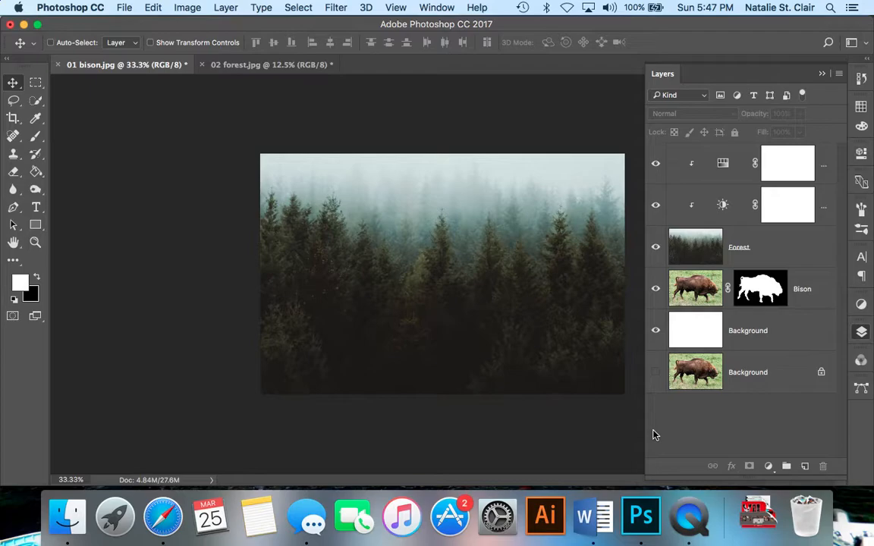
mouse_move(761, 285)
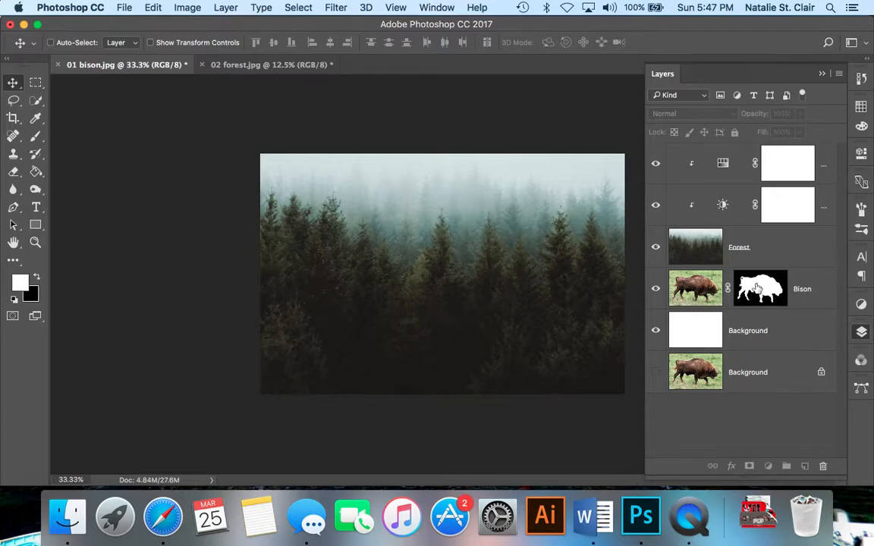
click(760, 288)
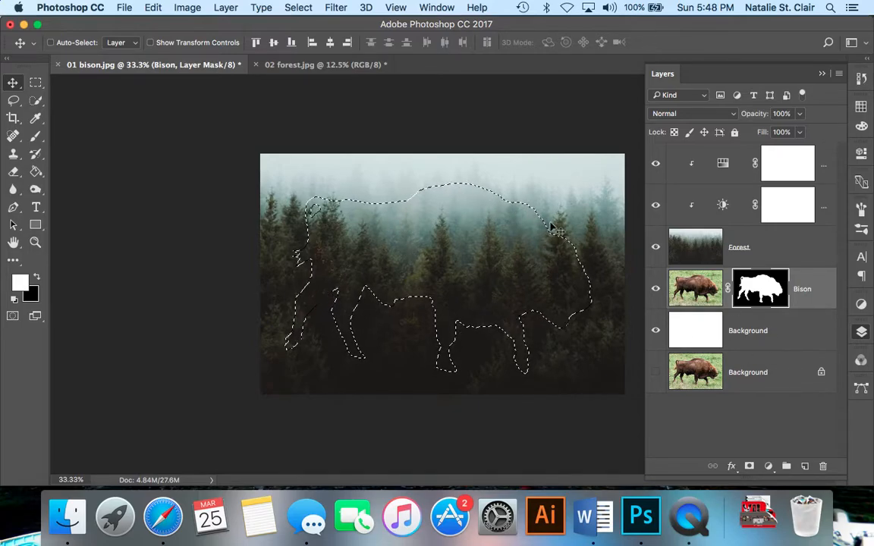
Step: Mask the Forest layer to the loaded bison selection so trees fill the silhouette
click(694, 246)
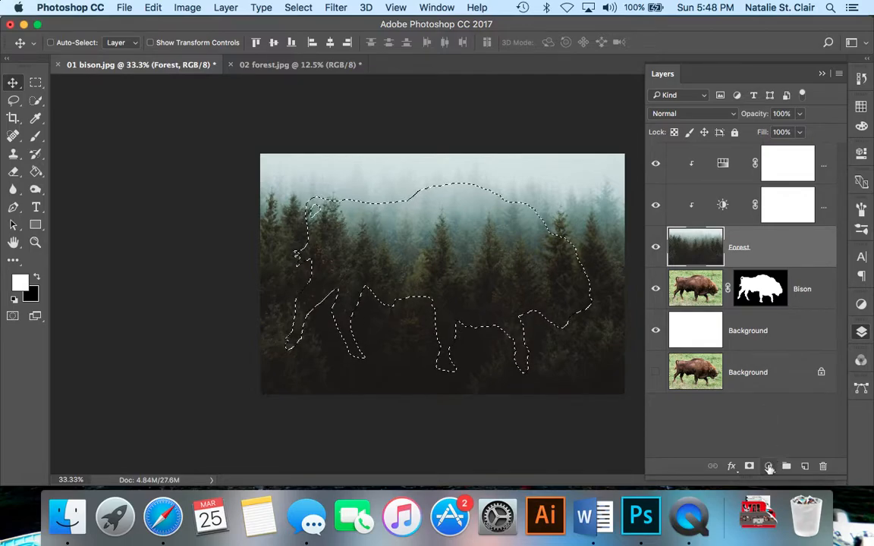
click(749, 465)
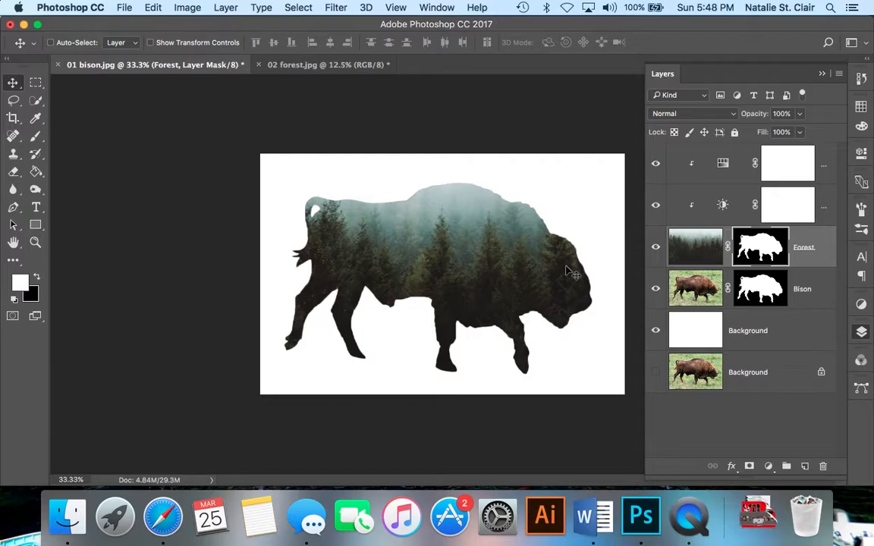
mouse_move(392, 271)
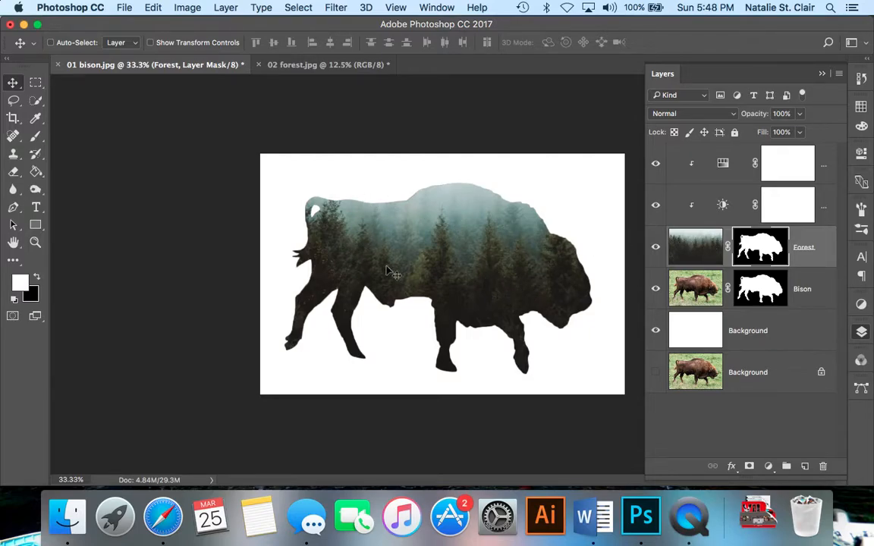
mouse_move(513, 285)
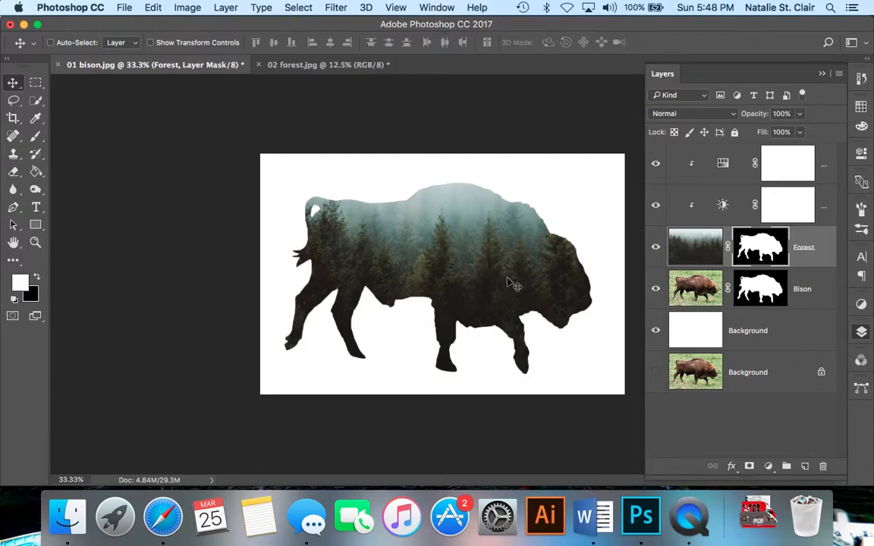
mouse_move(555, 341)
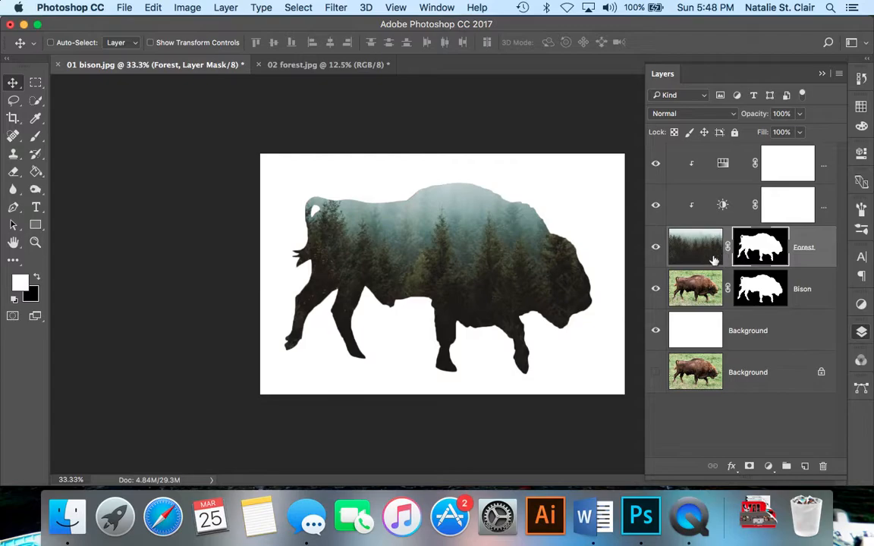
mouse_move(688, 252)
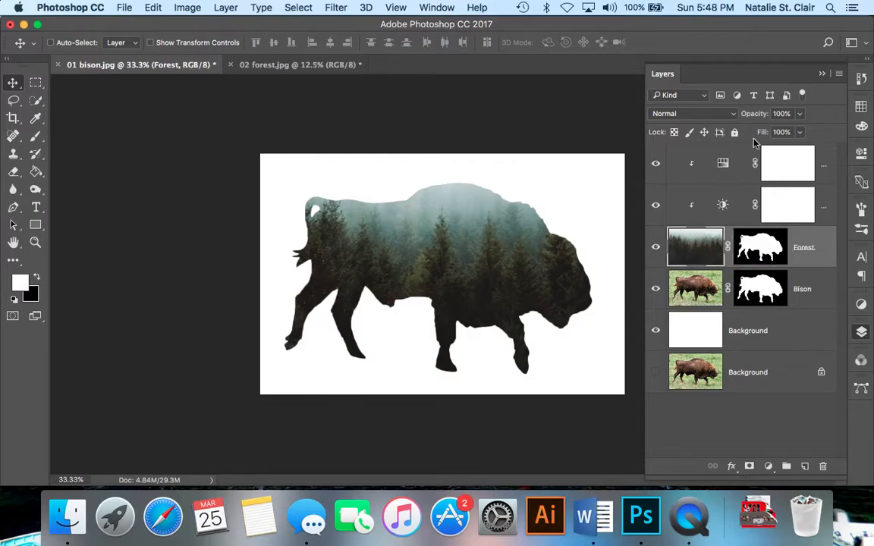
Step: Lower the Forest layer's opacity to 73% and target its mask for painting
click(780, 113)
text(73)
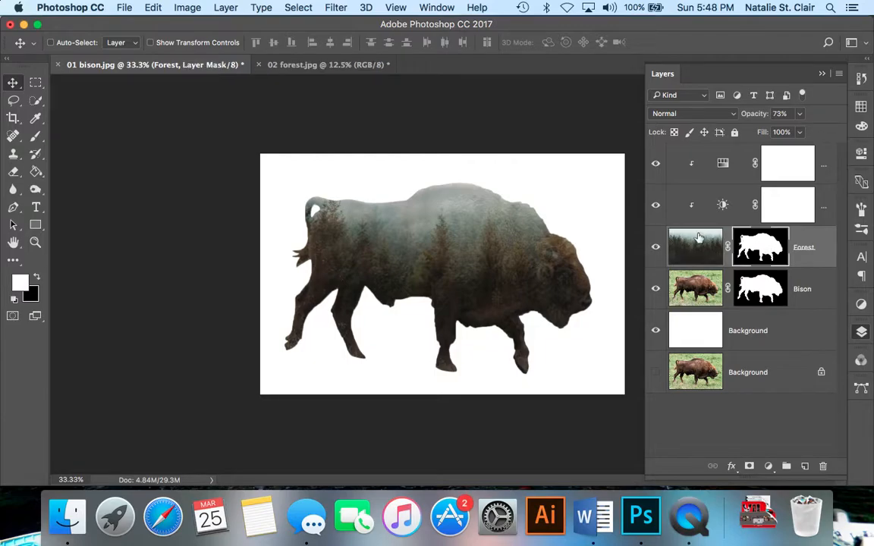
click(12, 136)
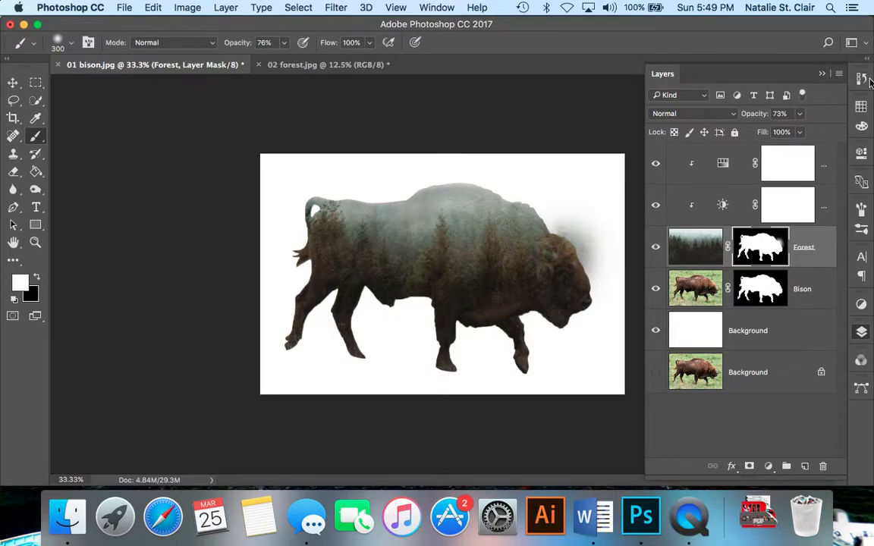
Step: Step back in History to undo the stray brush strokes
click(862, 79)
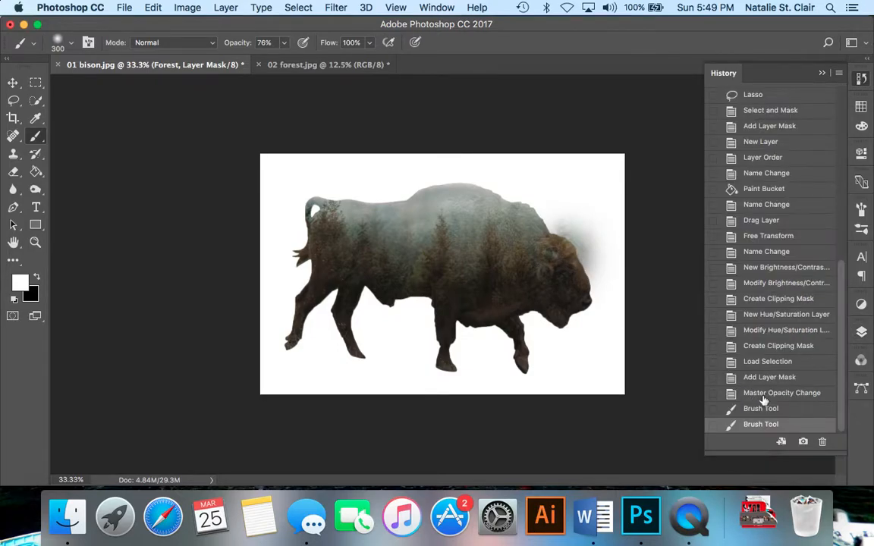
click(661, 73)
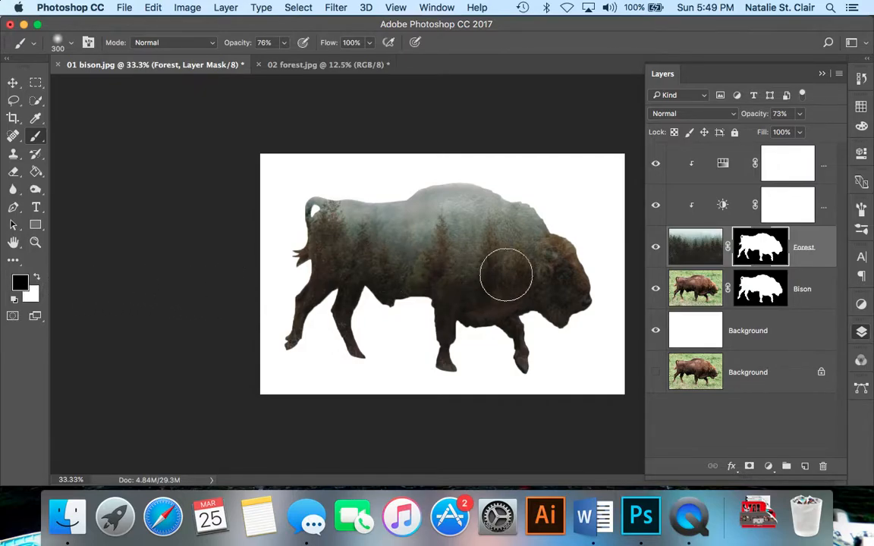
Step: Paint the Forest mask to reveal the bison's head, face, hump, tail and rear leg
drag(507, 273, 564, 303)
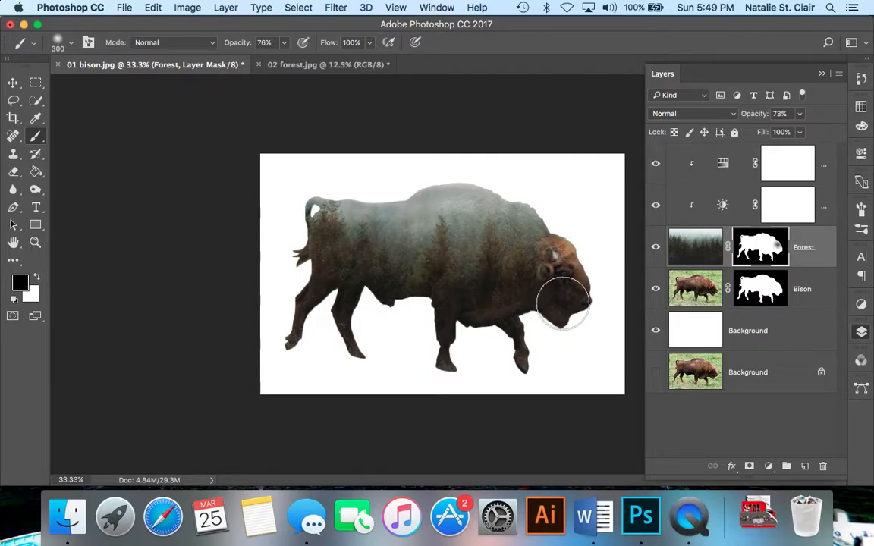
drag(564, 303, 539, 319)
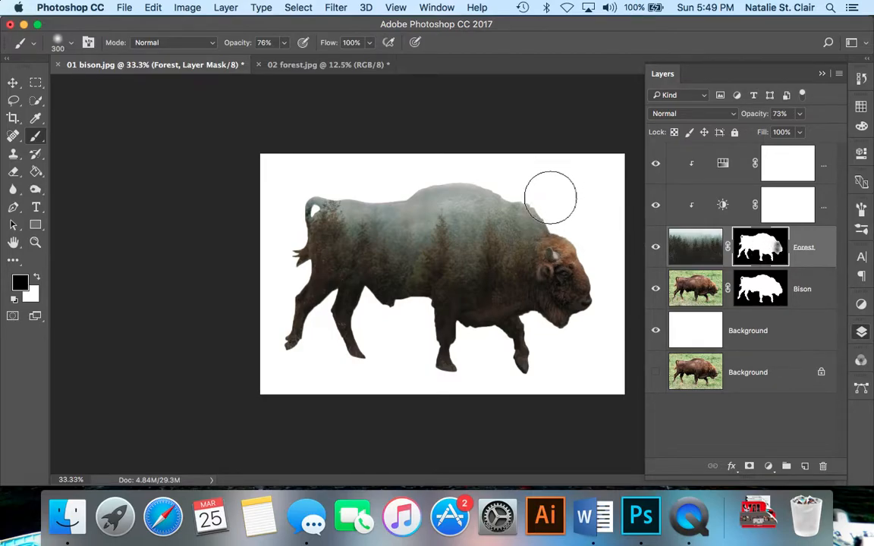
drag(549, 198, 447, 164)
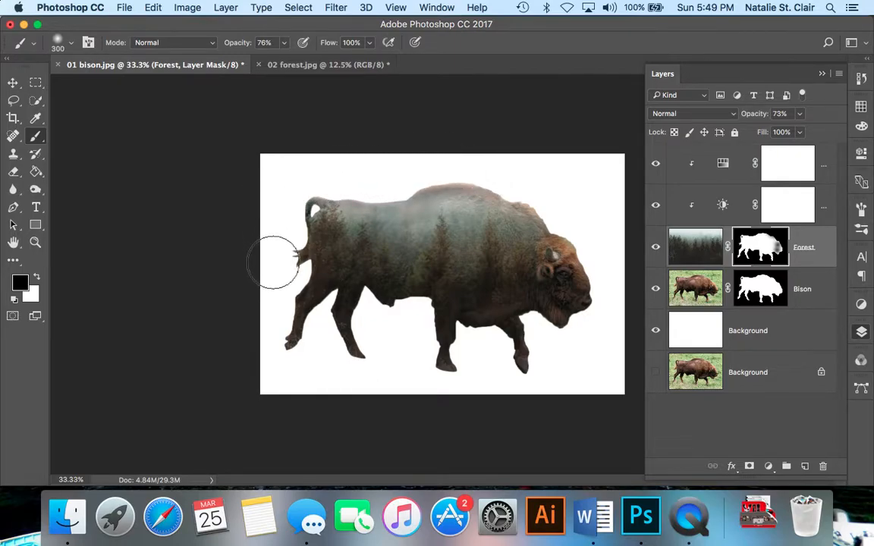
drag(273, 261, 295, 326)
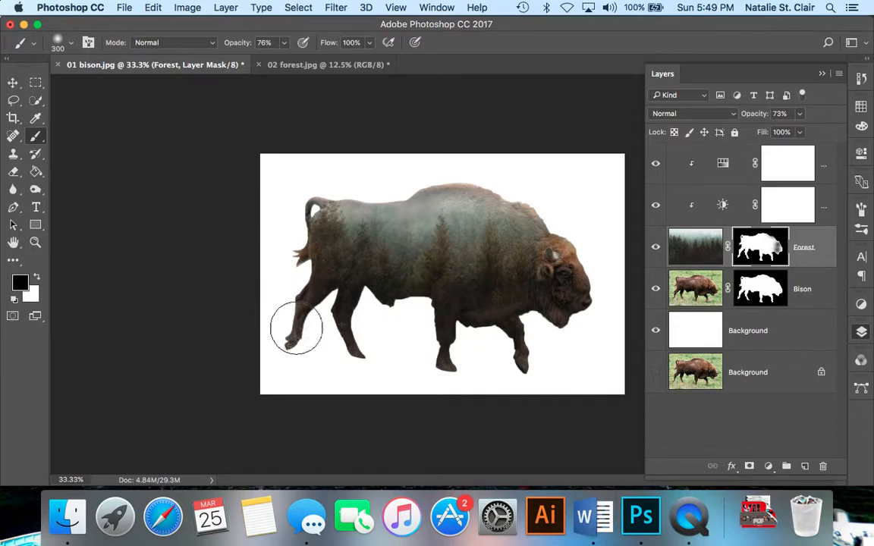
drag(296, 327, 347, 366)
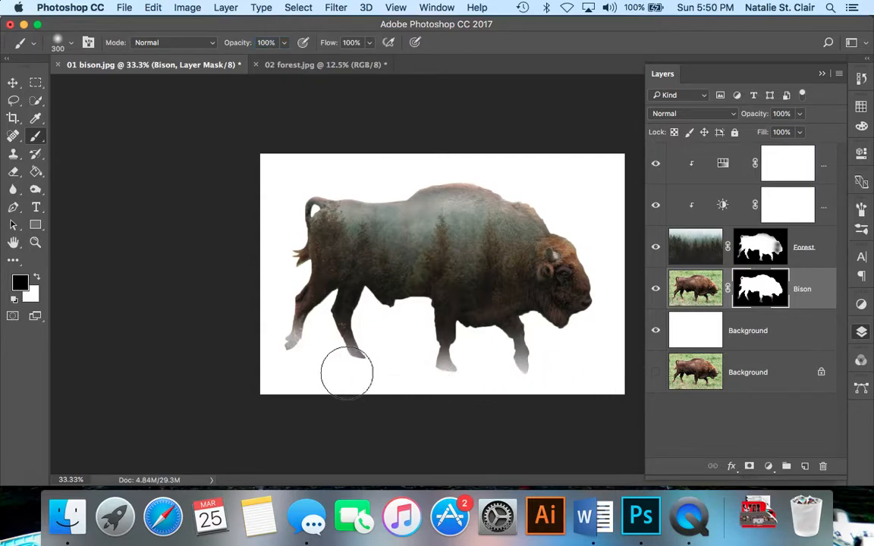
Step: Paint the Bison and Forest masks to fade the lower legs into white and tidy the tail
drag(346, 372, 285, 346)
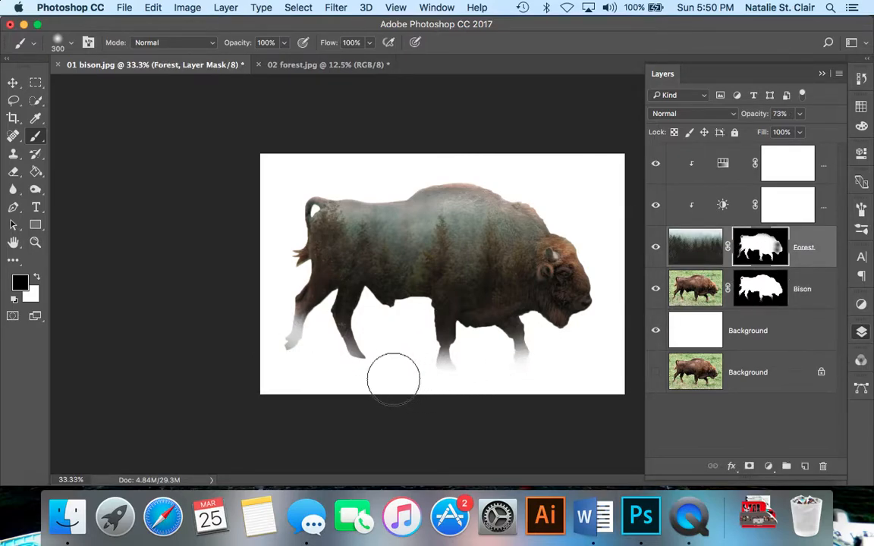
drag(393, 380, 289, 349)
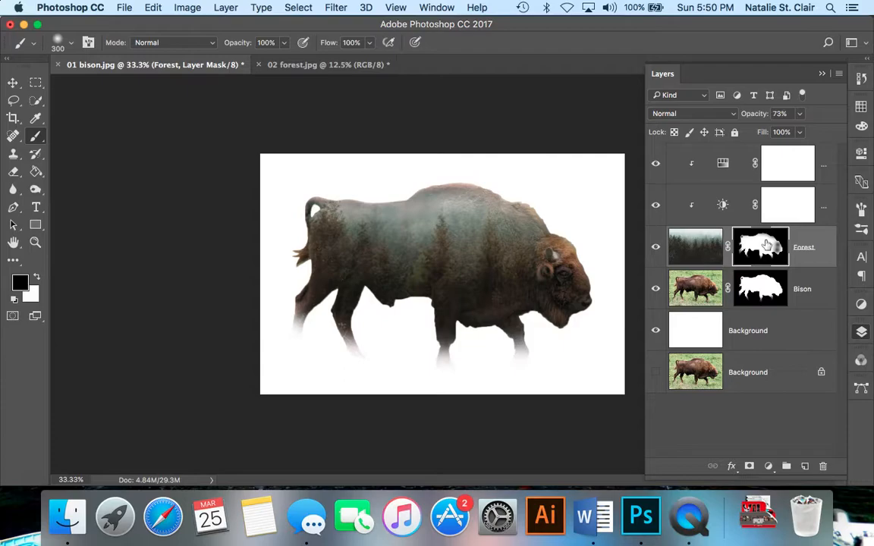
mouse_move(764, 231)
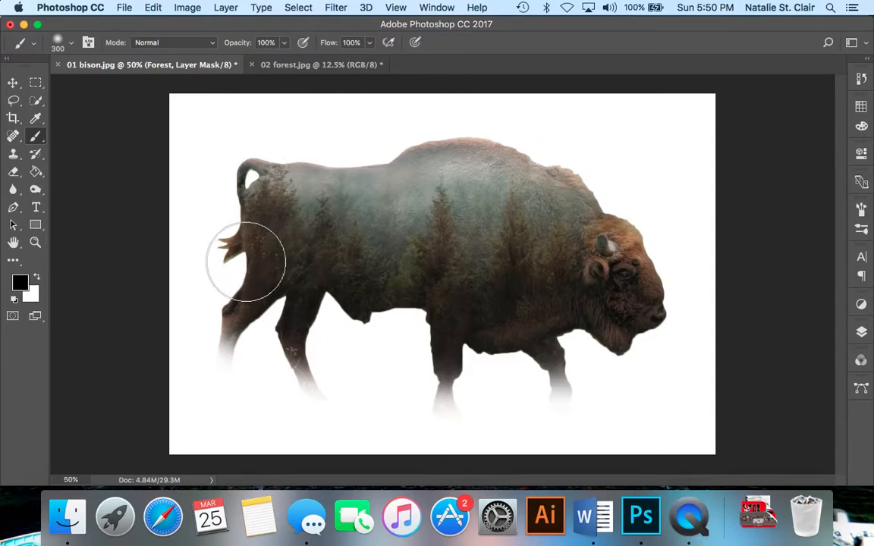
drag(245, 261, 522, 227)
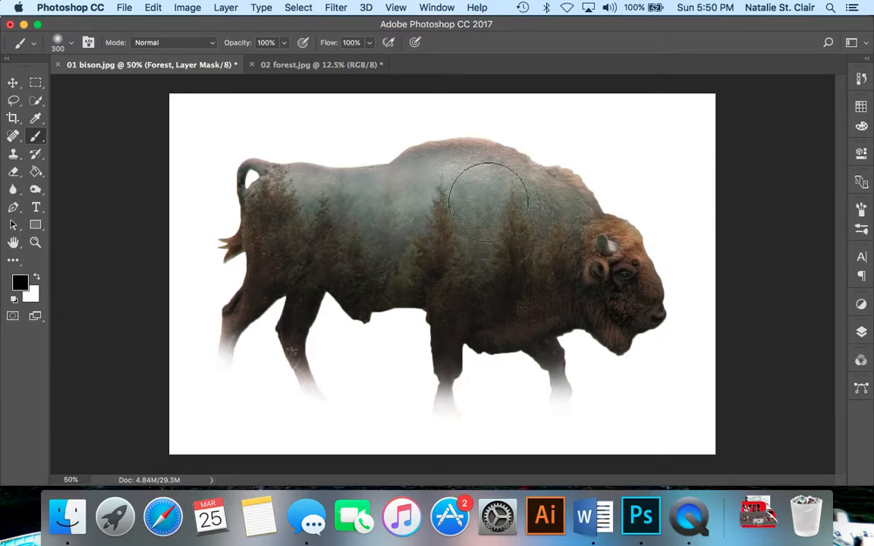
click(13, 82)
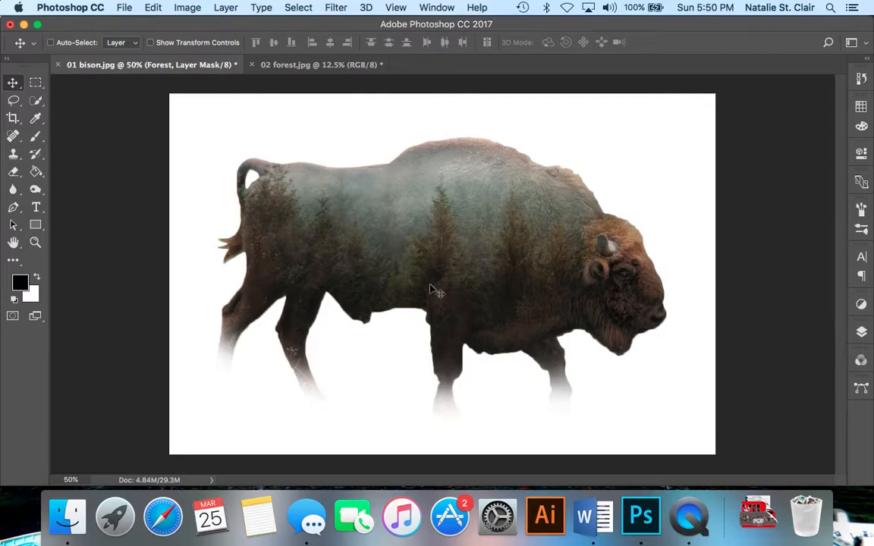
mouse_move(655, 264)
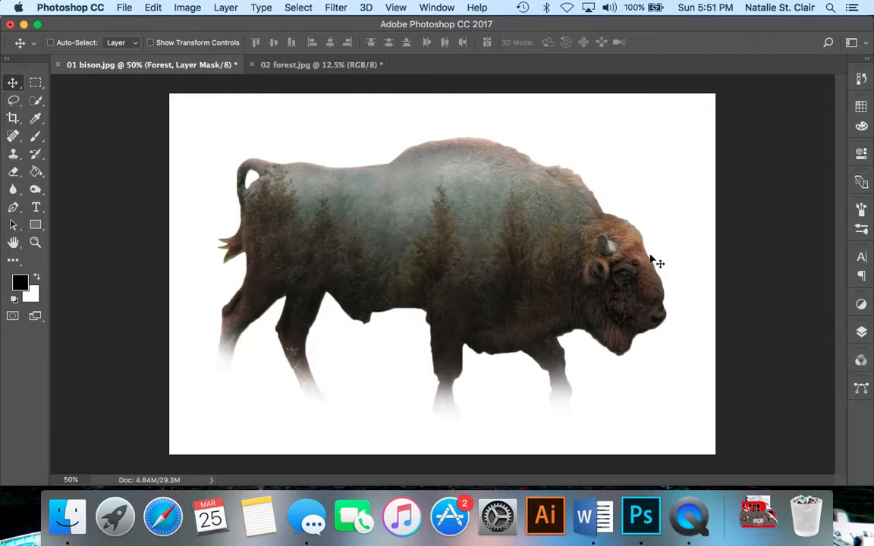
mouse_move(719, 341)
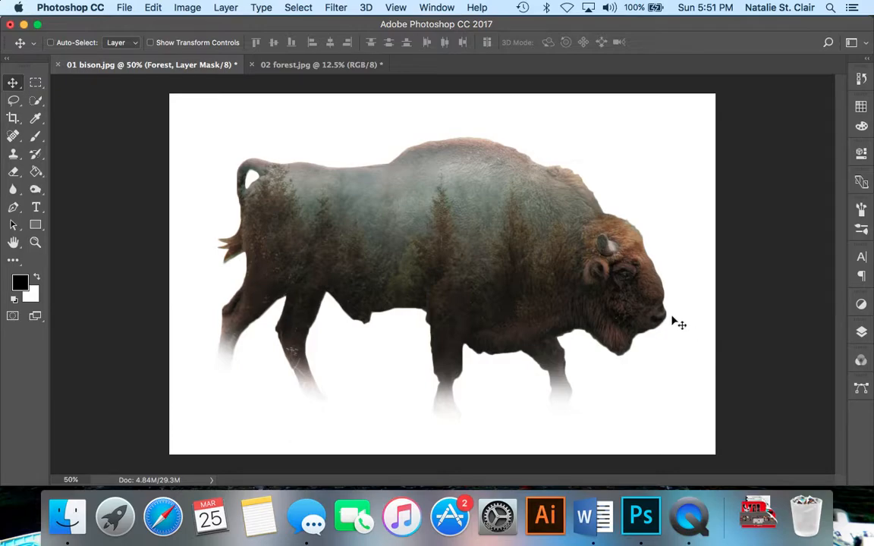
mouse_move(862, 333)
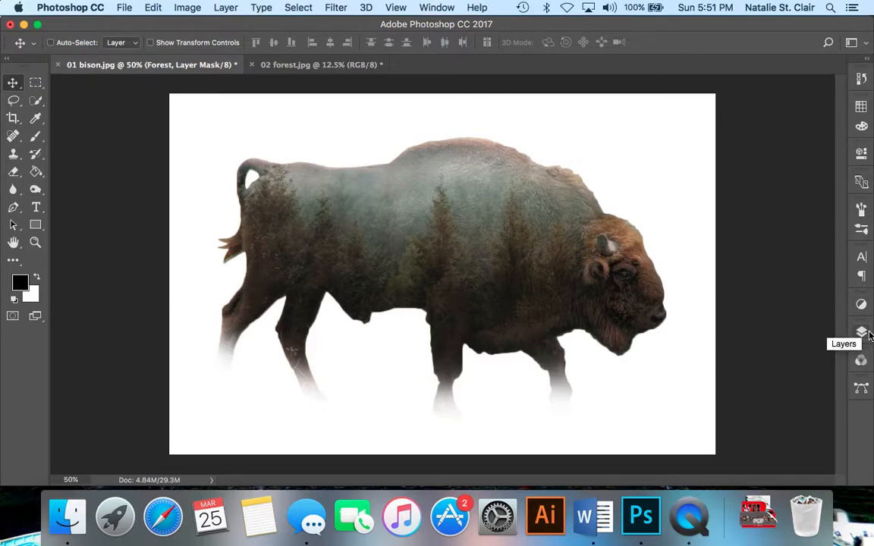
Step: Add a Gradient Fill layer at 90° with the purple-to-orange preset
click(861, 330)
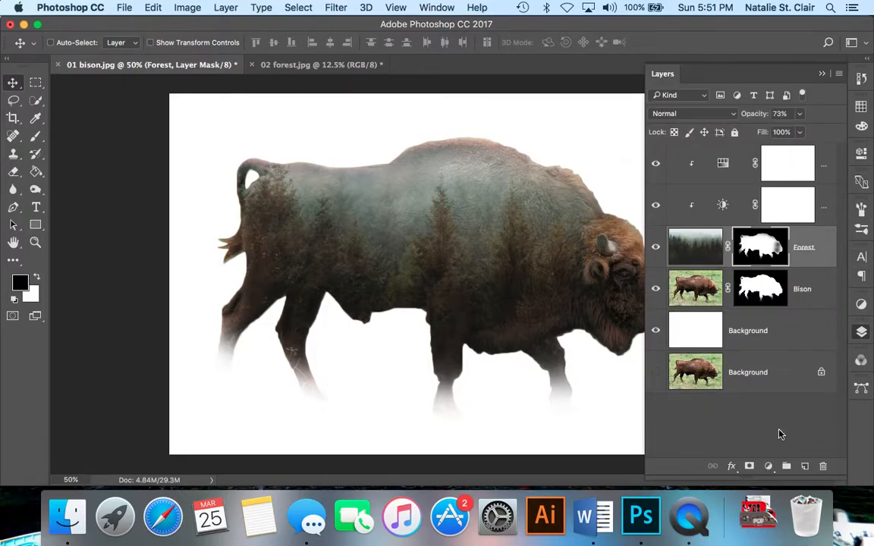
click(655, 372)
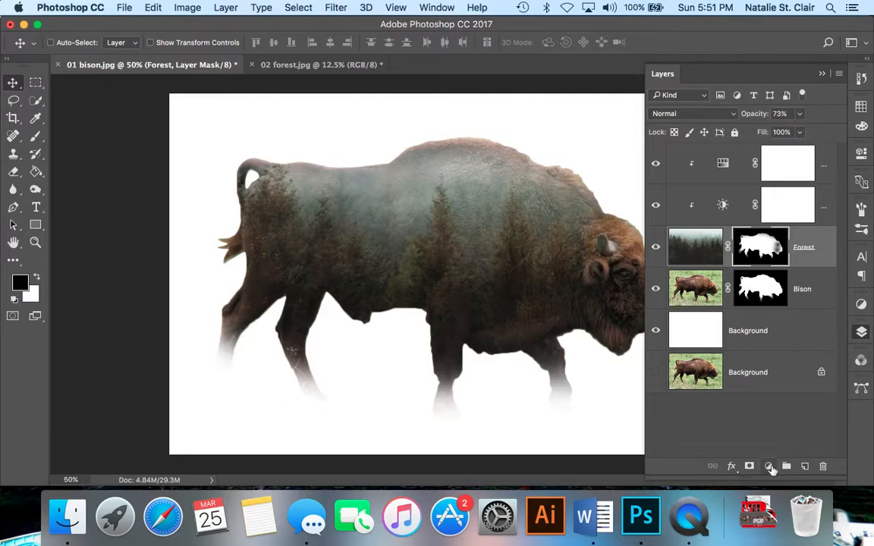
mouse_move(769, 465)
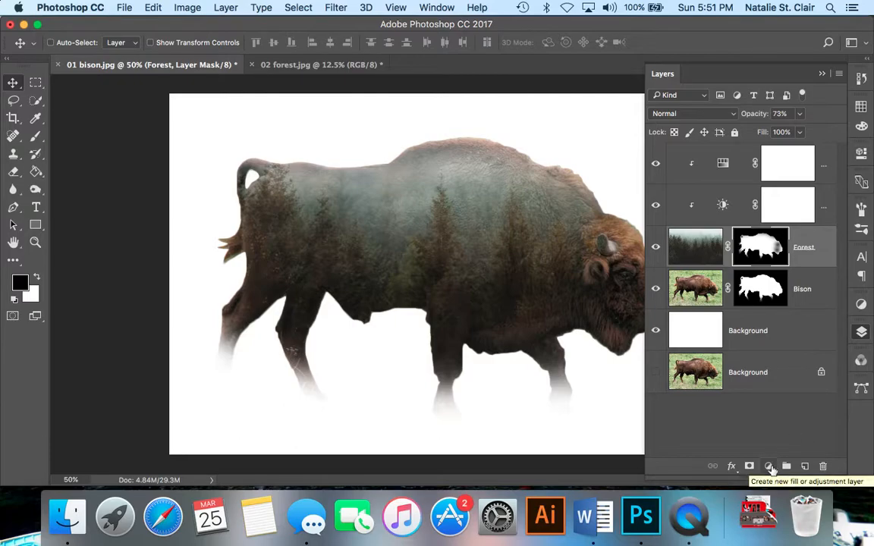
click(769, 466)
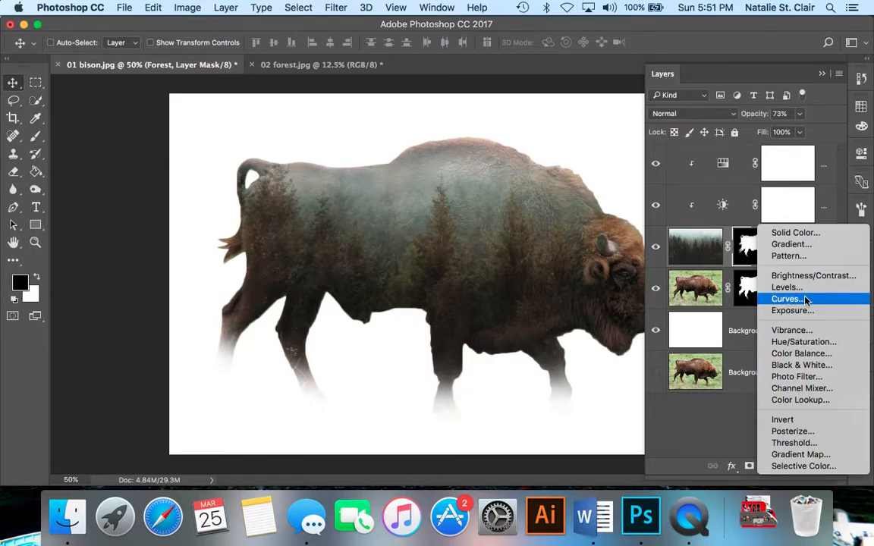
click(792, 244)
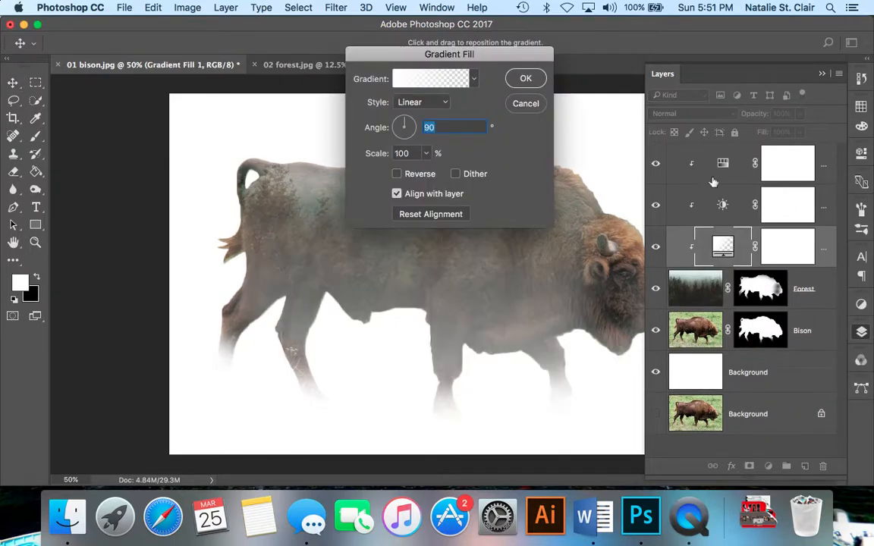
mouse_move(473, 76)
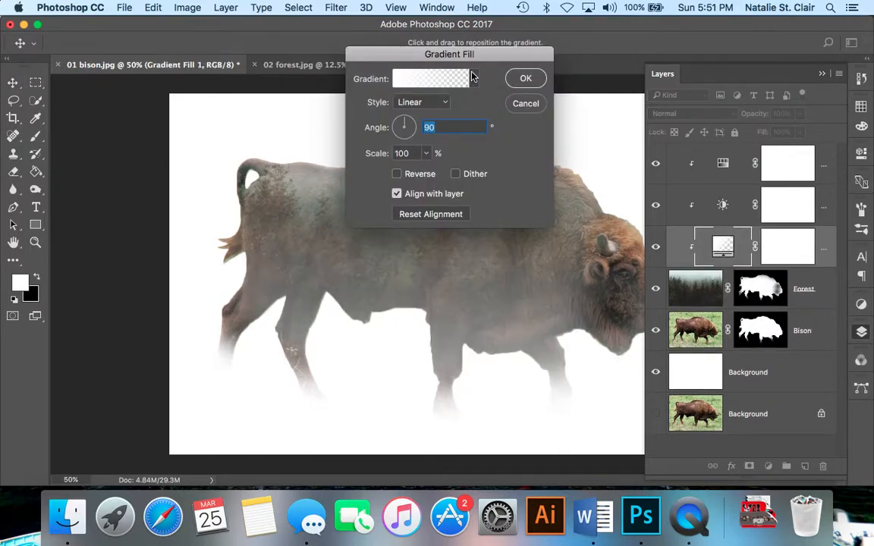
click(473, 79)
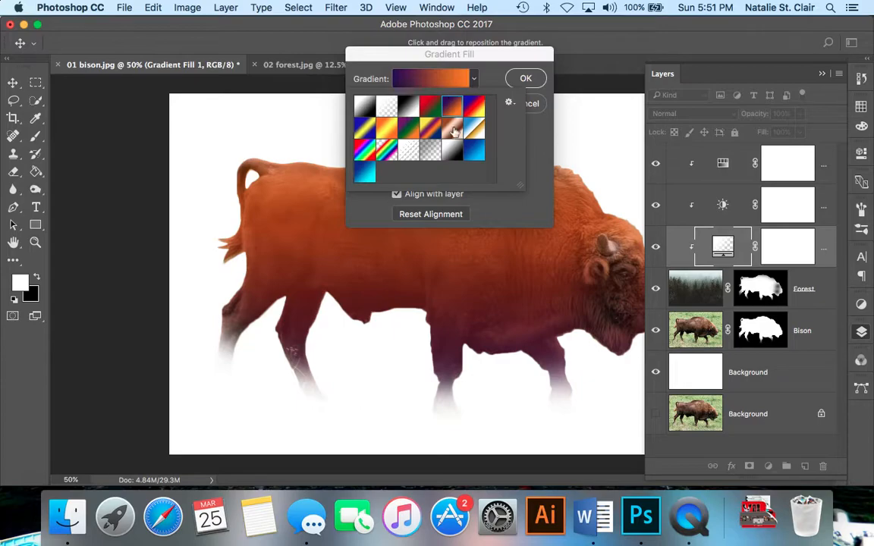
mouse_move(447, 113)
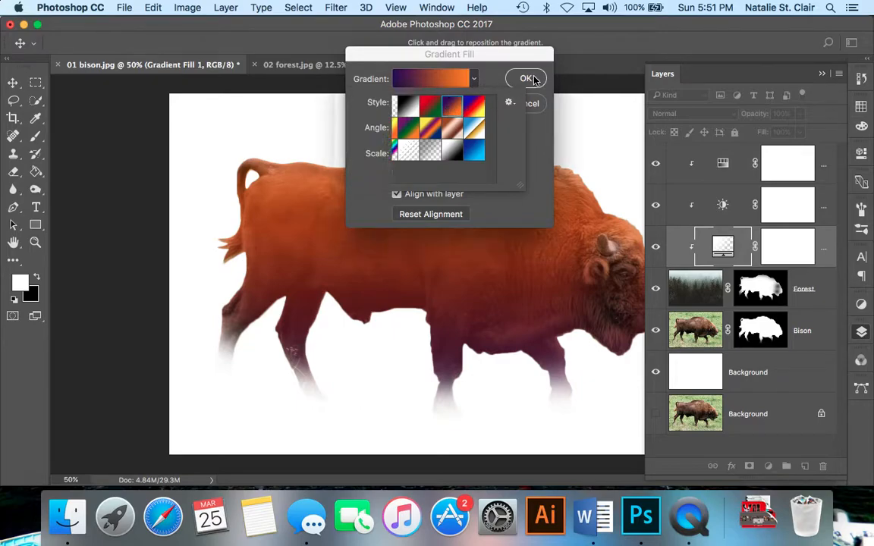
click(526, 78)
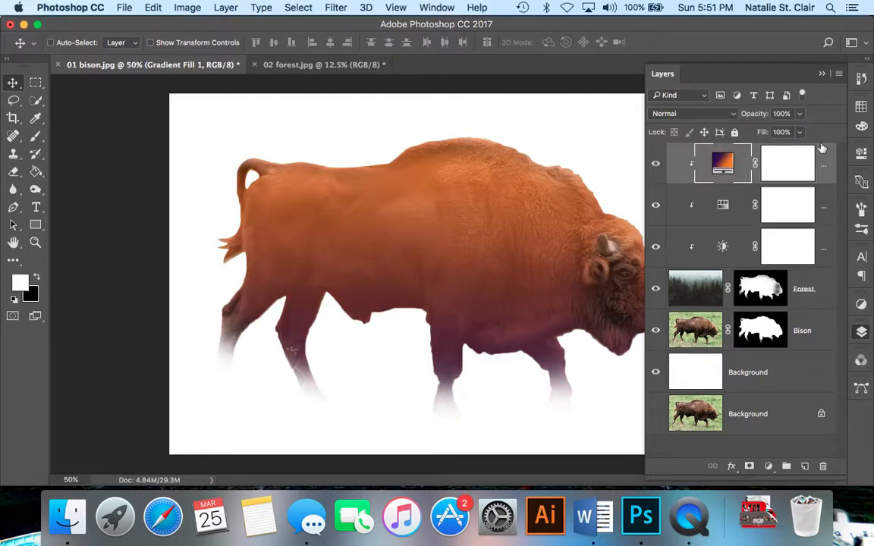
mouse_move(759, 119)
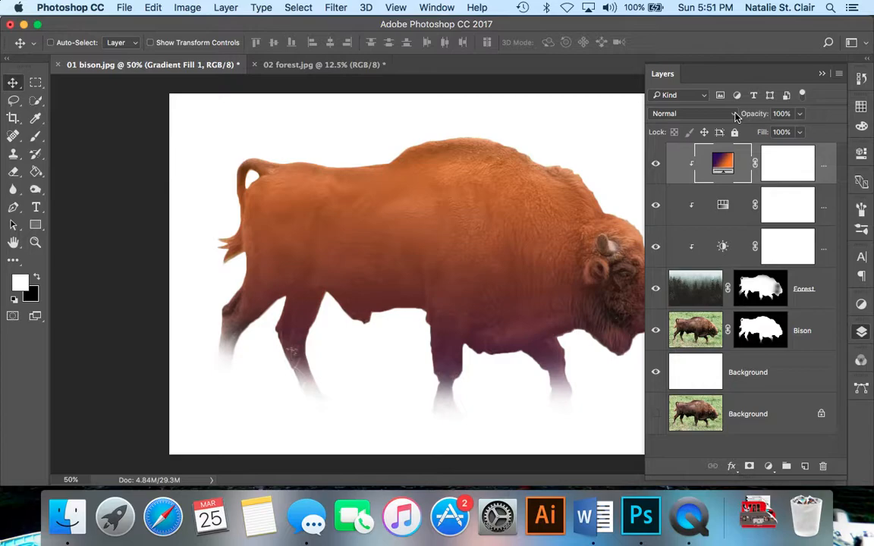
Step: Blend the gradient layer in Soft Light at 36% opacity
click(688, 112)
text(36)
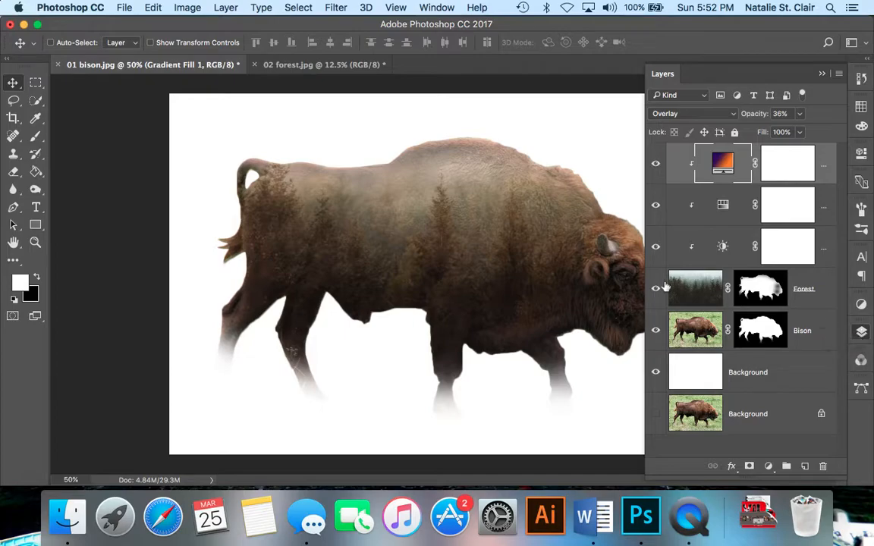
mouse_move(755, 128)
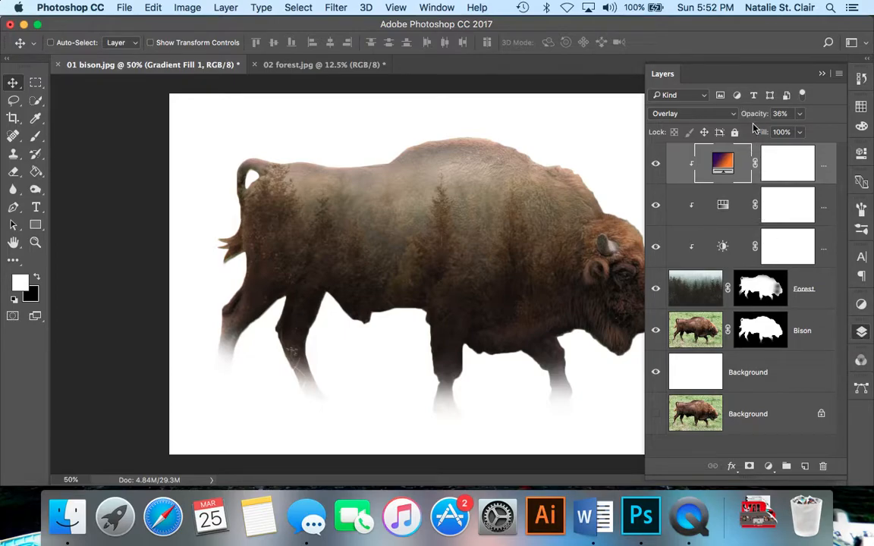
click(692, 113)
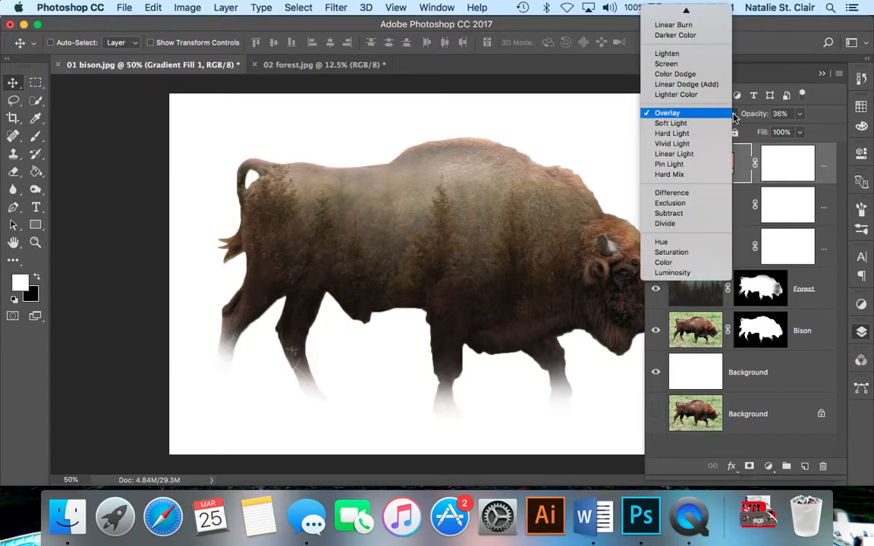
click(670, 123)
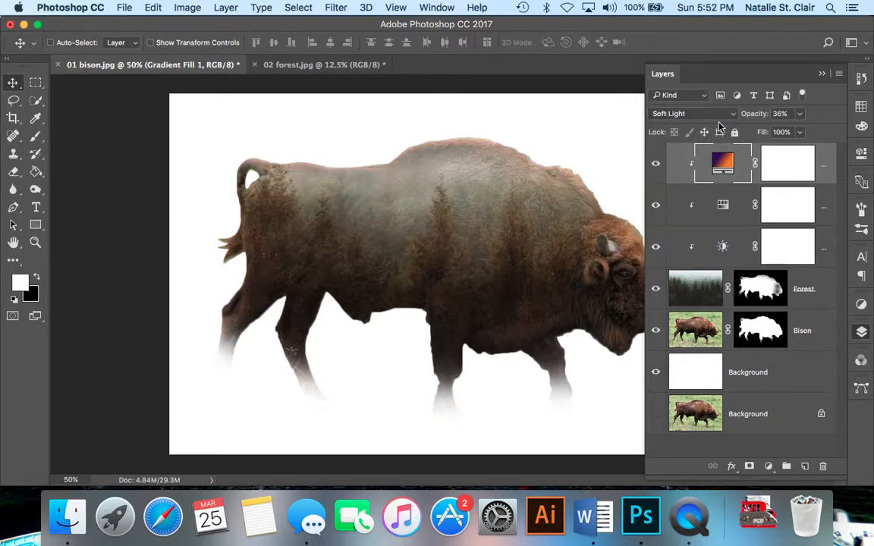
mouse_move(731, 106)
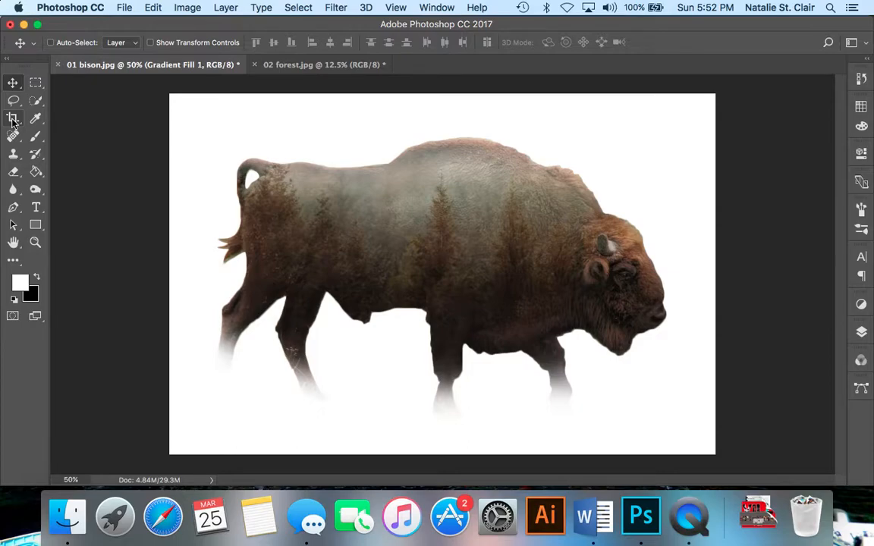
click(12, 118)
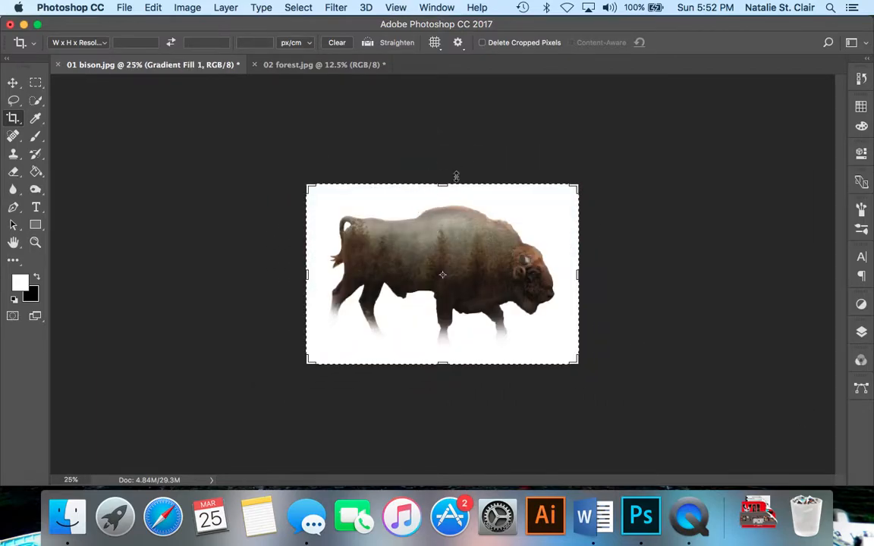
Step: Drag the top crop handle upward and commit the taller canvas above the bison
drag(443, 186, 443, 145)
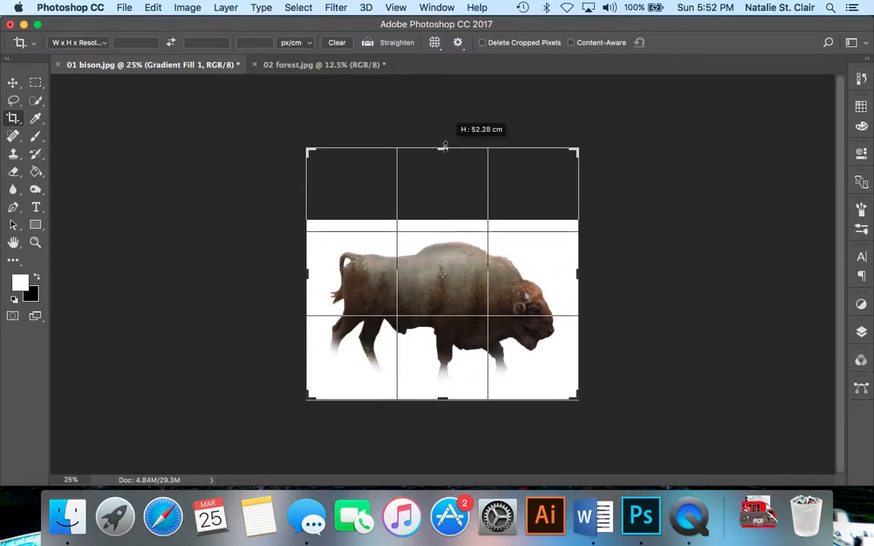
drag(443, 146, 446, 141)
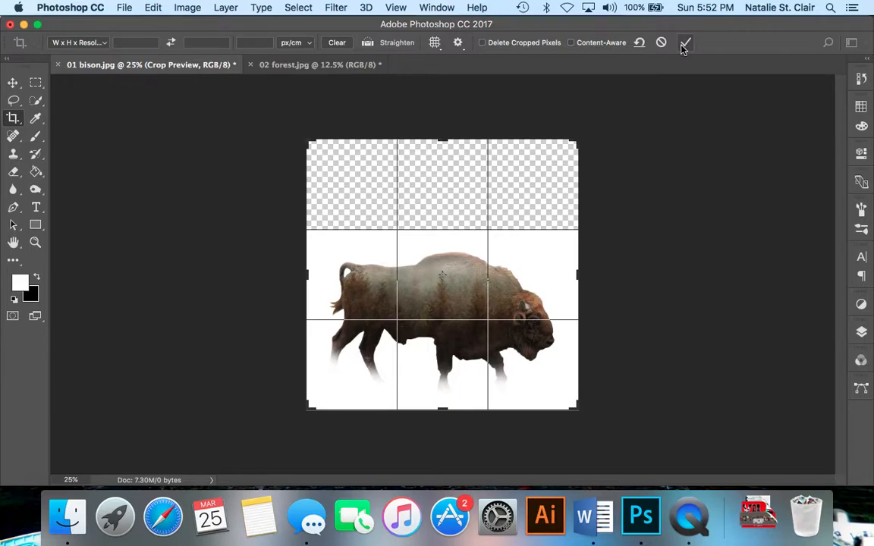
click(684, 43)
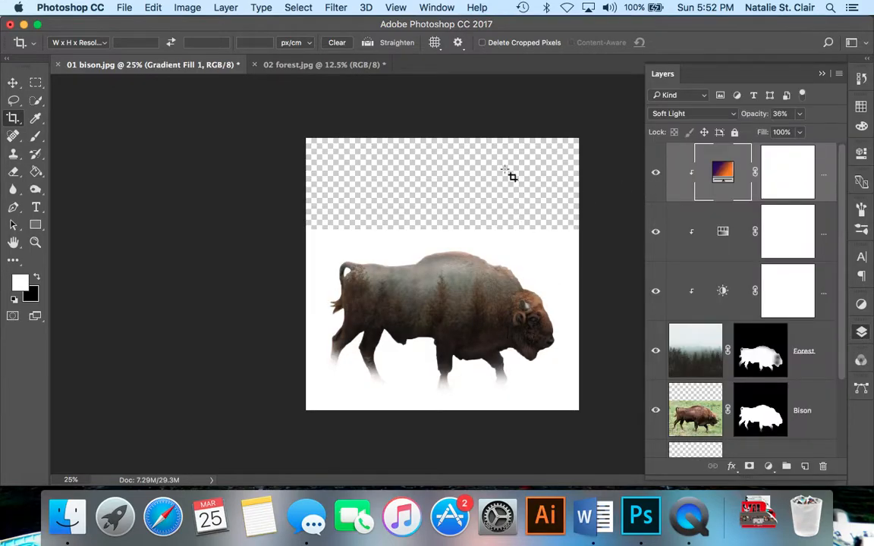
Step: Add a background layer beneath the others and fill the empty space above the bison with white
scroll(down, 3)
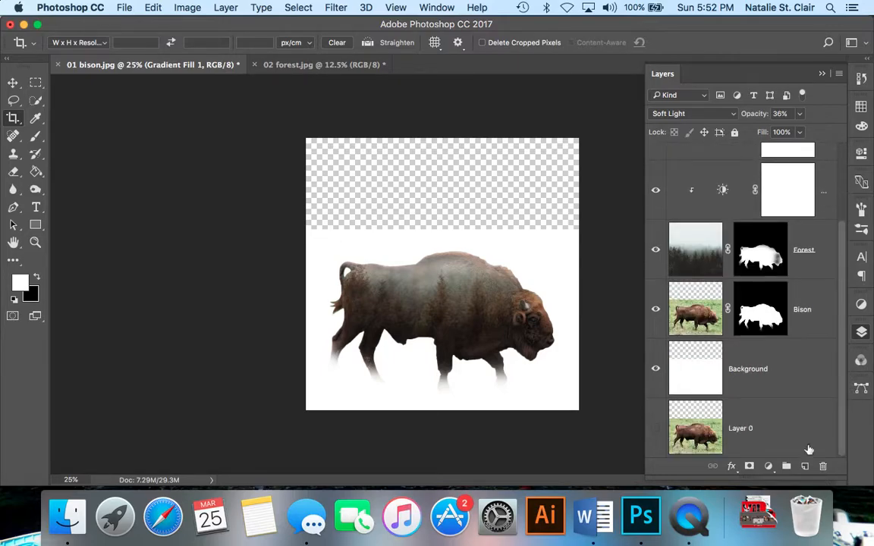
click(746, 369)
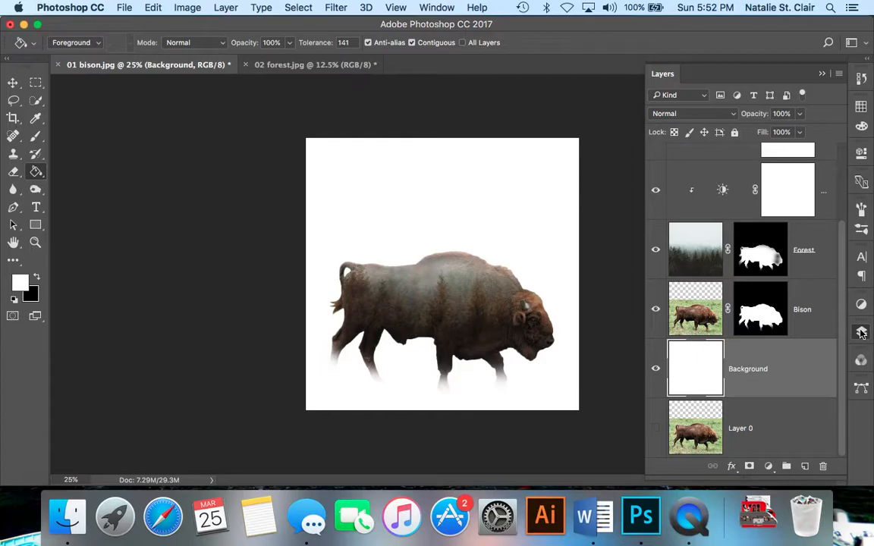
click(862, 332)
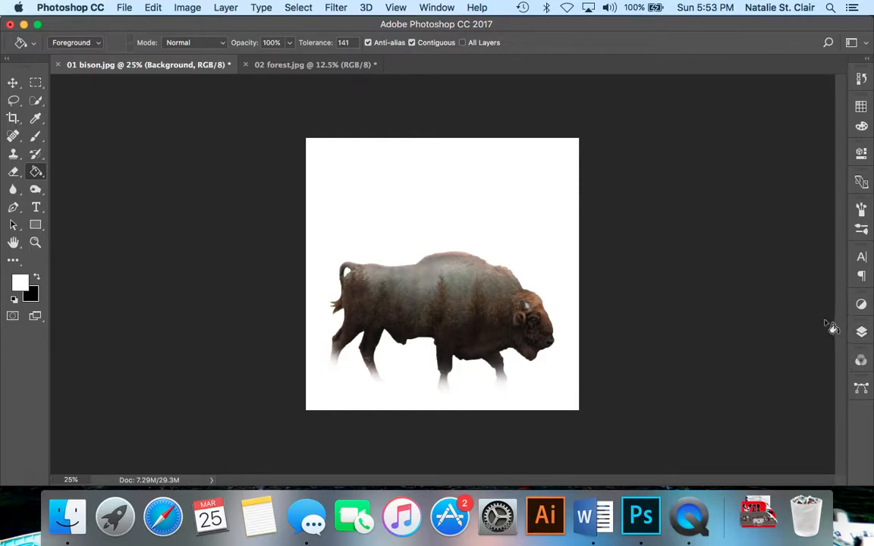
mouse_move(831, 318)
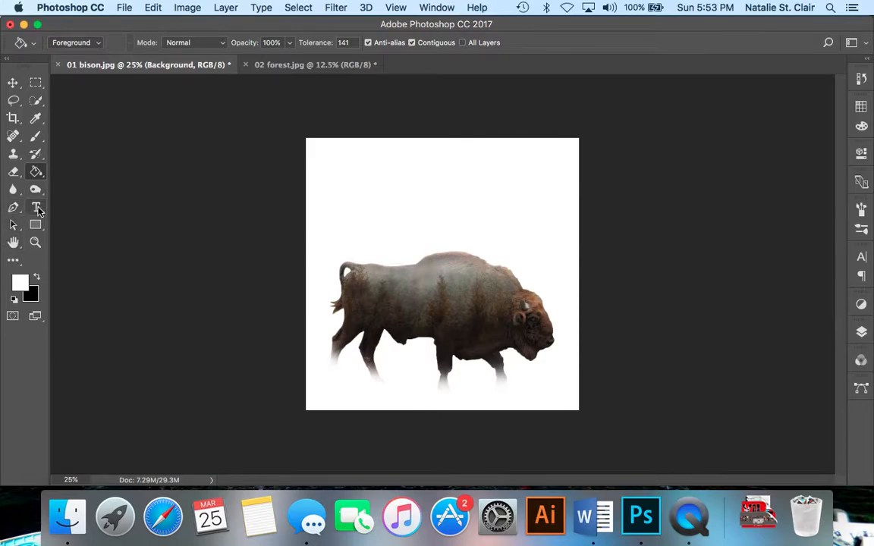
Step: Start a Century Gothic text line near the top left in a dark purple colour
click(35, 206)
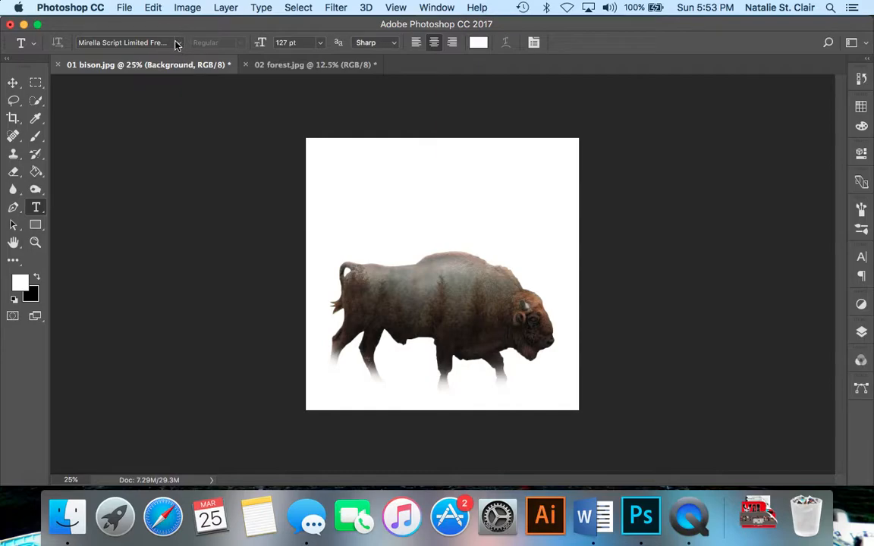
mouse_move(181, 42)
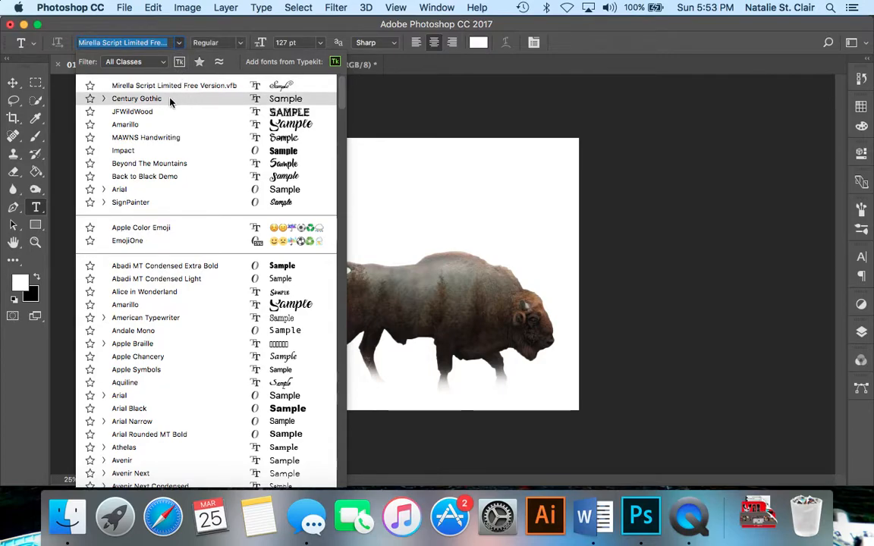
click(137, 98)
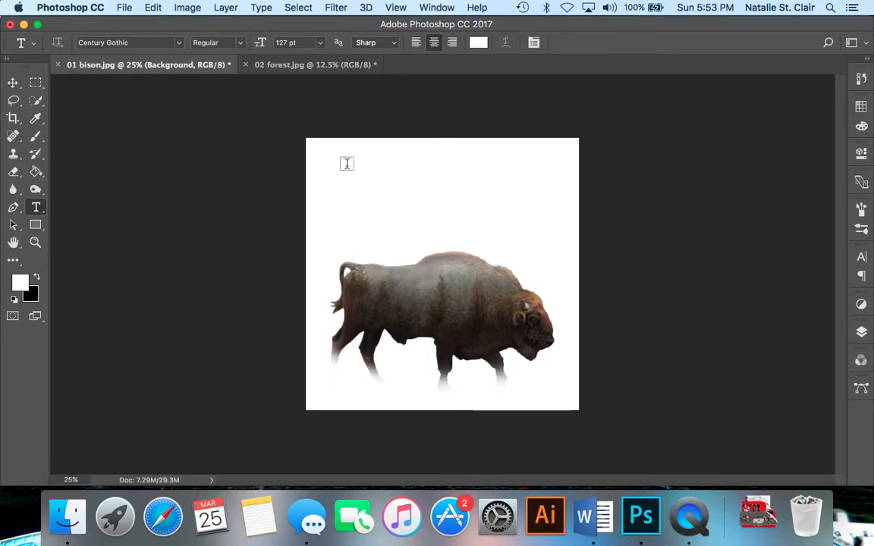
click(346, 164)
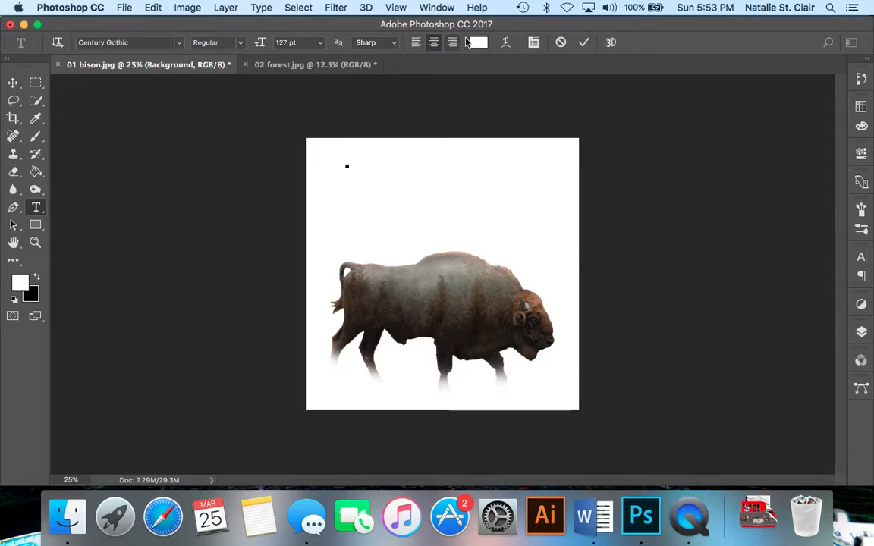
click(346, 159)
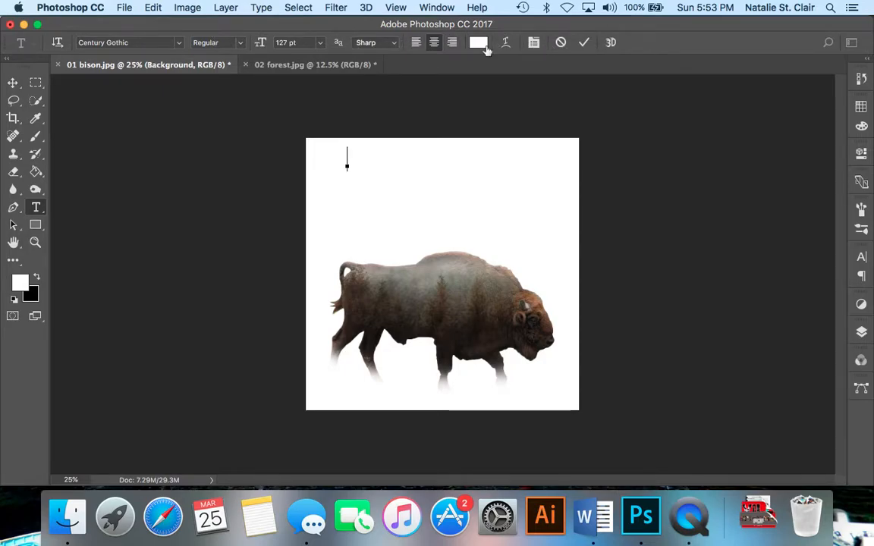
click(480, 43)
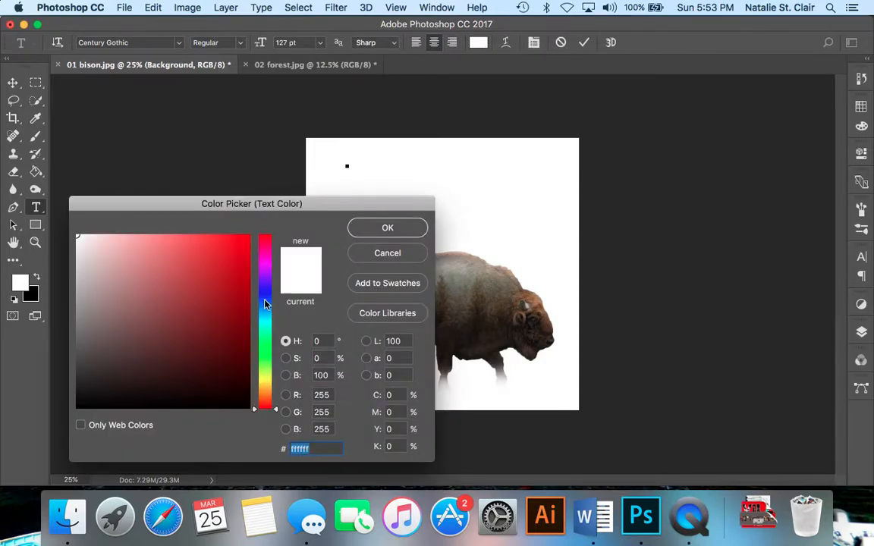
mouse_move(270, 283)
text(21033a)
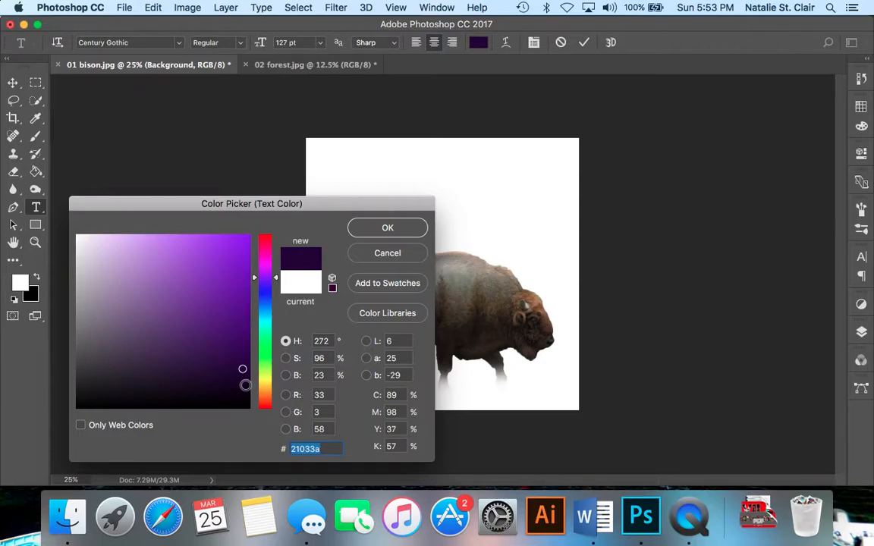
click(387, 227)
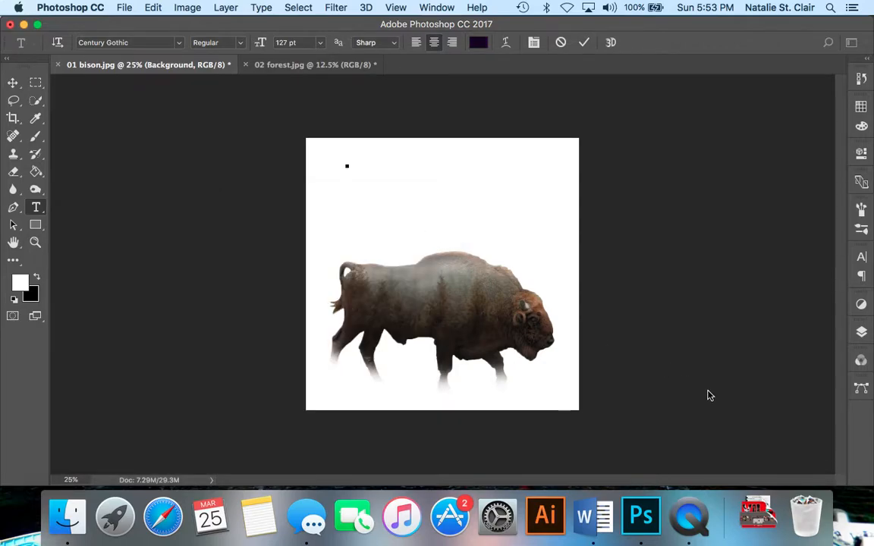
Step: Enter the words 'Protect their' on the new text layer above the bison
text(Pro)
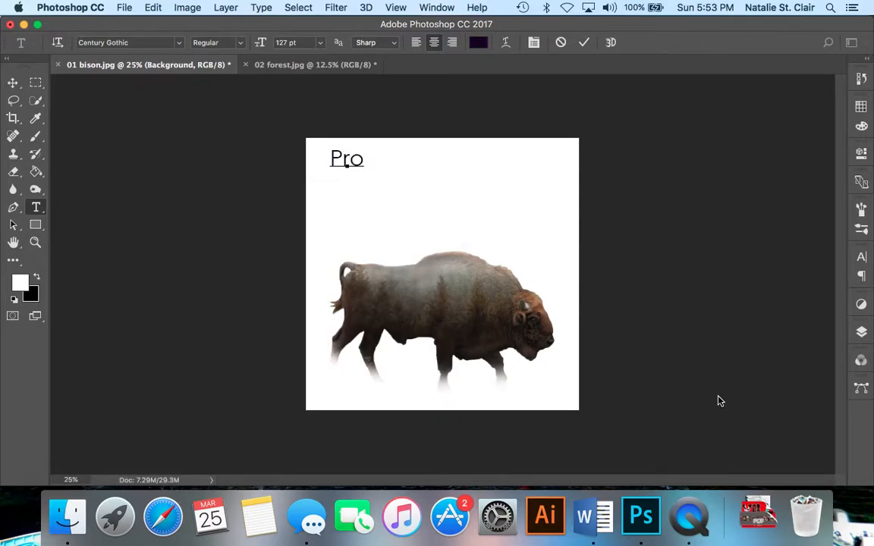
text(tect their)
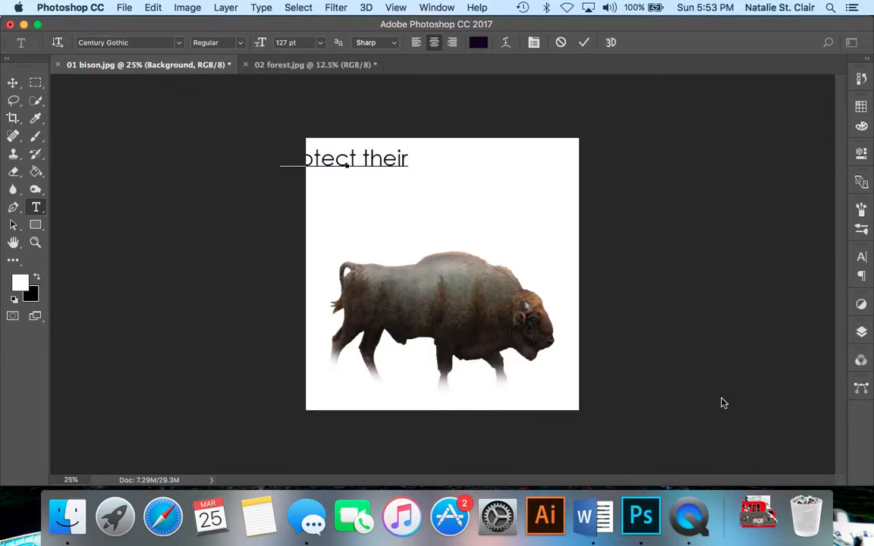
text(" ")
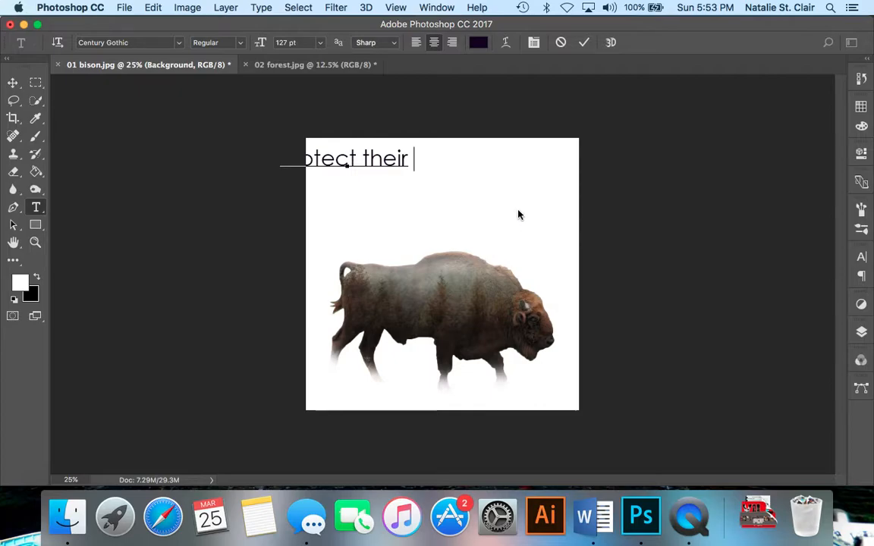
mouse_move(531, 214)
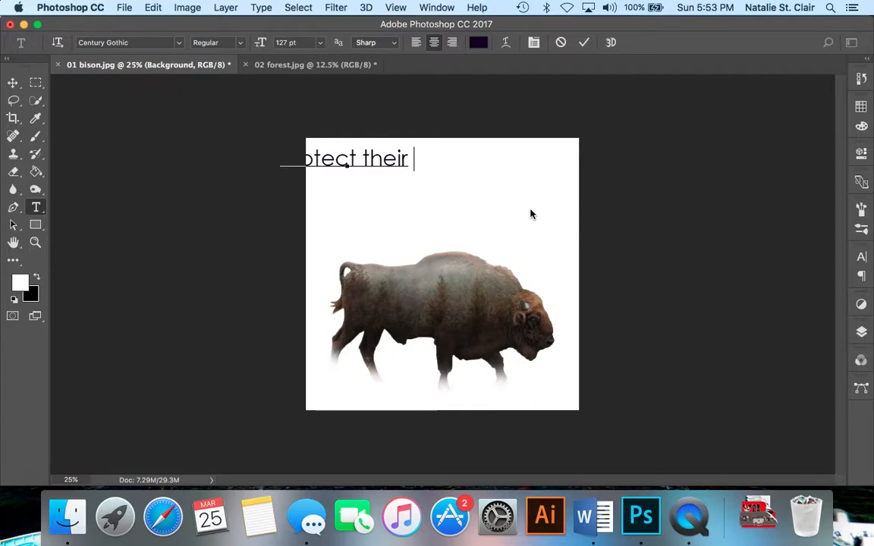
text(v)
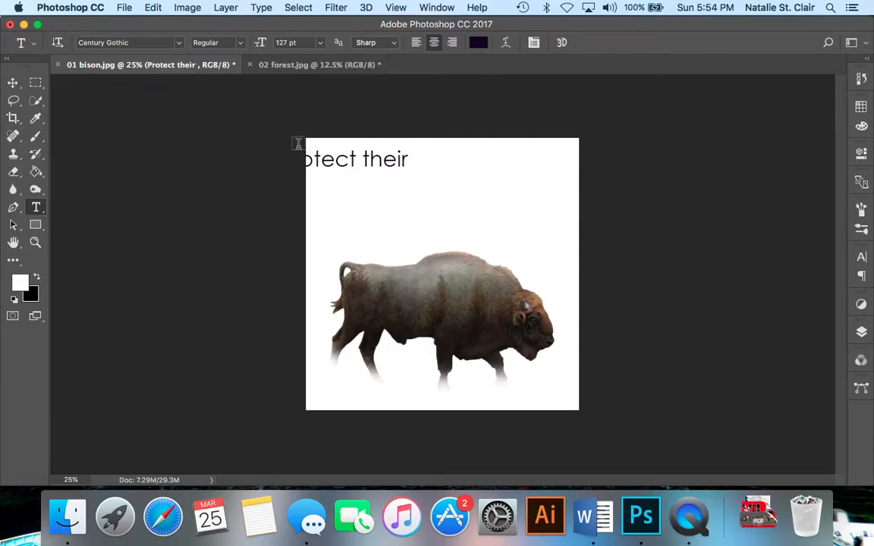
Step: Commit 'Protect their' and add a second line 'dafont.com' below it, selected ready for a new font
click(12, 82)
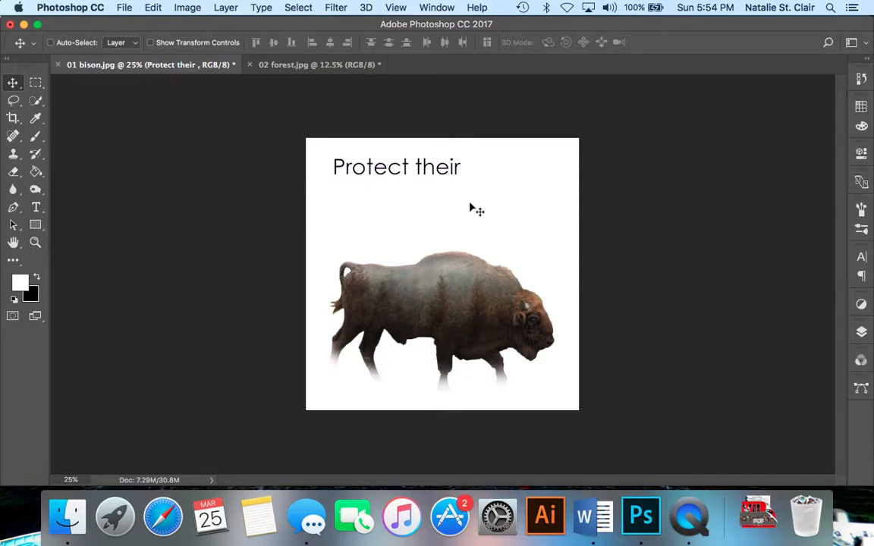
mouse_move(413, 191)
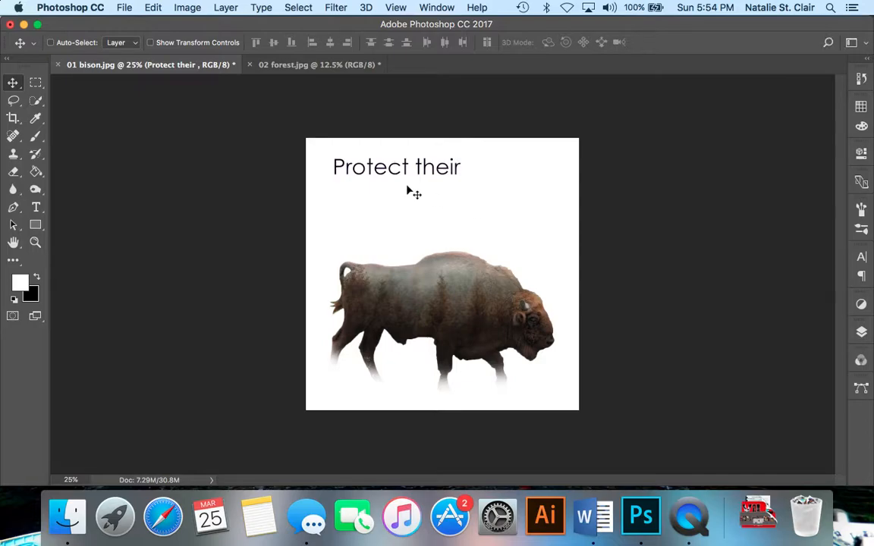
mouse_move(400, 225)
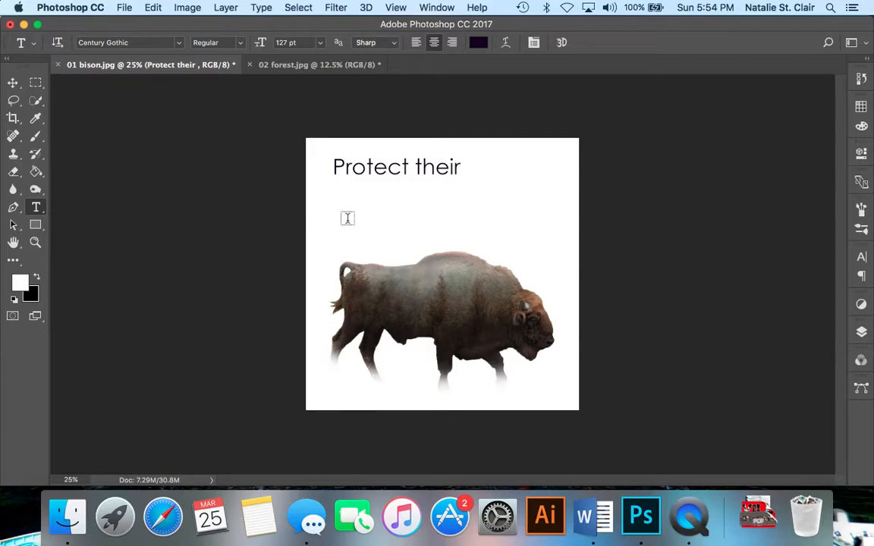
click(366, 212)
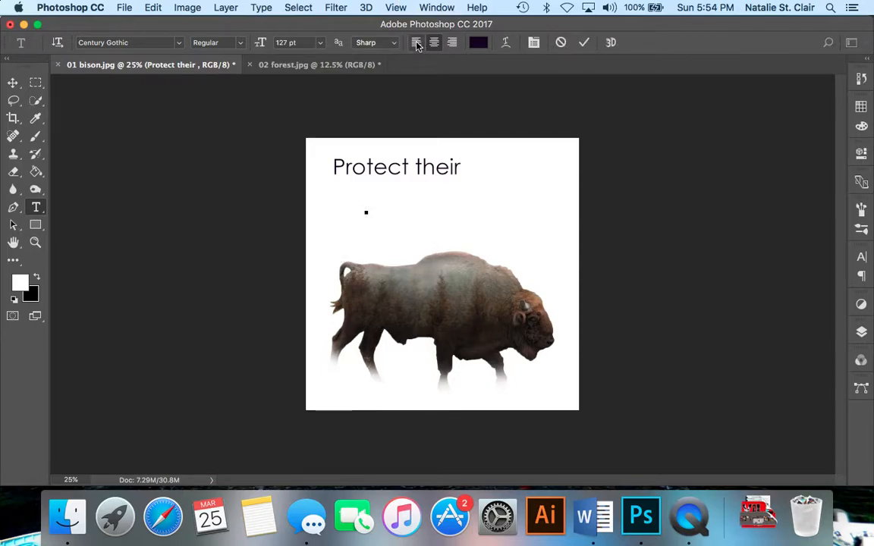
text(dafont)
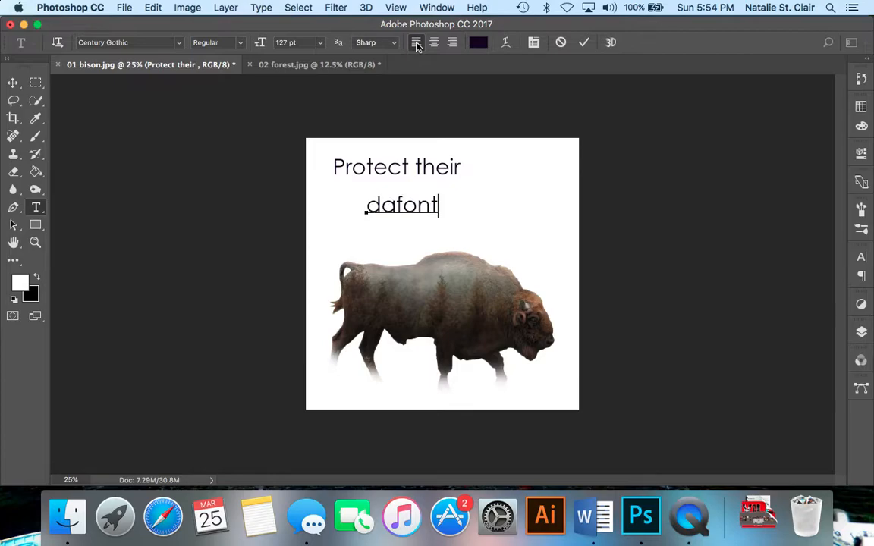
text(.com)
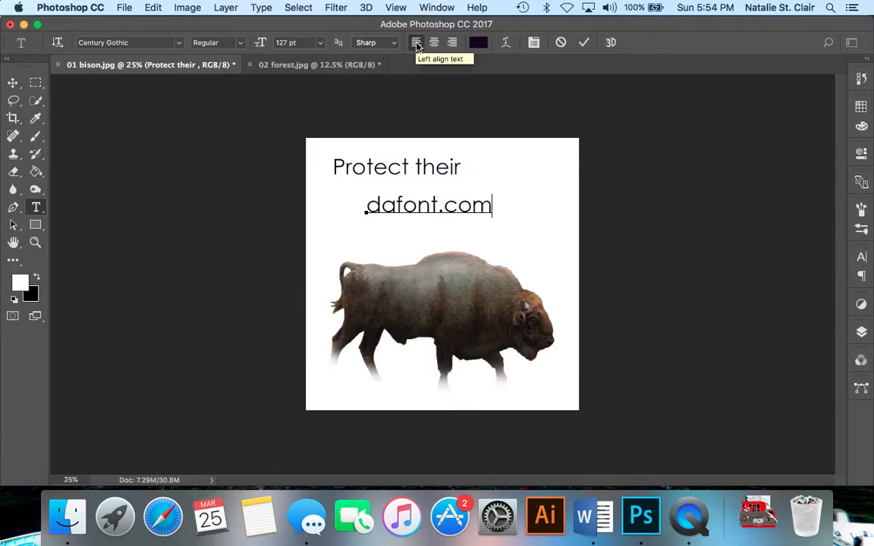
key(Backspace)
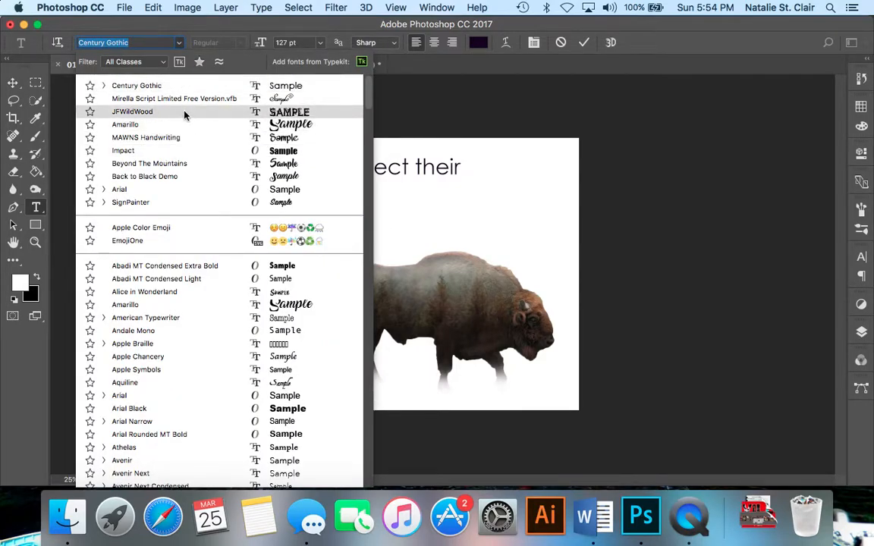
Step: Set the second line to HOME in the JFWildWood font and show the poster's layers
click(132, 112)
text(HOME)
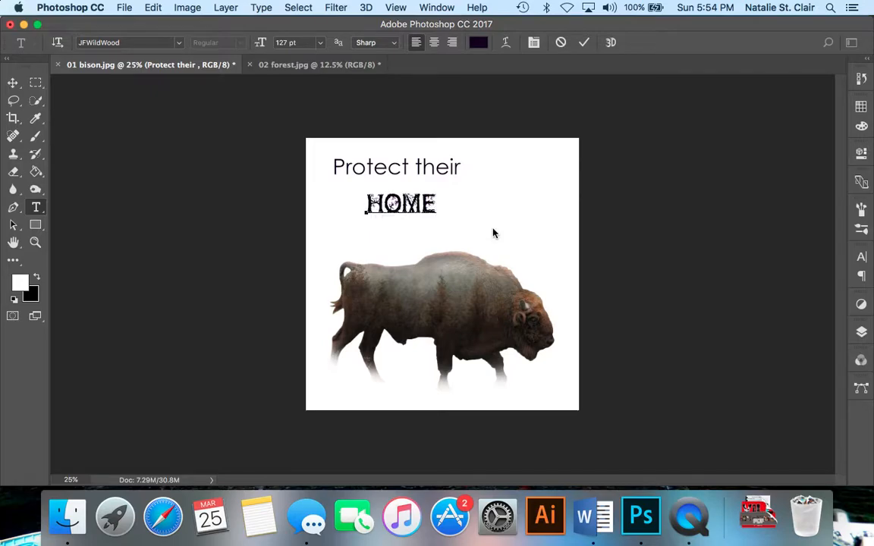
click(12, 84)
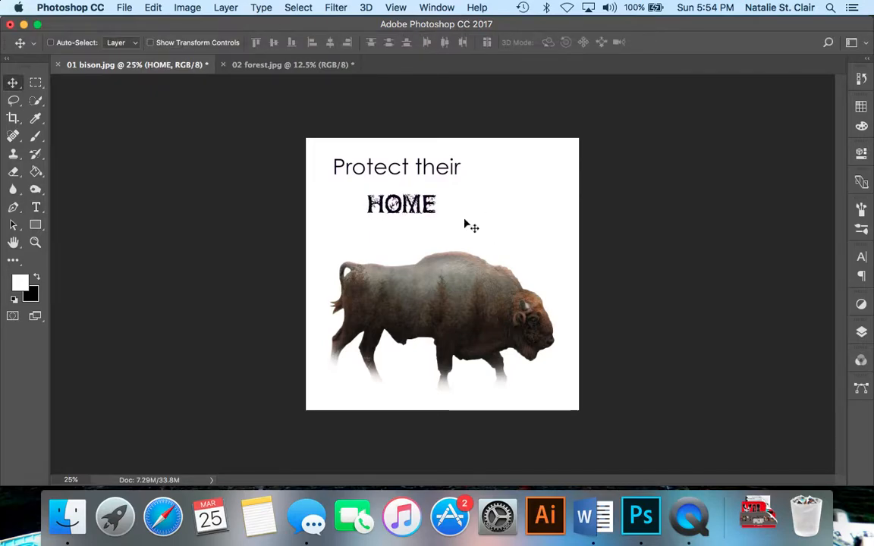
click(437, 6)
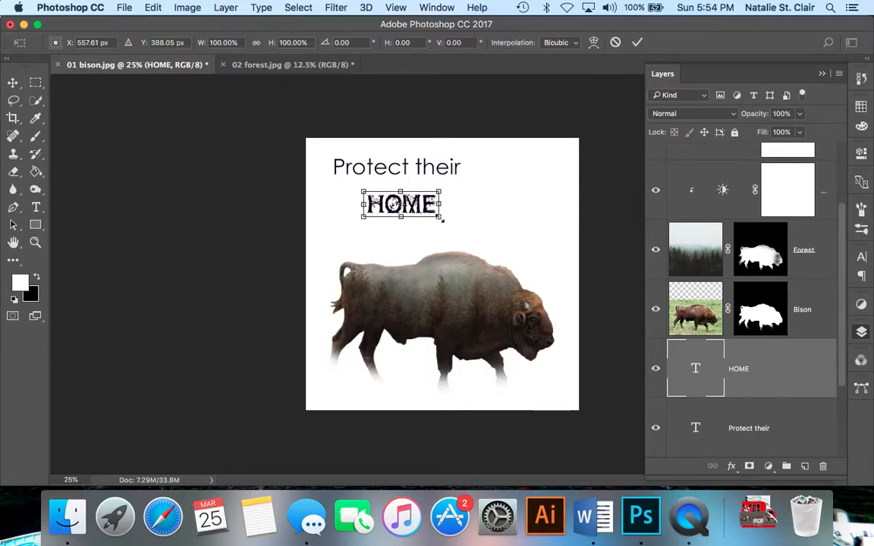
Step: Scale HOME up to stretch wide across the poster beneath 'Protect their'
drag(444, 218, 487, 238)
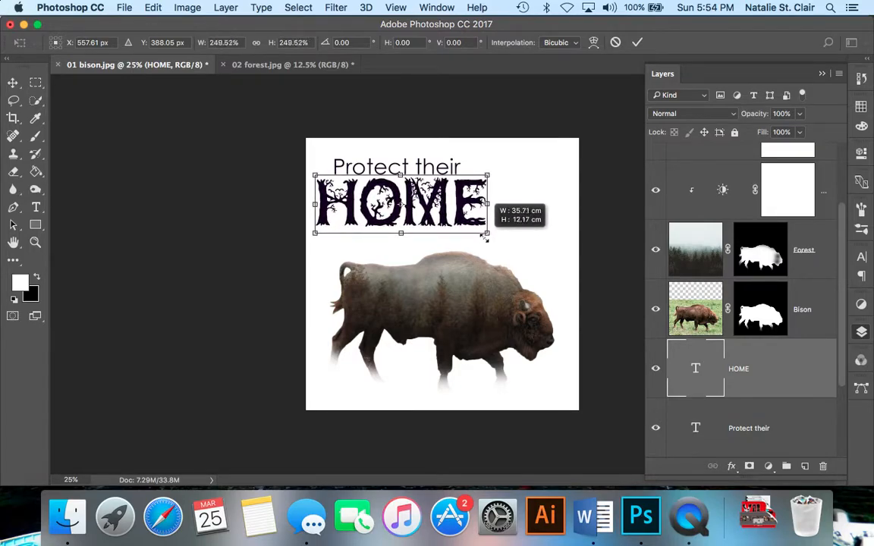
drag(401, 203, 419, 211)
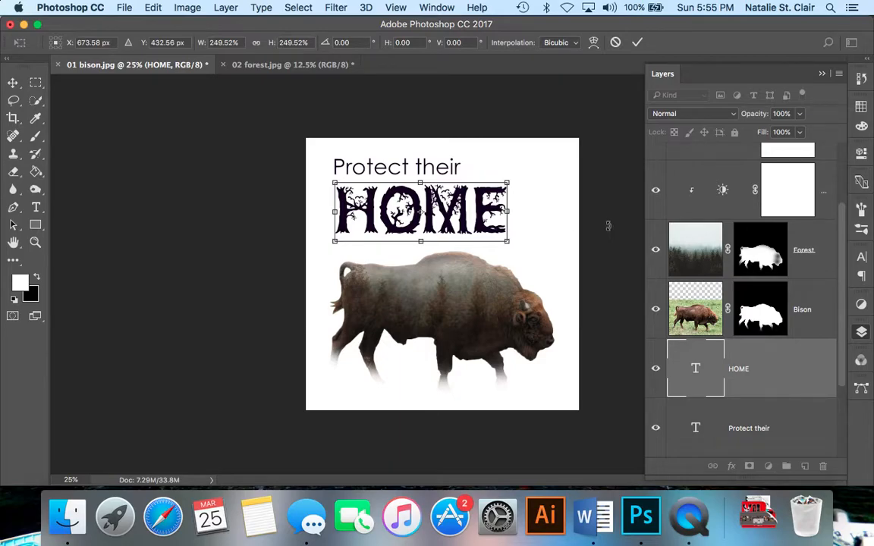
mouse_move(604, 213)
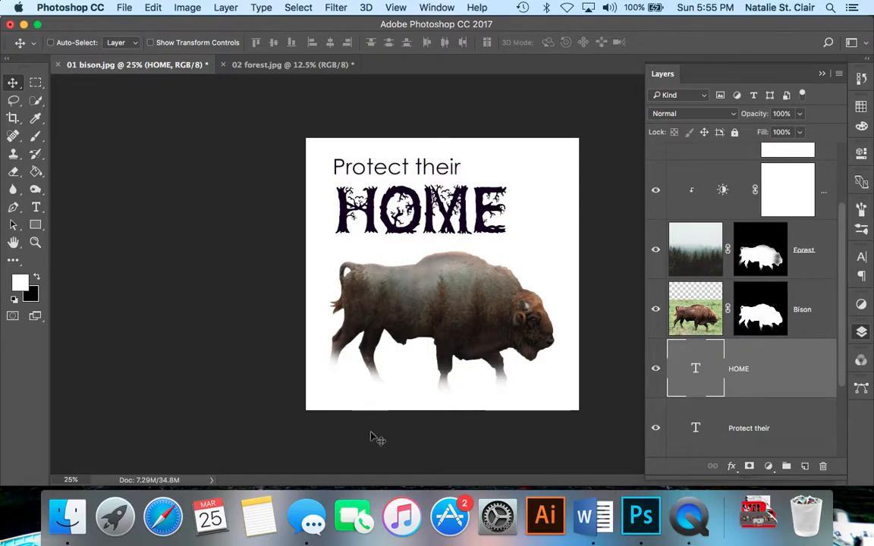
mouse_move(330, 401)
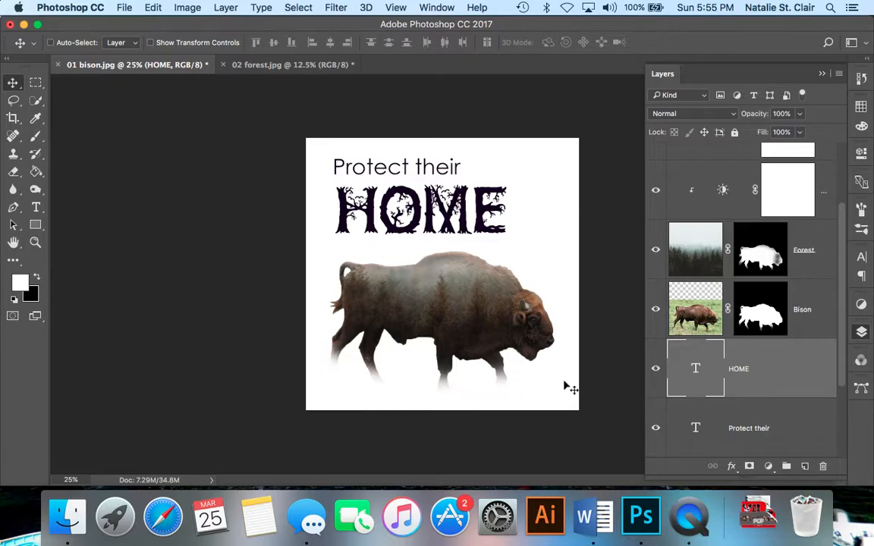
mouse_move(570, 381)
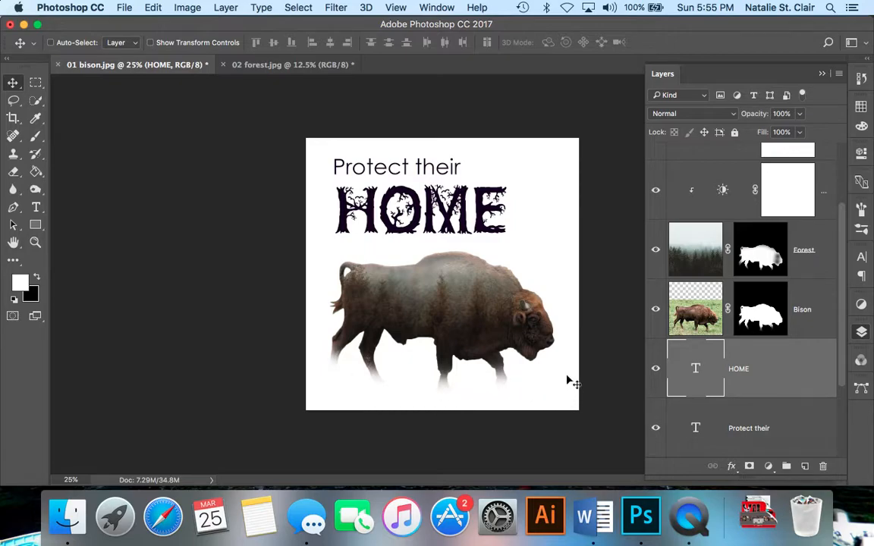
mouse_move(573, 379)
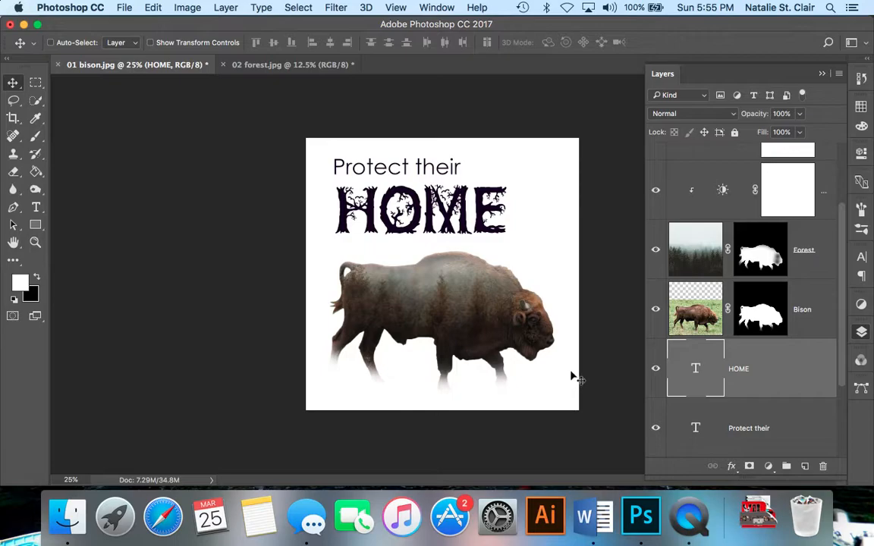
mouse_move(565, 401)
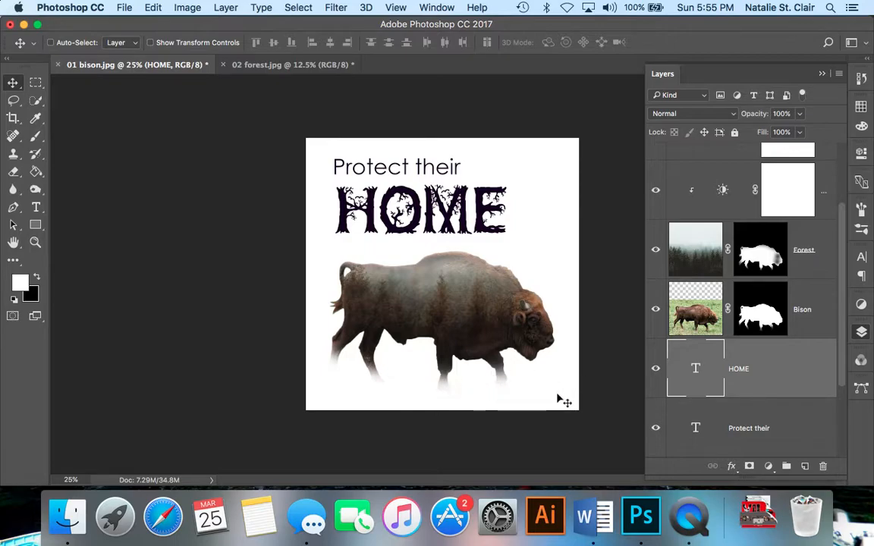
mouse_move(574, 391)
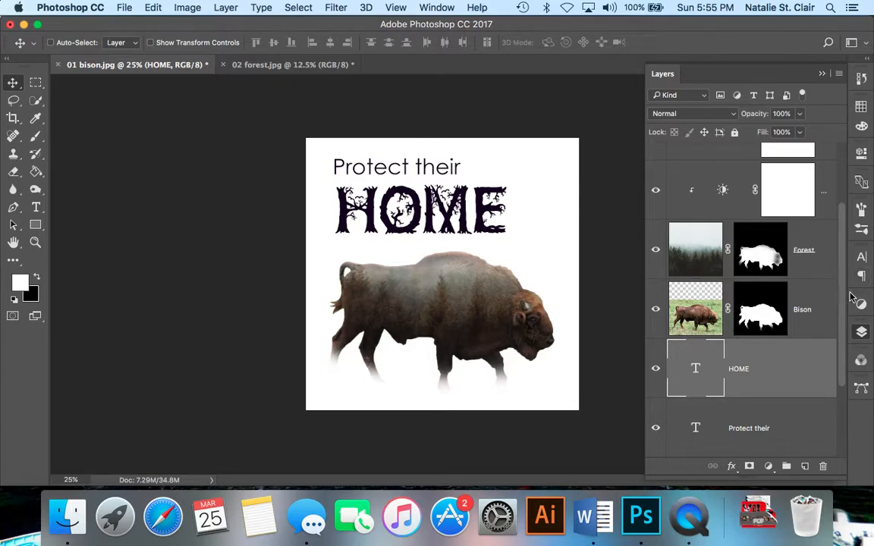
scroll(down, 3)
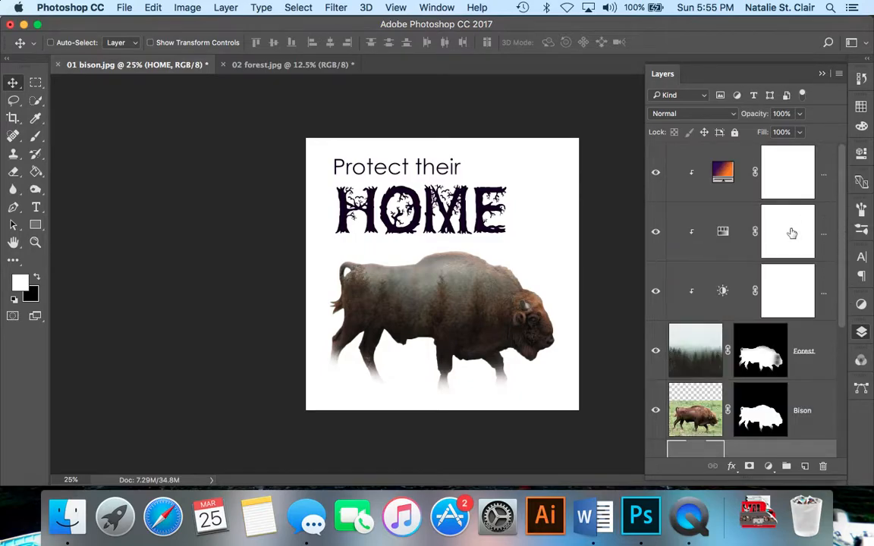
mouse_move(689, 516)
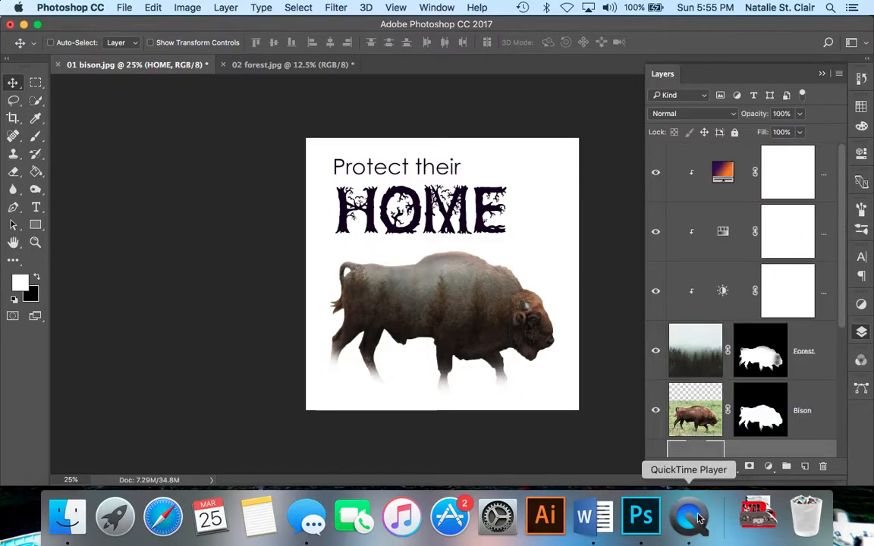
click(689, 516)
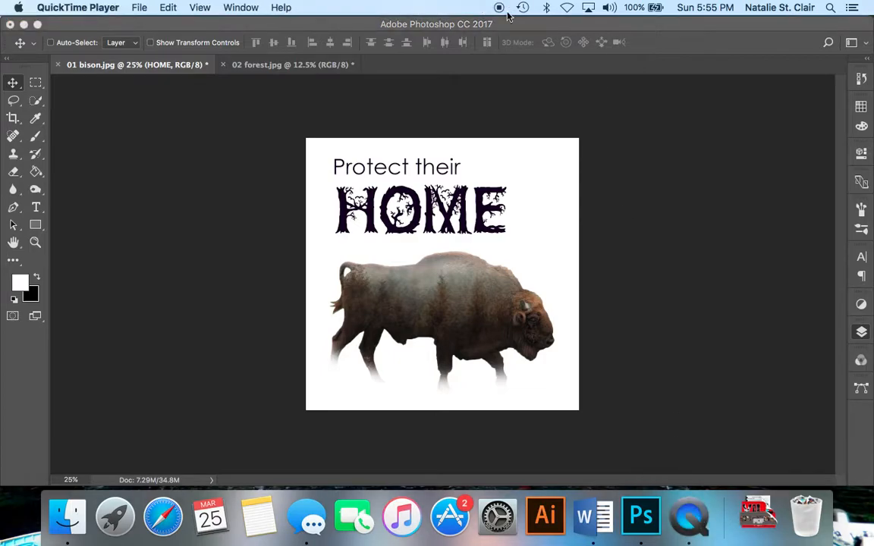